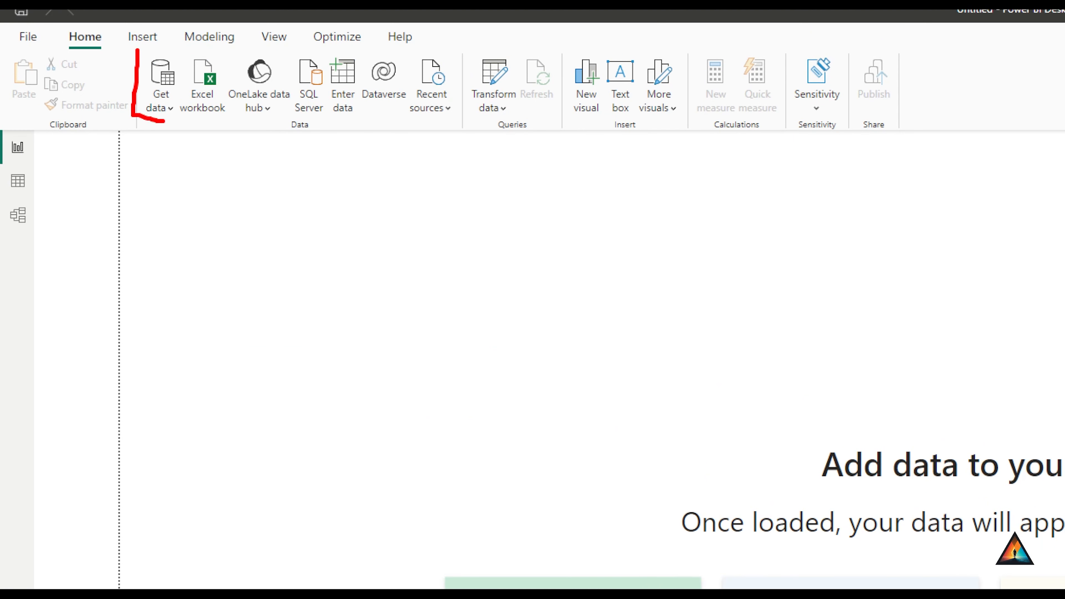
Start Get data to add a new data source to the blank report
{"action": "left_click", "coordinate": [160, 85]}
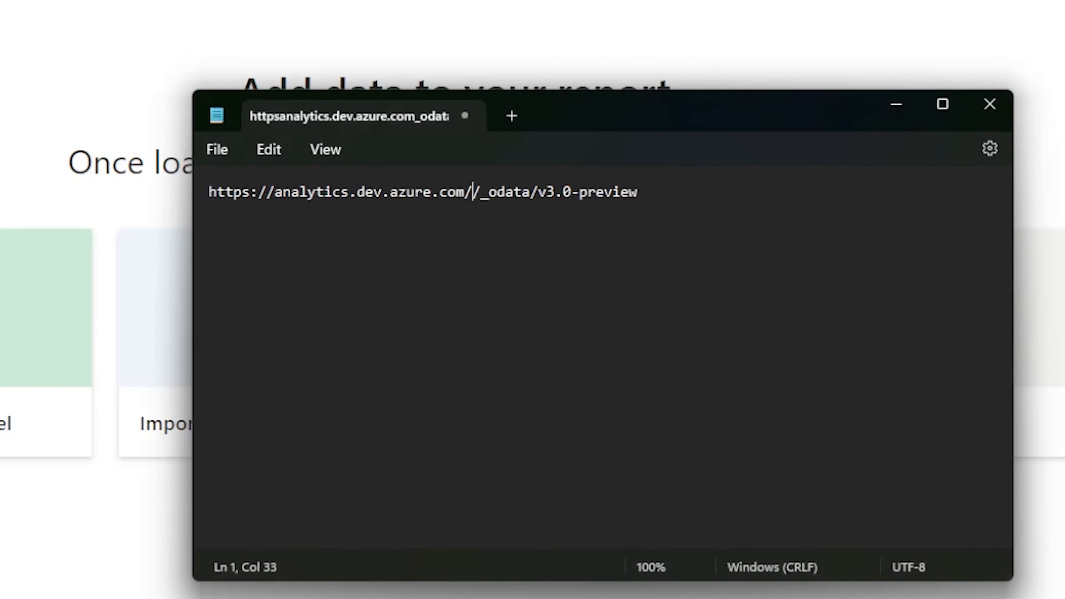
{"action": "mouse_move", "coordinate": [504, 339]}
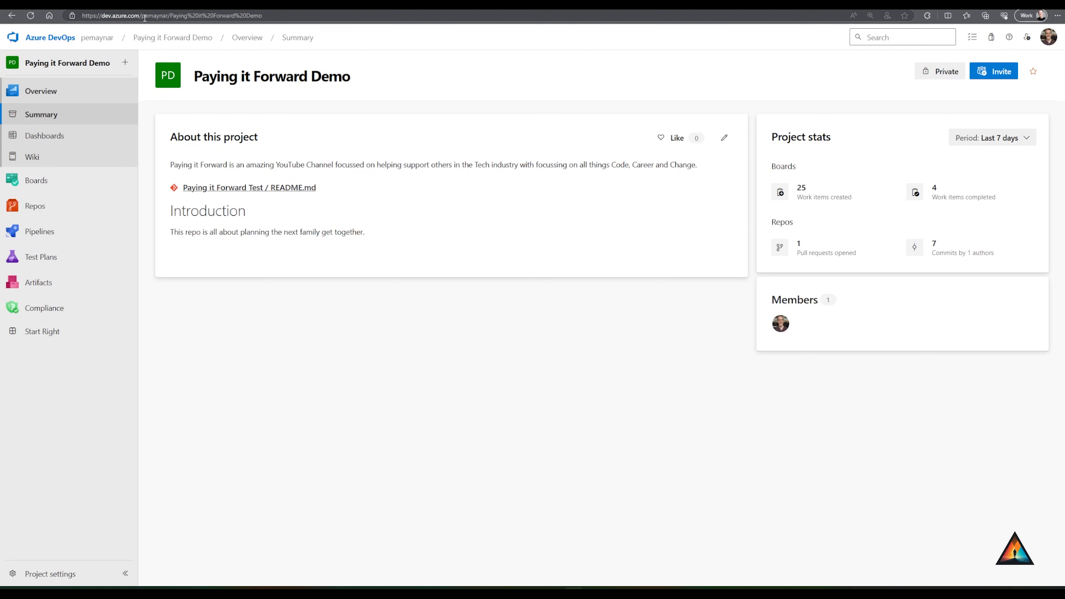
Insert the organization and Paying it Forward Demo project into the OData URL and copy it
{"action": "left_click", "coordinate": [170, 15]}
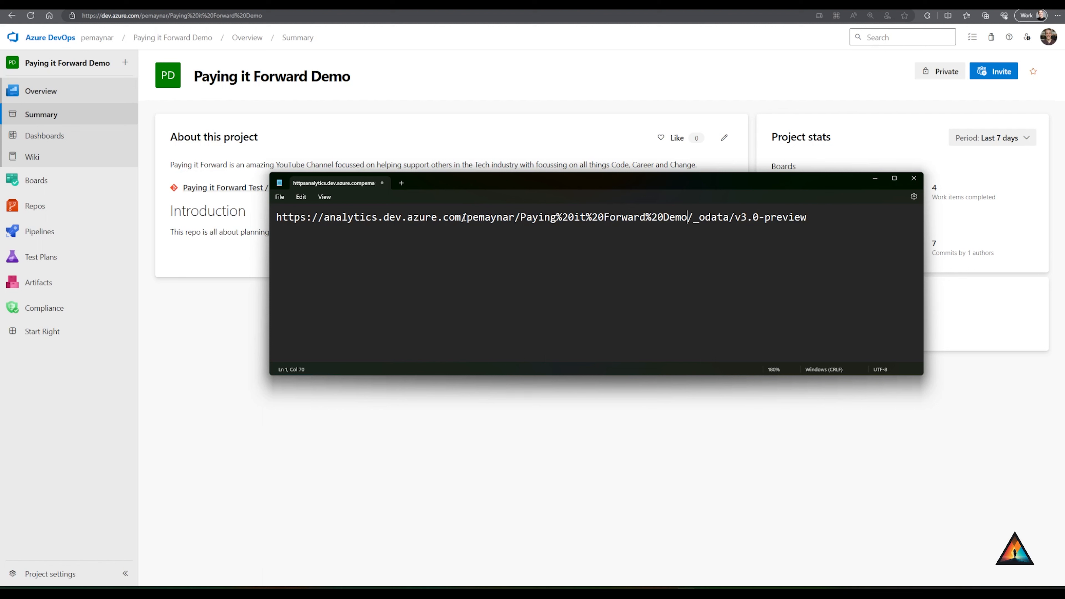
{"action": "double_click", "coordinate": [488, 217]}
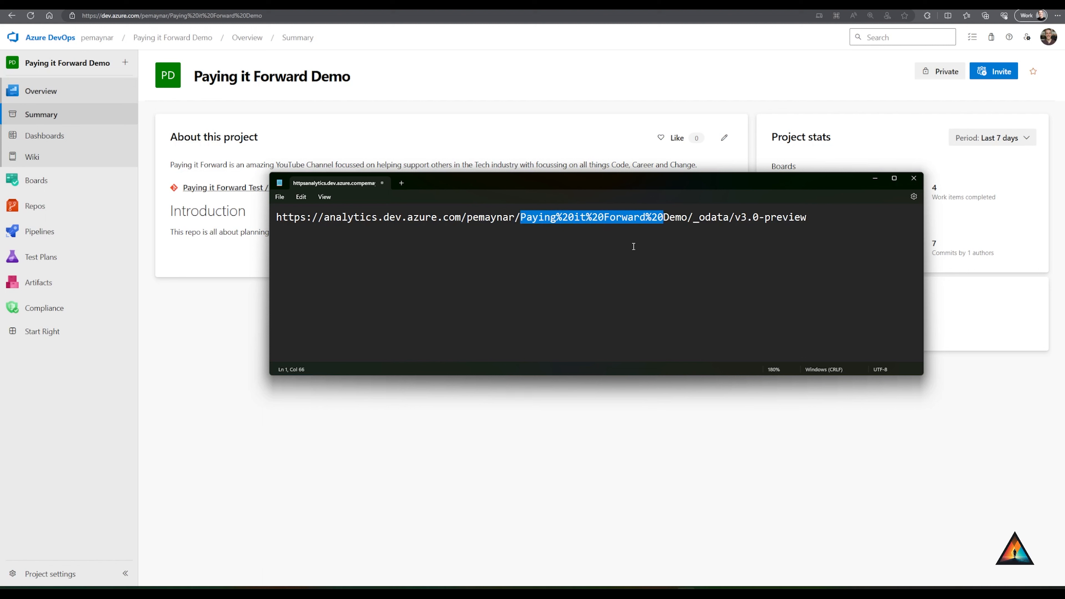
{"action": "key", "text": "ctrl+a"}
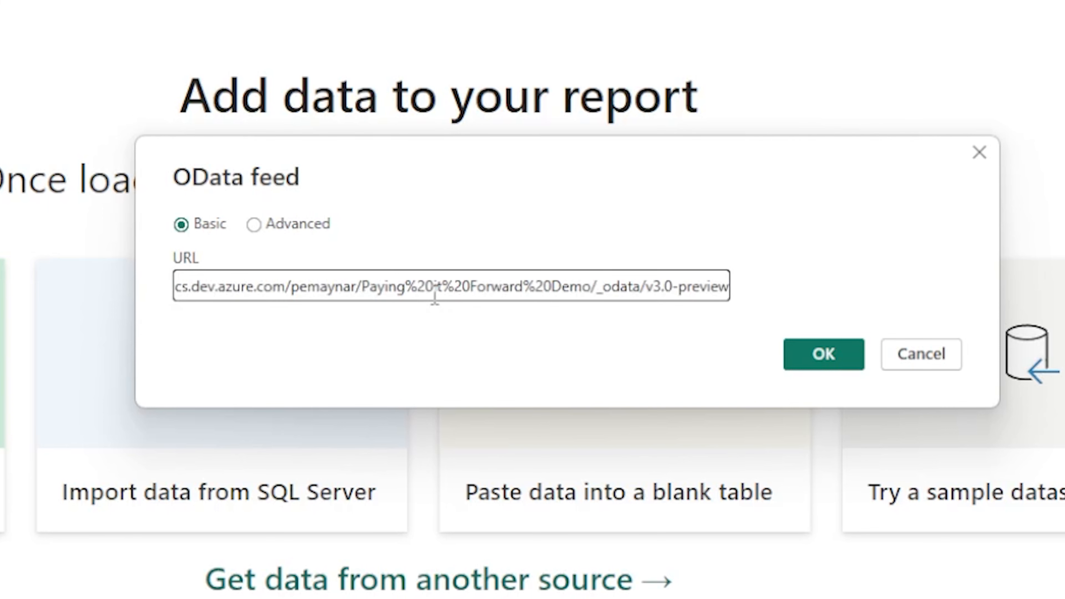
Submit the OData feed URL and sign in with an organizational account at organization level
{"action": "left_click", "coordinate": [823, 354]}
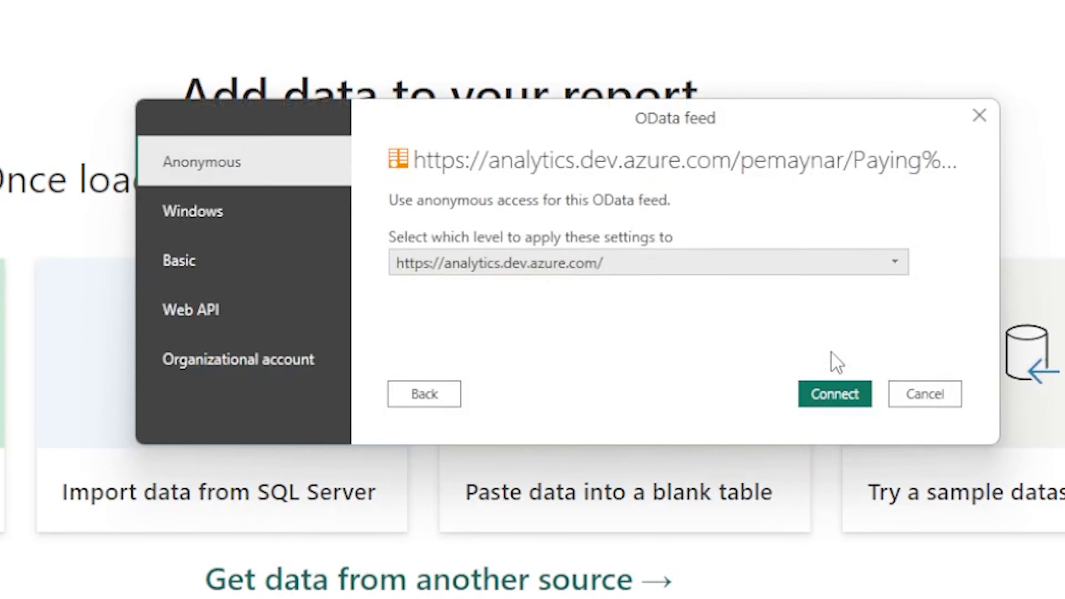
{"action": "mouse_move", "coordinate": [679, 343]}
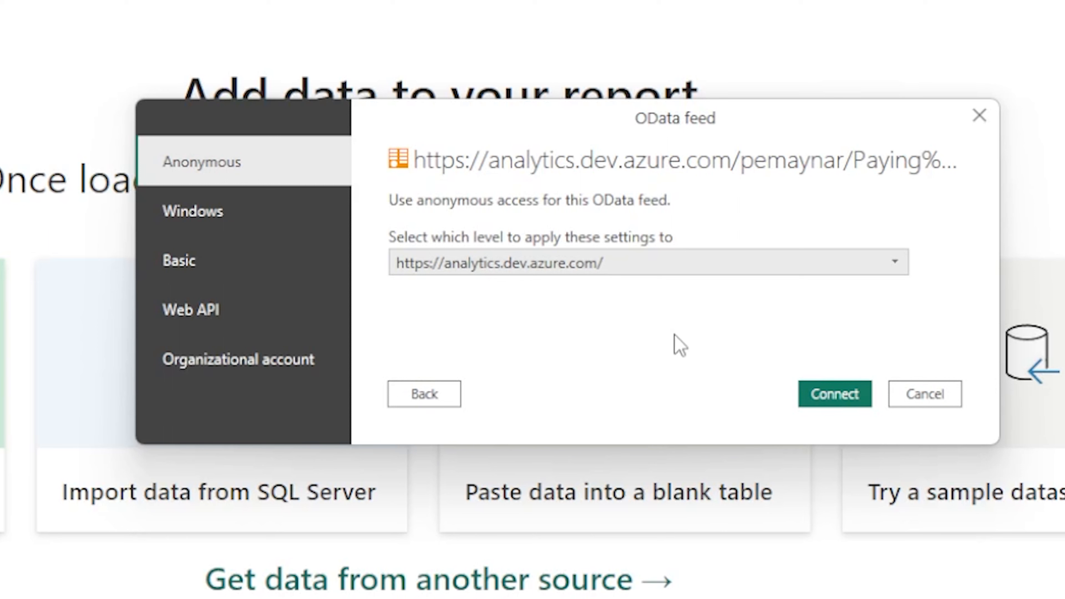
{"action": "mouse_move", "coordinate": [568, 357]}
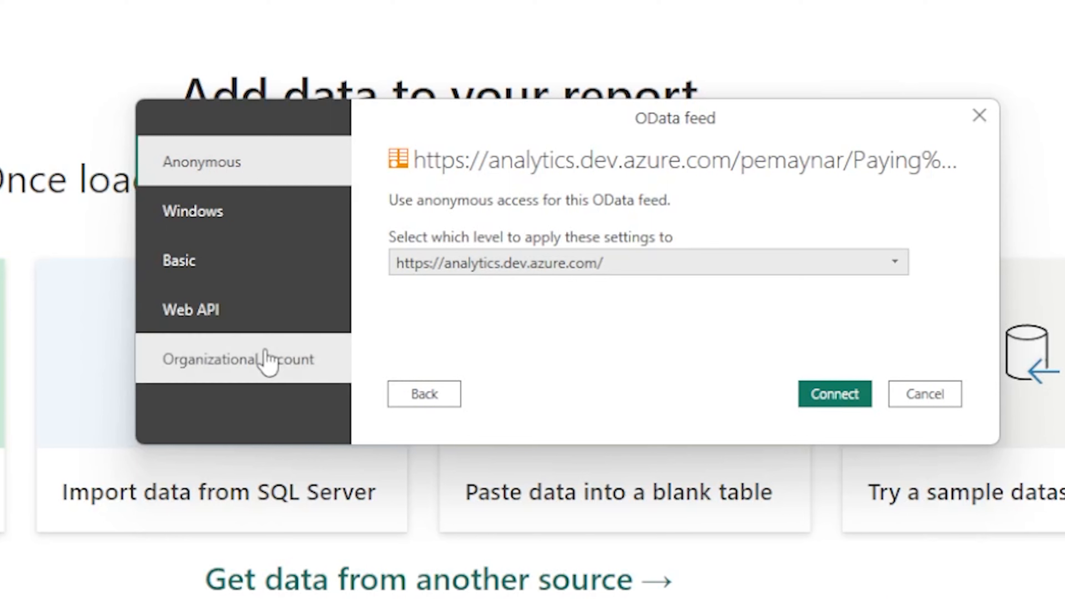
{"action": "left_click", "coordinate": [238, 359]}
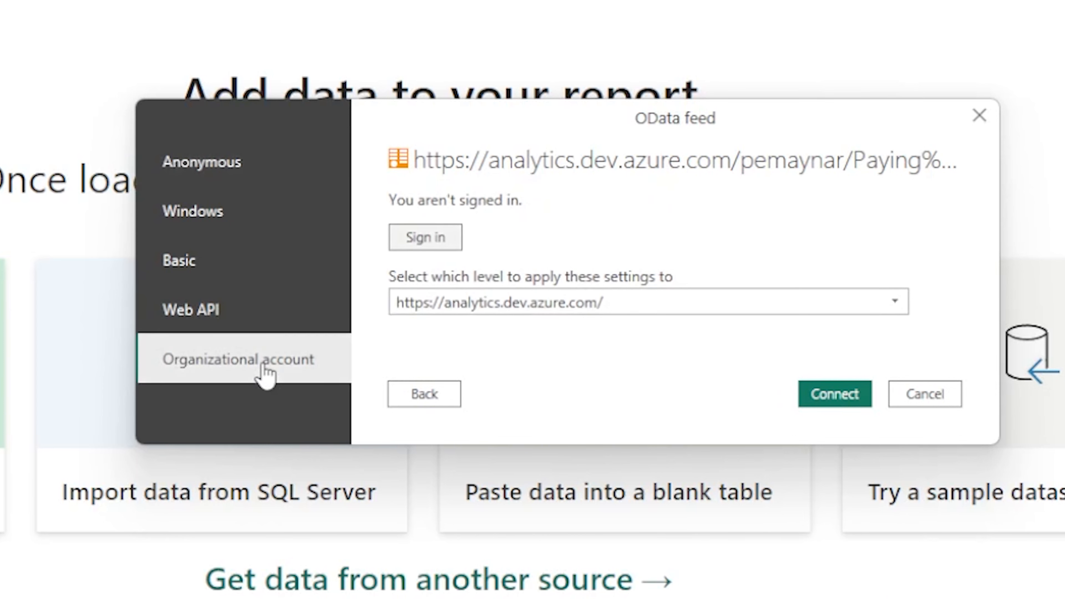
{"action": "mouse_move", "coordinate": [649, 372]}
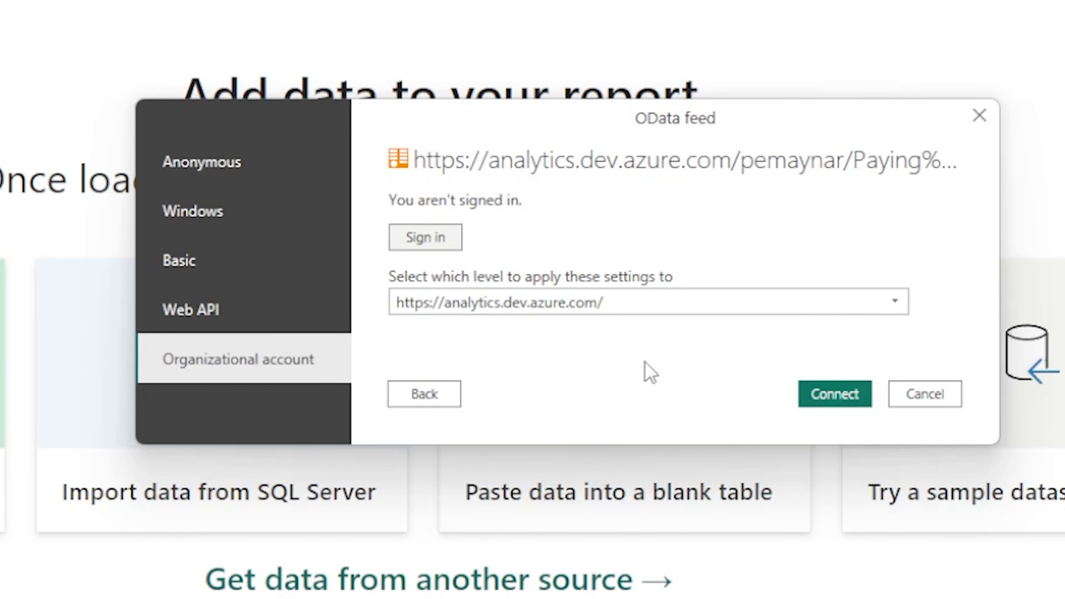
{"action": "mouse_move", "coordinate": [862, 316]}
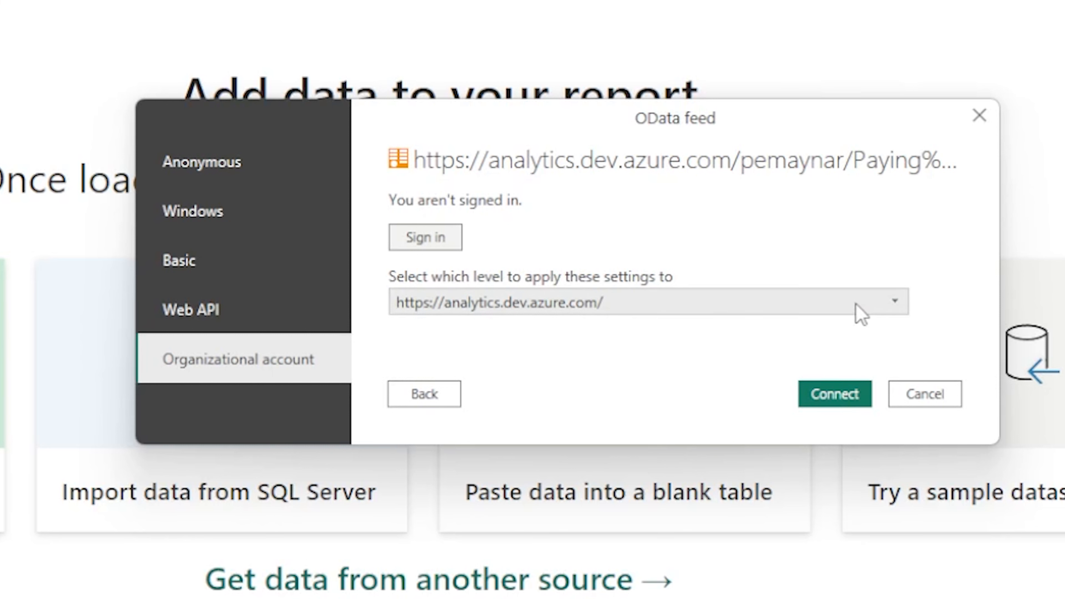
{"action": "left_click", "coordinate": [896, 303]}
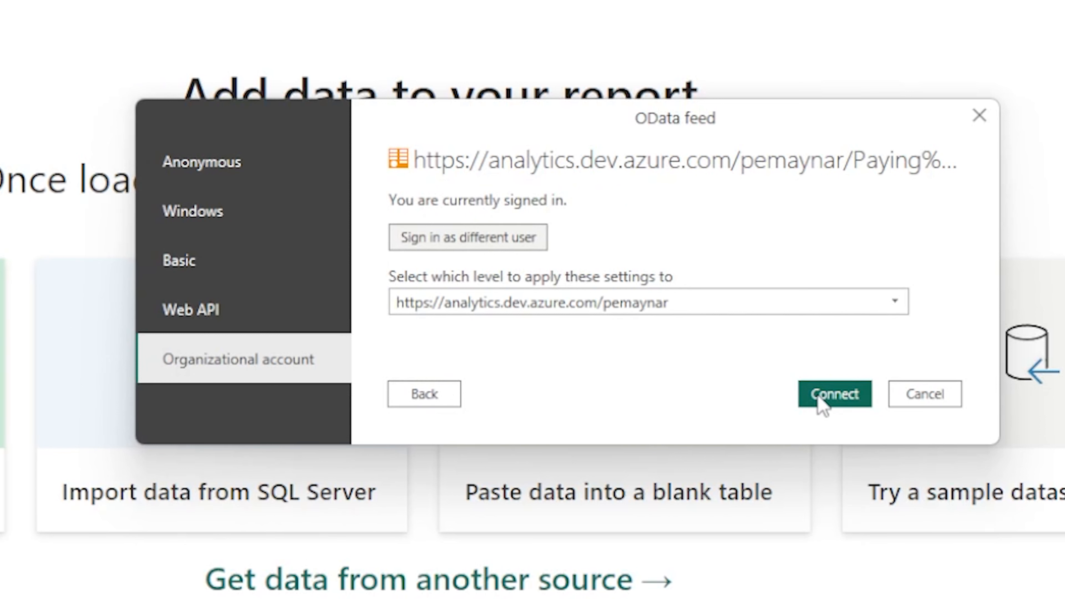
Connect to the feed and tick the WorkItems and Users tables in the Navigator
{"action": "left_click", "coordinate": [834, 394]}
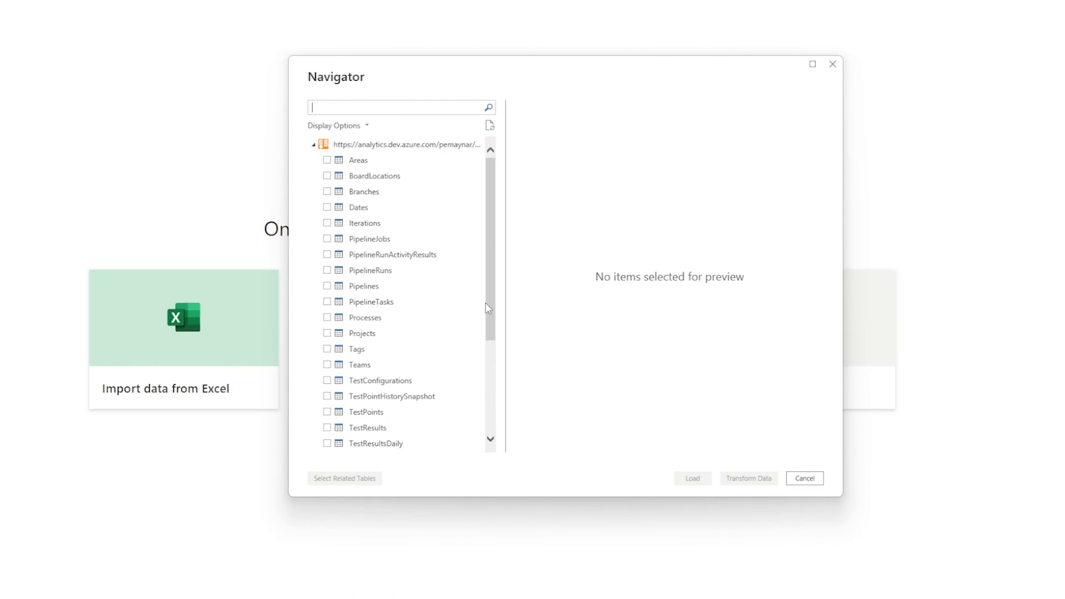
{"action": "mouse_move", "coordinate": [276, 512]}
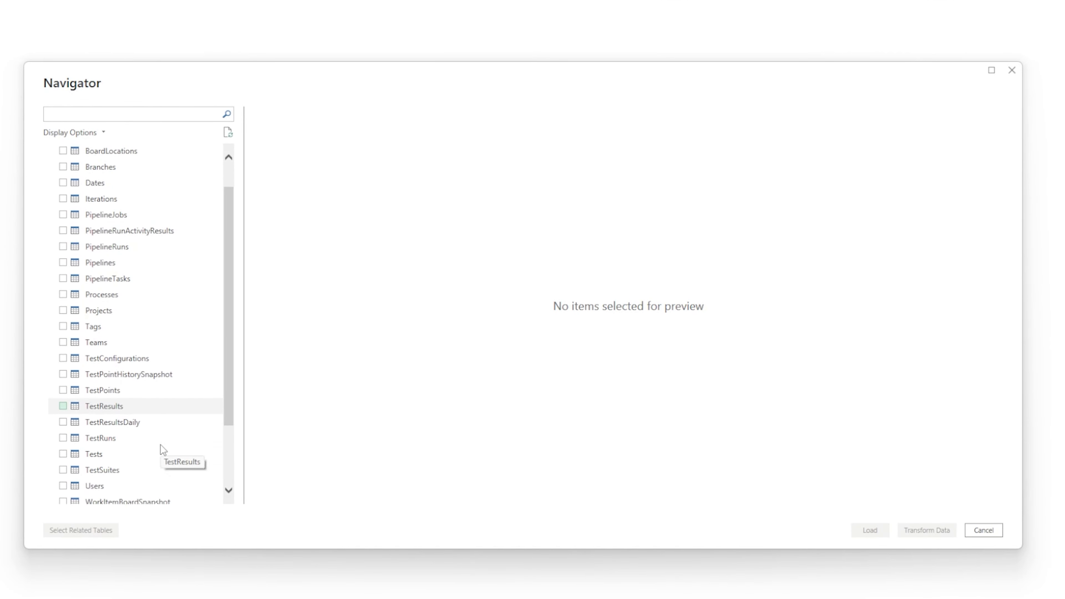
{"action": "scroll", "scroll_direction": "down", "scroll_amount": 3}
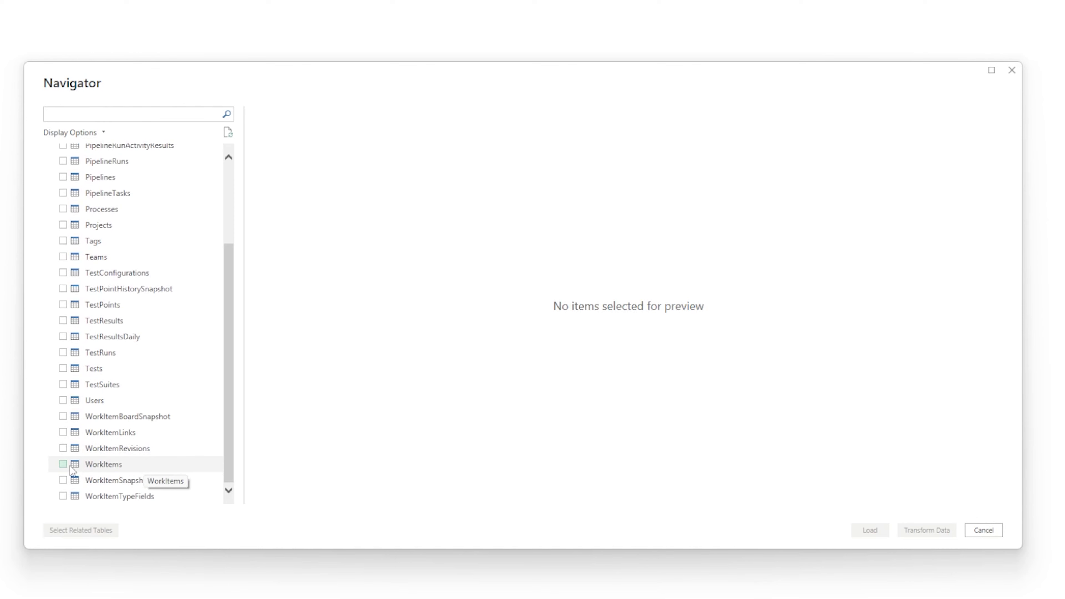
{"action": "left_click", "coordinate": [63, 464]}
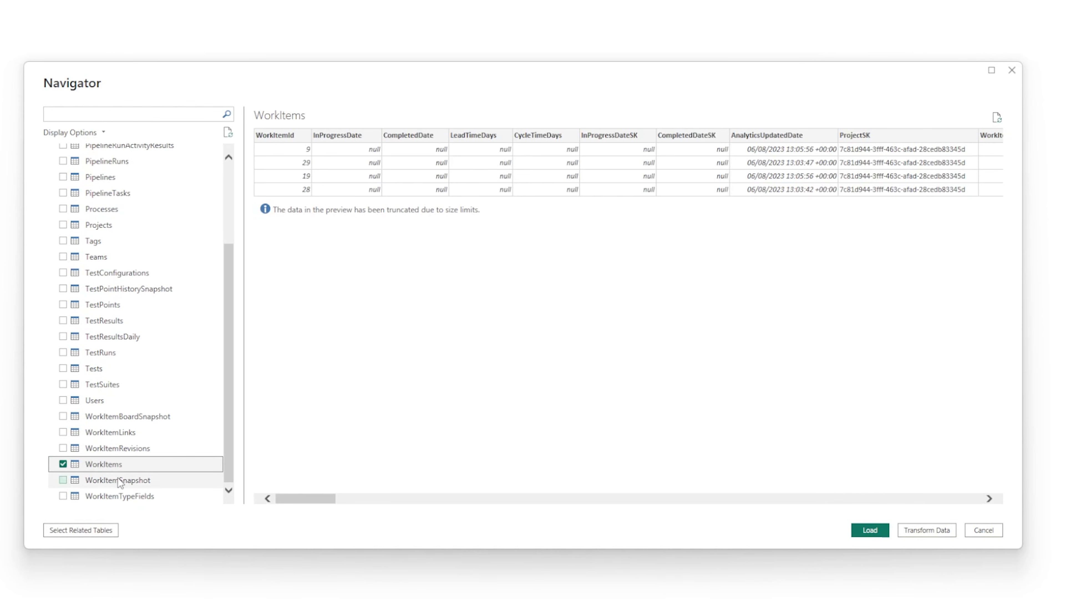
{"action": "mouse_move", "coordinate": [391, 201]}
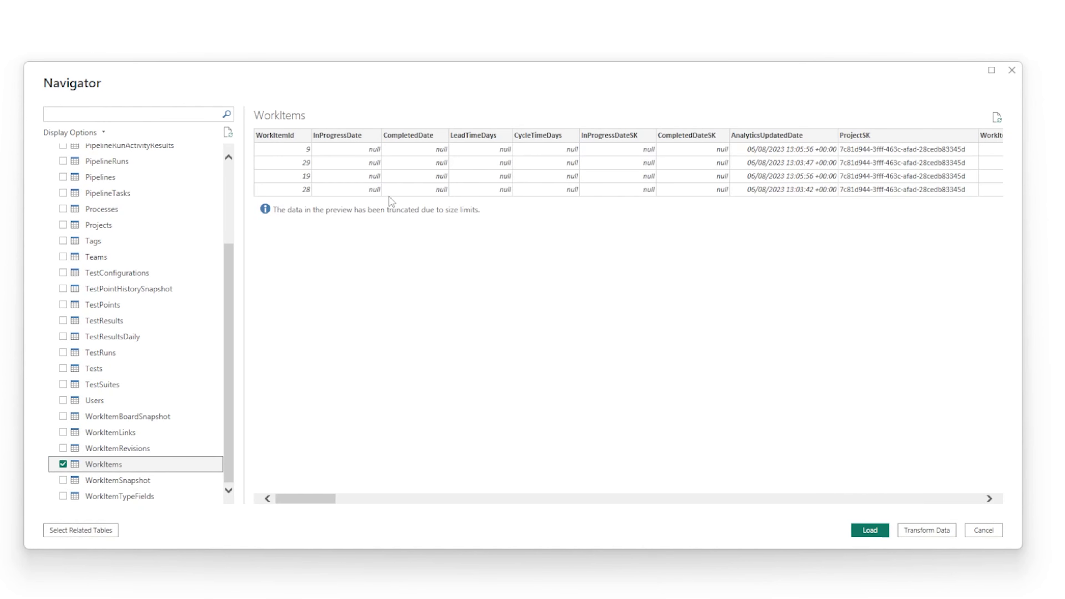
{"action": "mouse_move", "coordinate": [514, 245]}
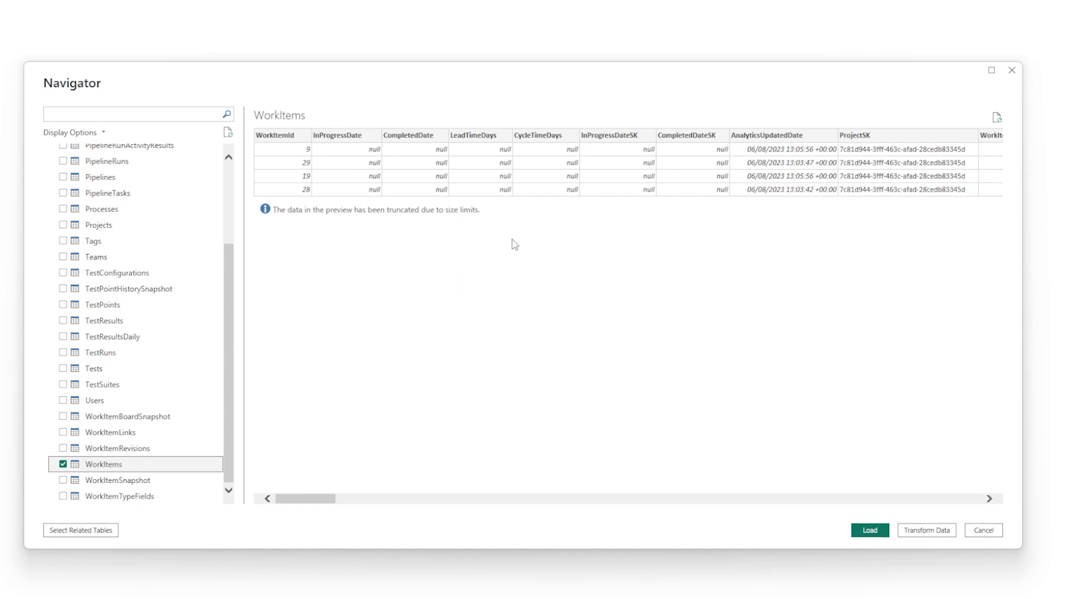
{"action": "mouse_move", "coordinate": [308, 508]}
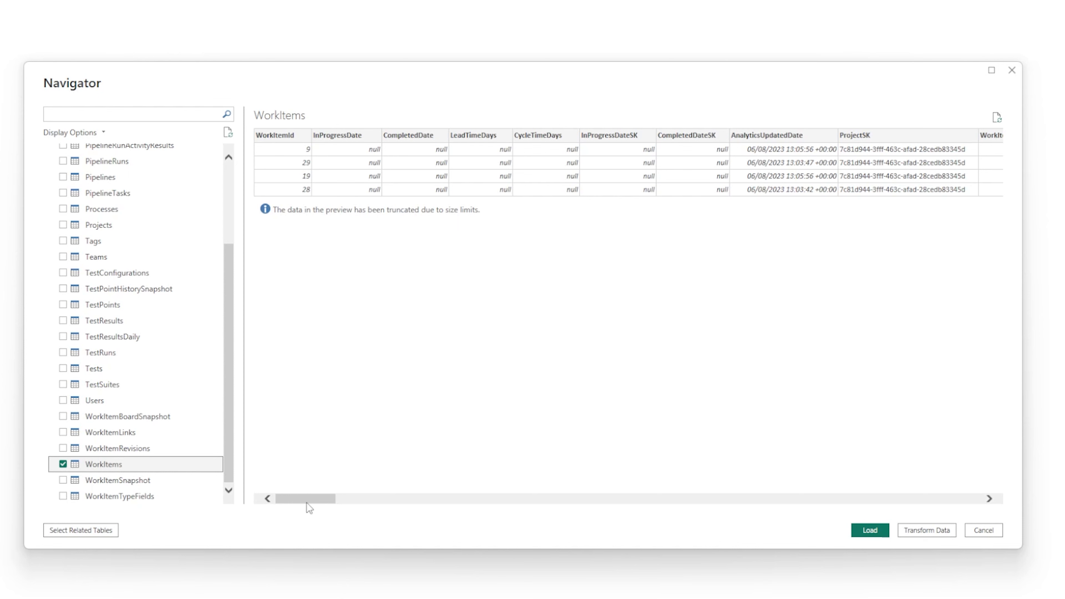
{"action": "left_click", "coordinate": [64, 400]}
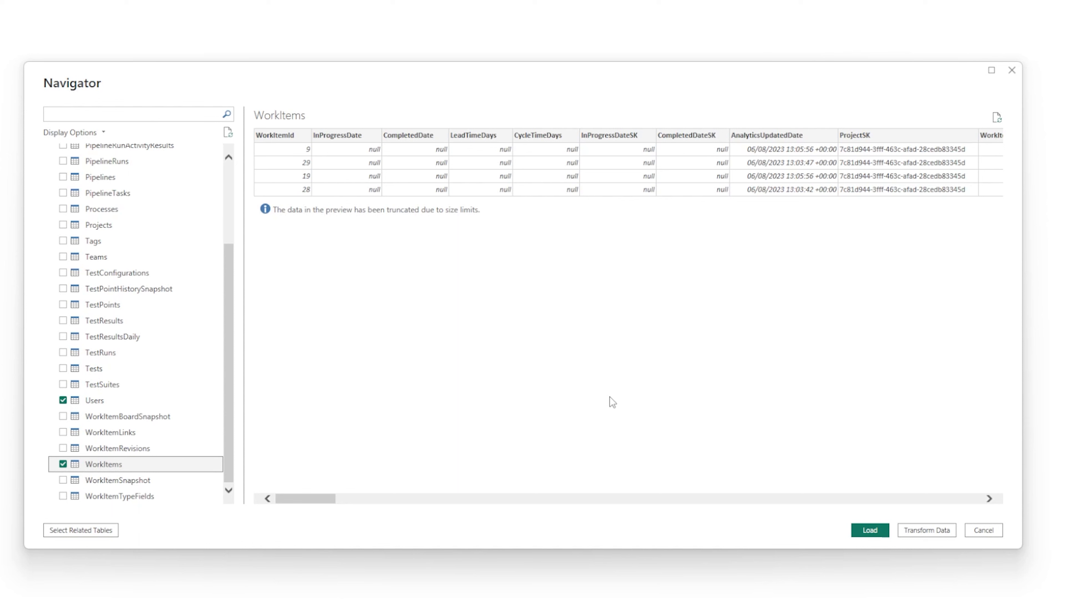
{"action": "mouse_move", "coordinate": [627, 422]}
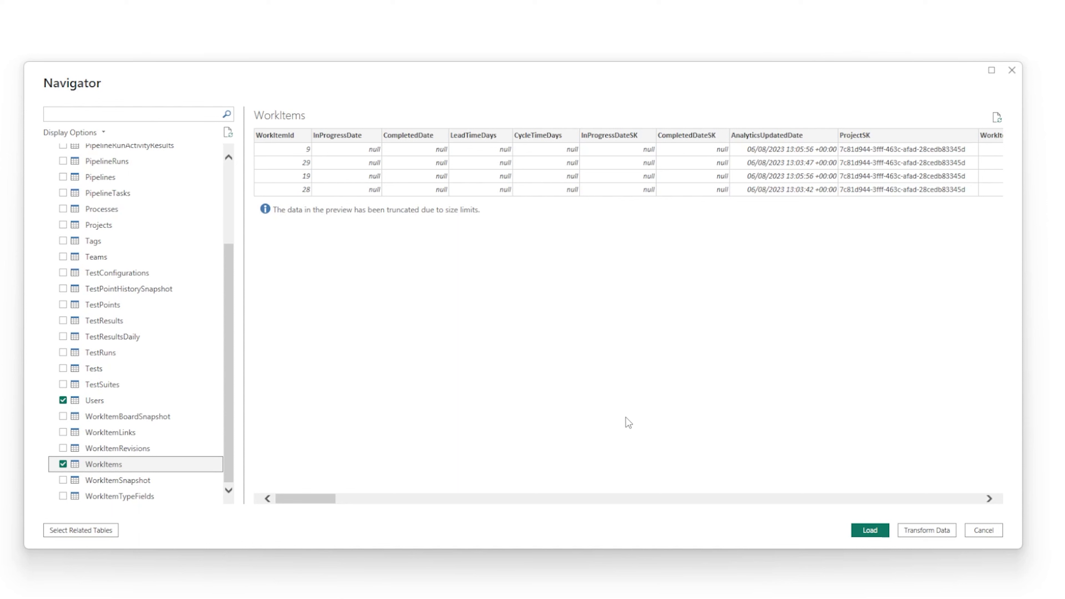
{"action": "mouse_move", "coordinate": [927, 530]}
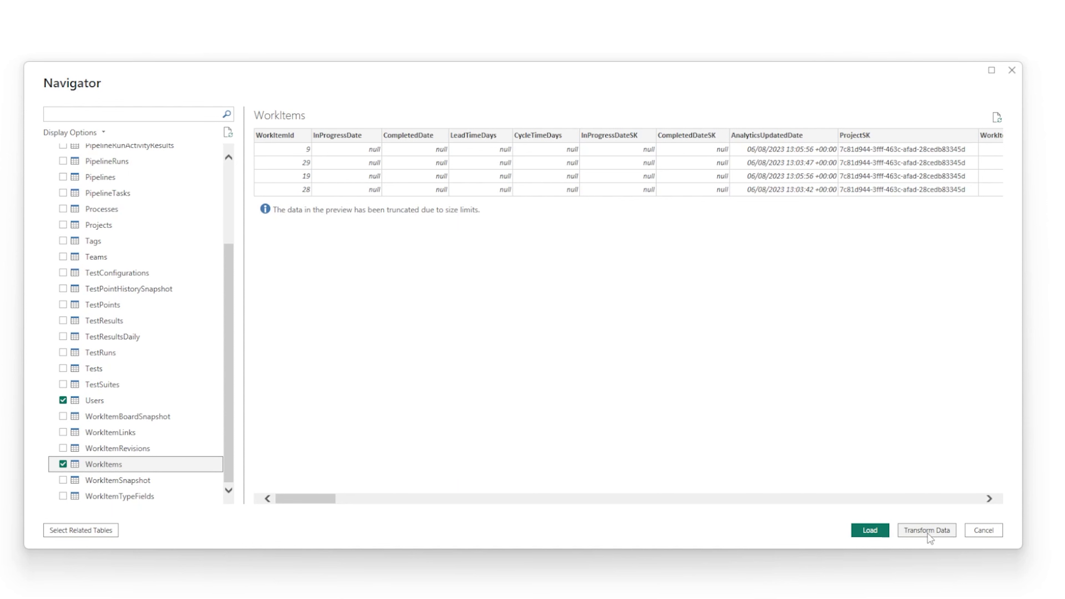
{"action": "mouse_move", "coordinate": [932, 536]}
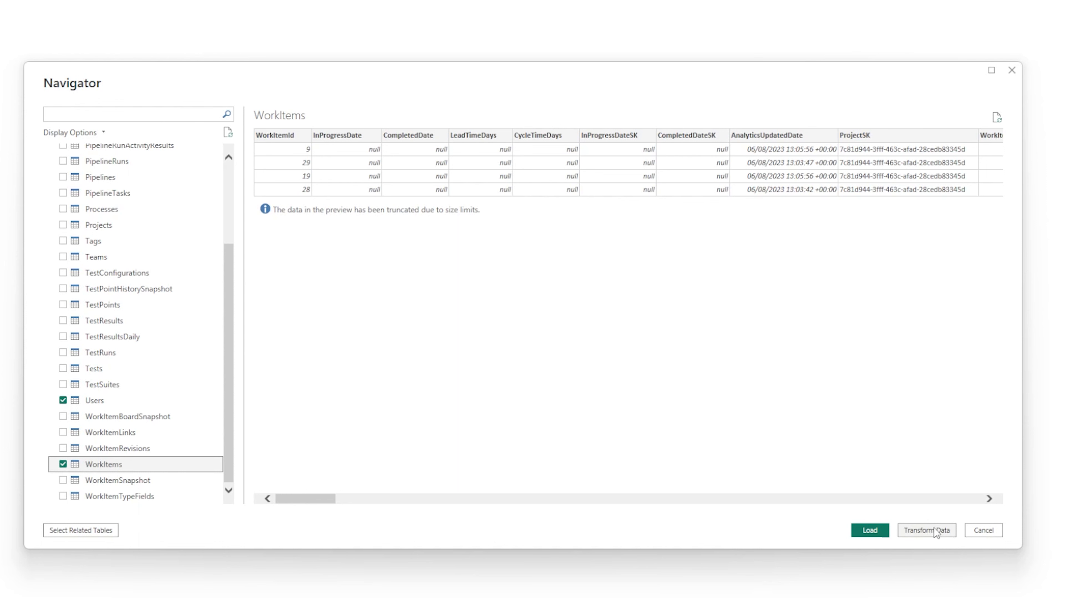
{"action": "mouse_move", "coordinate": [932, 536]}
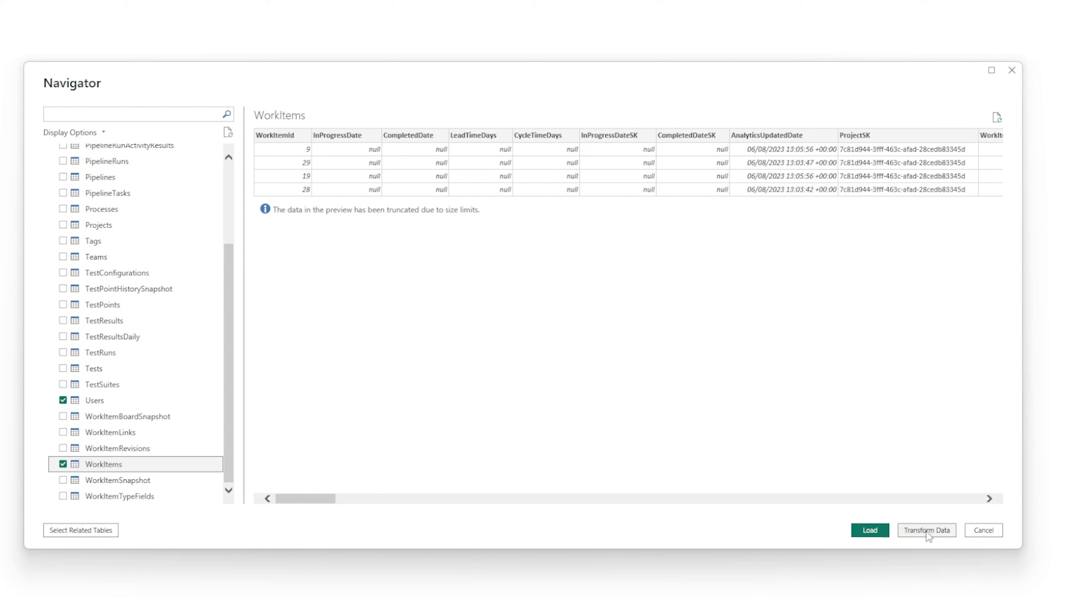
Transform the tables and select CompletedDate, WorkItemType and the other WorkItems columns to keep
{"action": "left_click", "coordinate": [926, 530]}
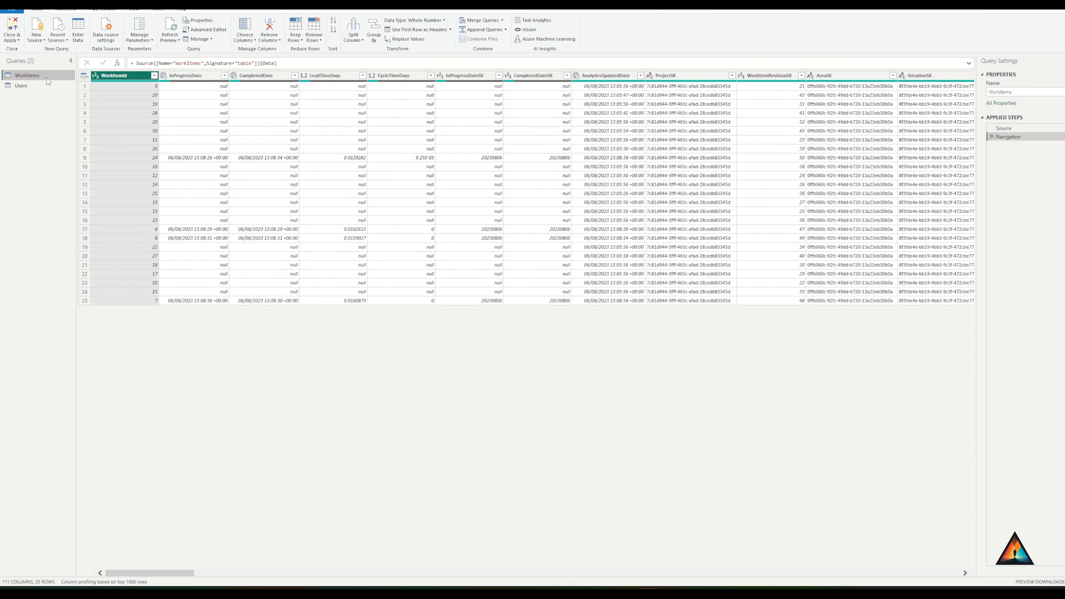
{"action": "mouse_move", "coordinate": [102, 95]}
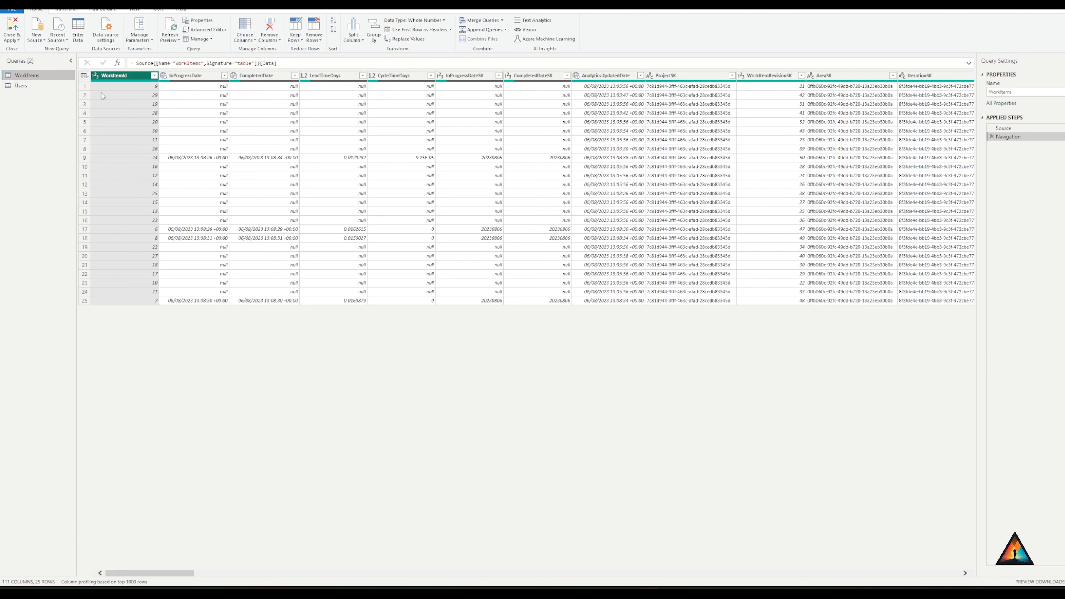
{"action": "mouse_move", "coordinate": [73, 582]}
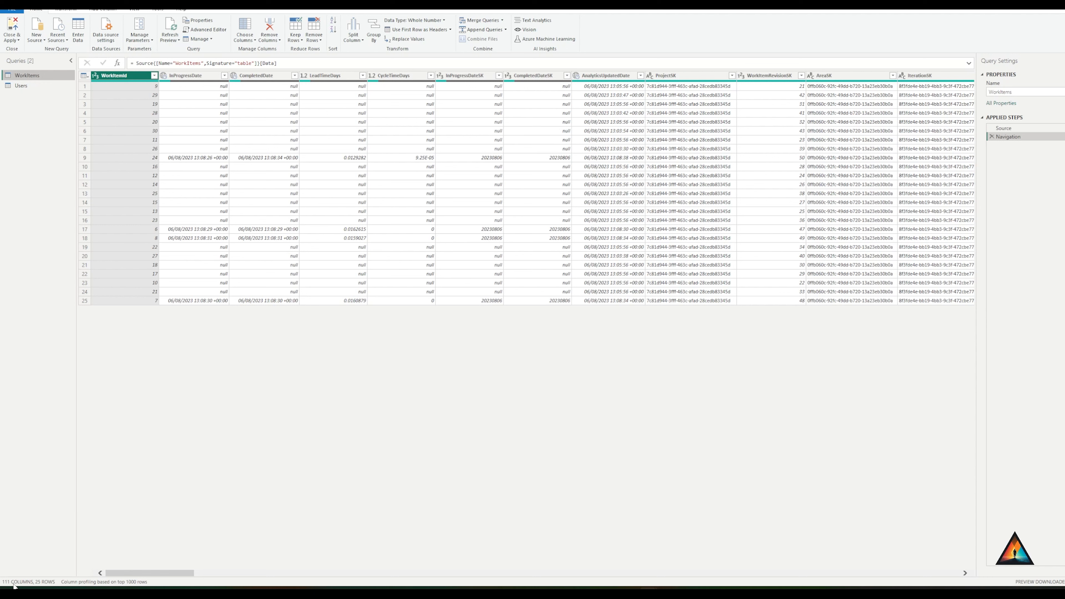
{"action": "mouse_move", "coordinate": [176, 143]}
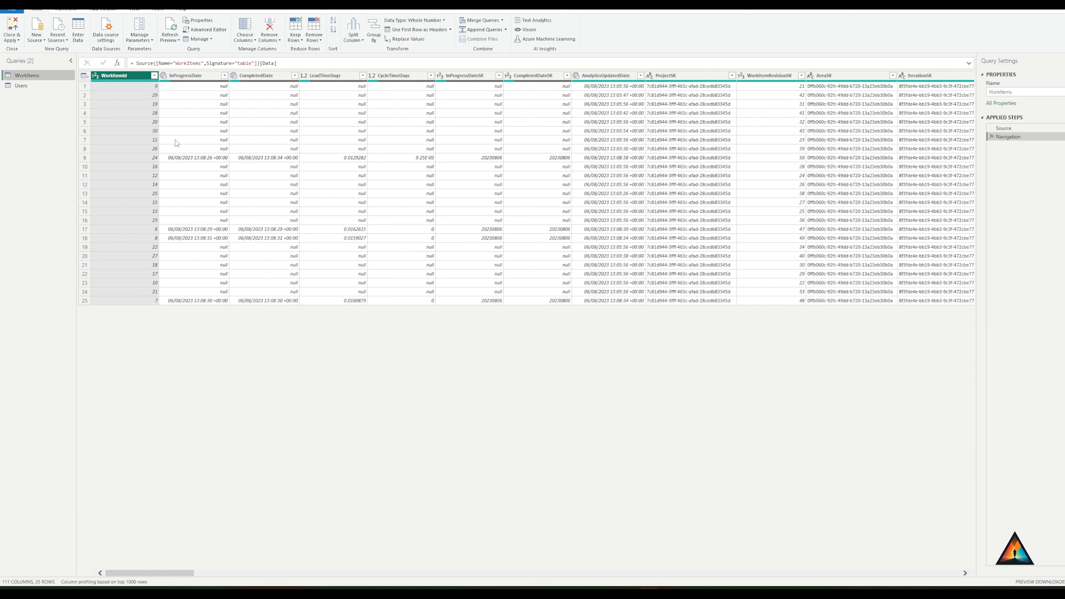
{"action": "mouse_move", "coordinate": [115, 112]}
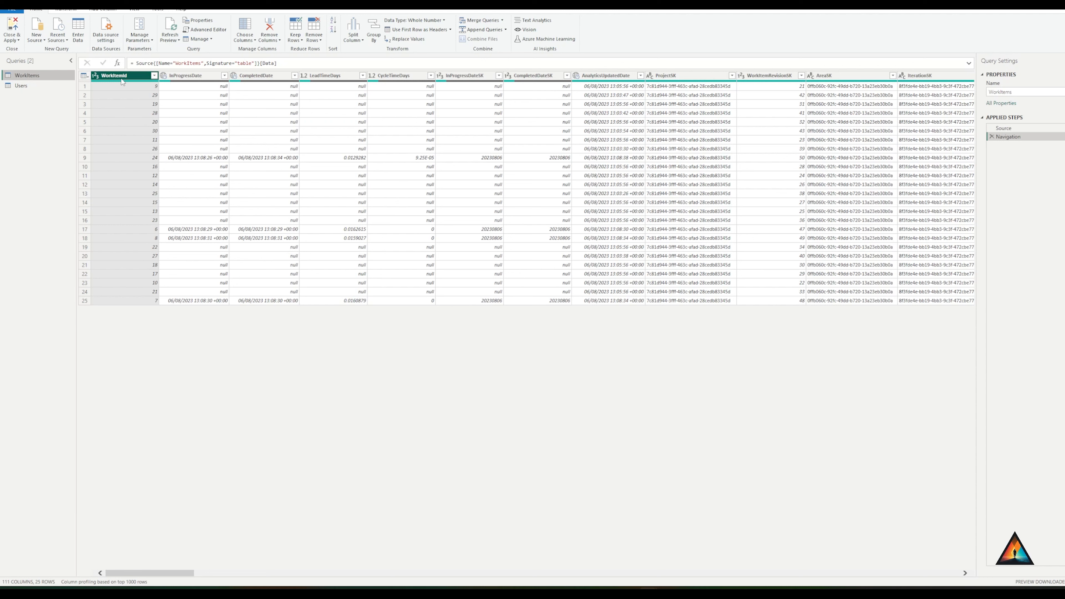
{"action": "mouse_move", "coordinate": [275, 107]}
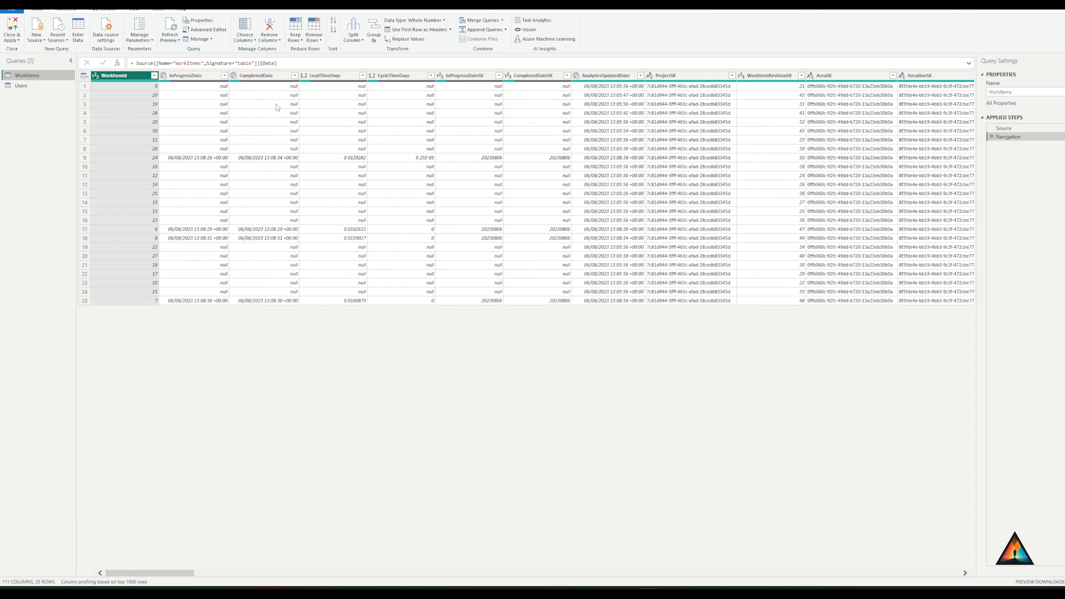
{"action": "left_click", "coordinate": [261, 75]}
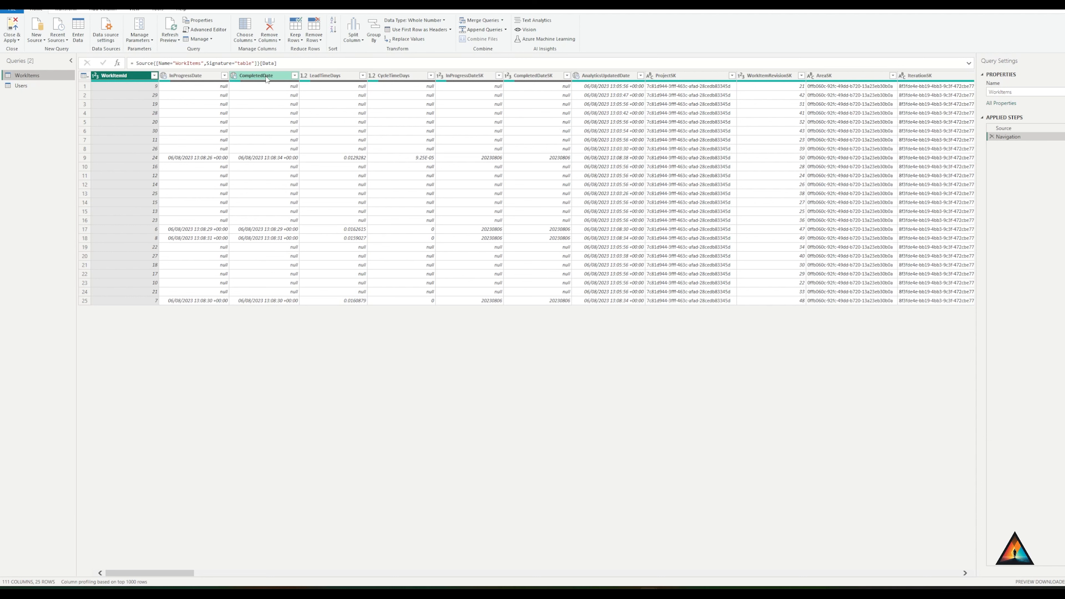
{"action": "scroll", "scroll_direction": "right", "scroll_amount": 3}
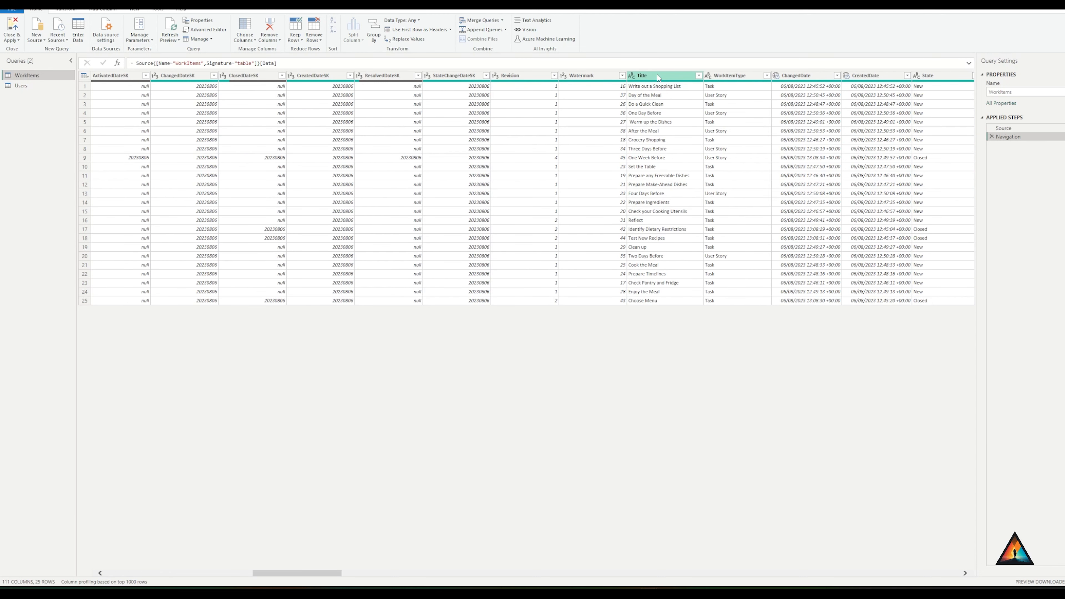
{"action": "left_click", "coordinate": [730, 75]}
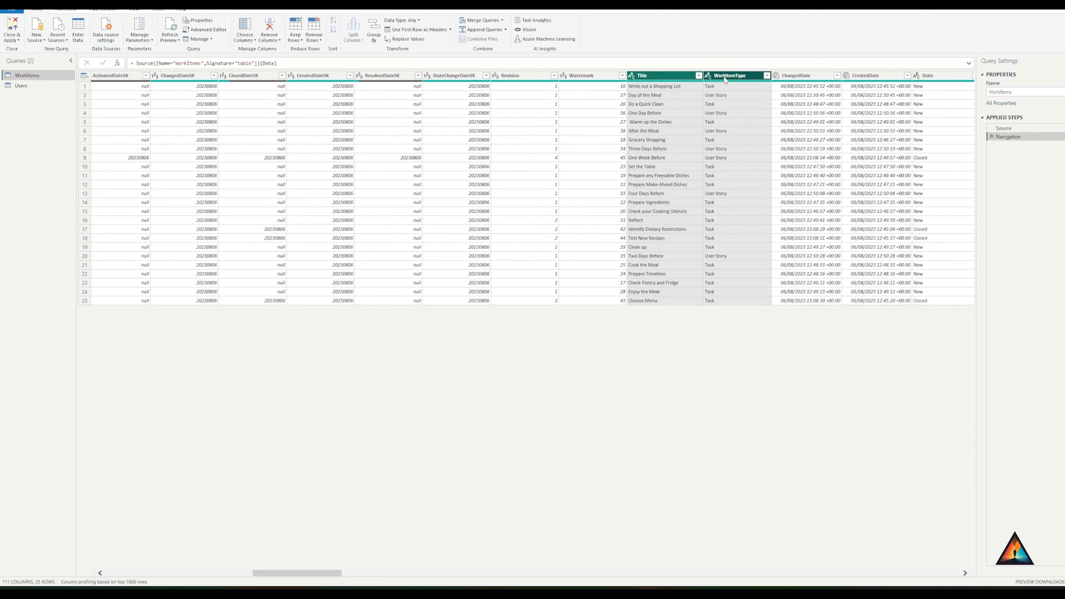
{"action": "scroll", "scroll_direction": "right", "scroll_amount": 3}
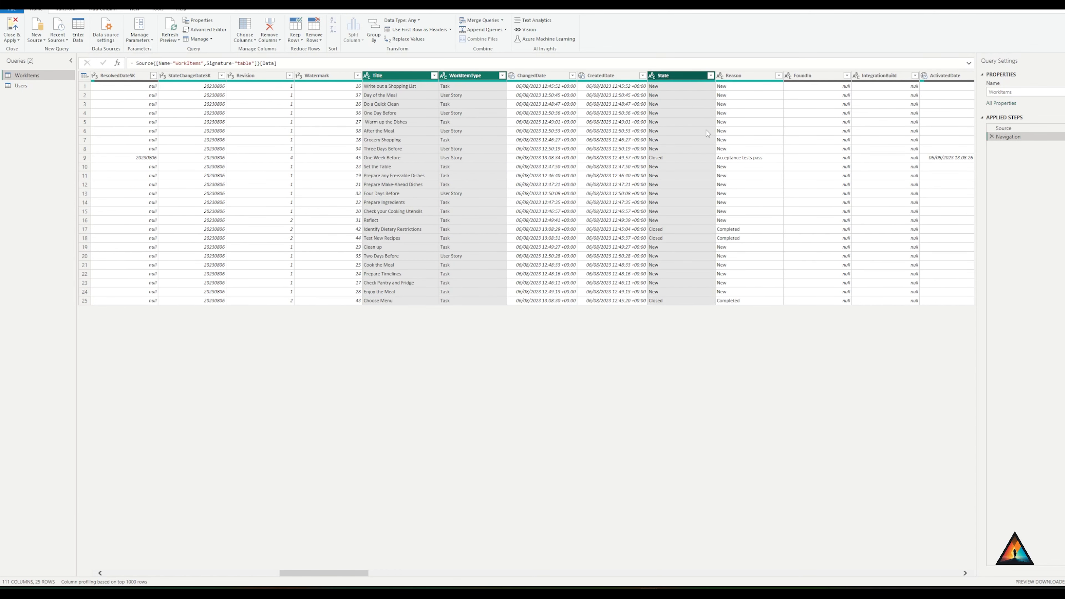
{"action": "scroll", "scroll_direction": "right", "scroll_amount": 3}
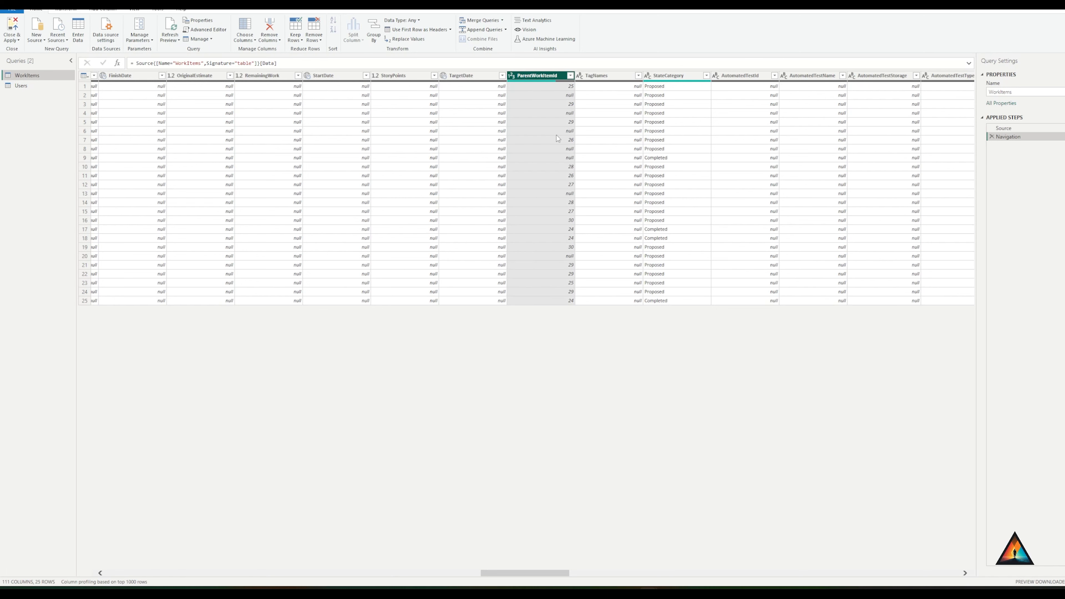
{"action": "scroll", "scroll_direction": "right", "scroll_amount": 3}
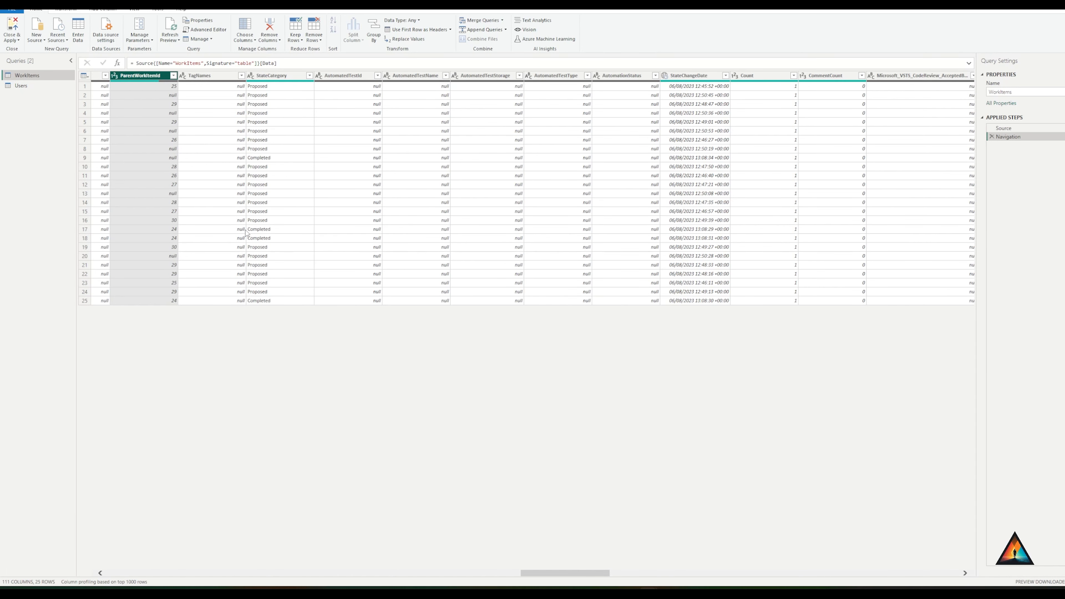
{"action": "mouse_move", "coordinate": [275, 51]}
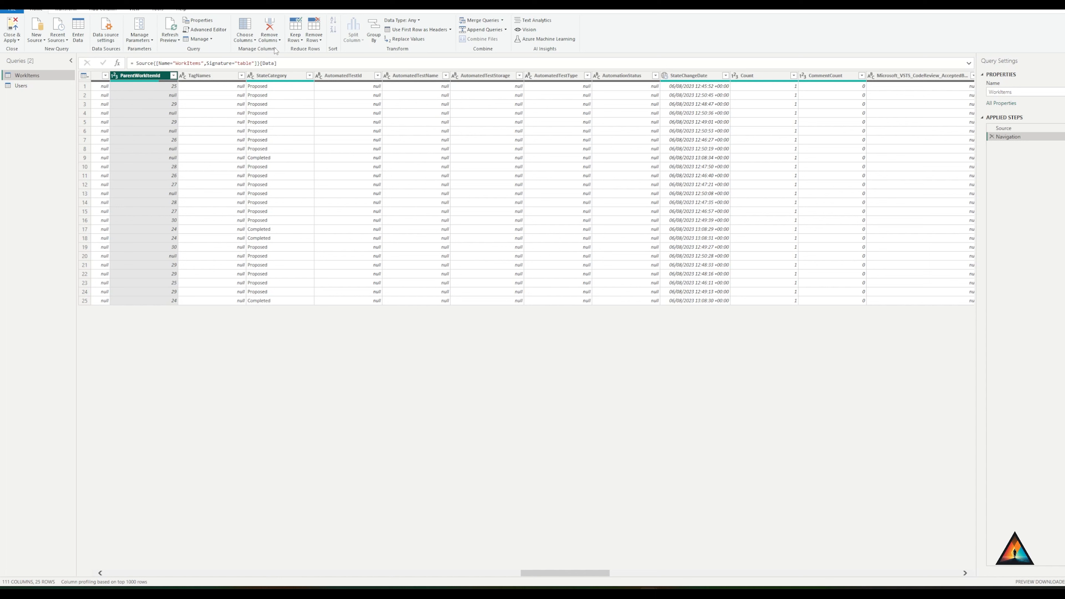
{"action": "mouse_move", "coordinate": [269, 35]}
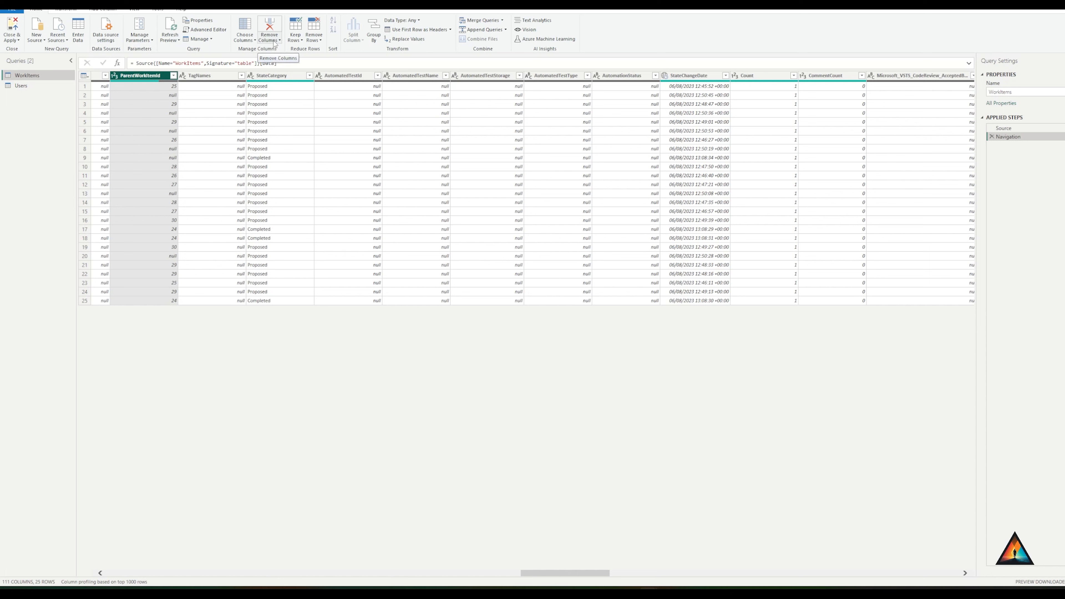
Remove all WorkItems columns except the six selected ones
{"action": "left_click", "coordinate": [279, 39]}
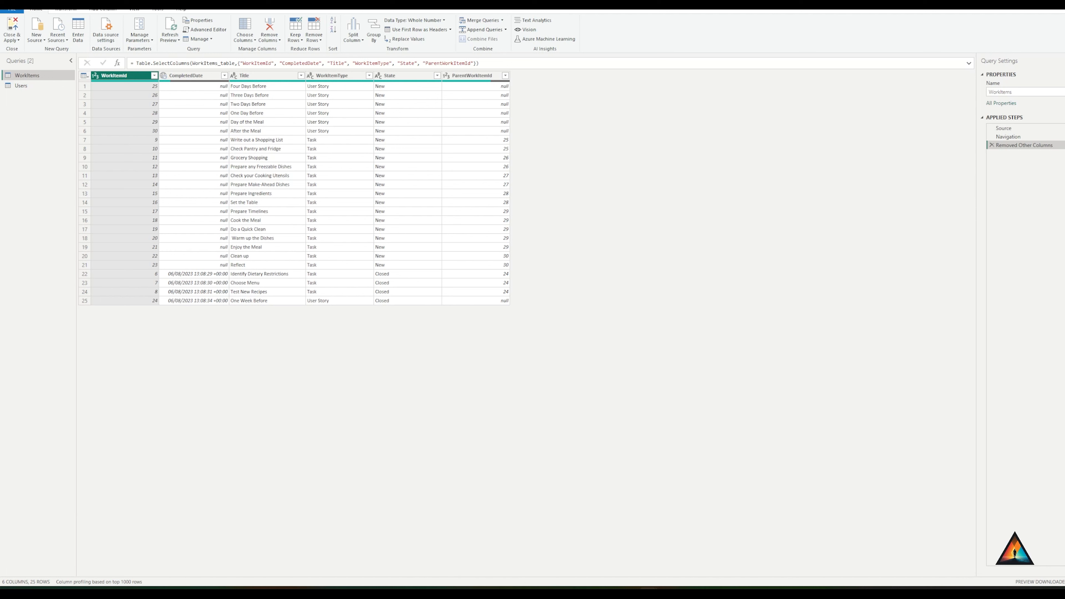
{"action": "mouse_move", "coordinate": [505, 244]}
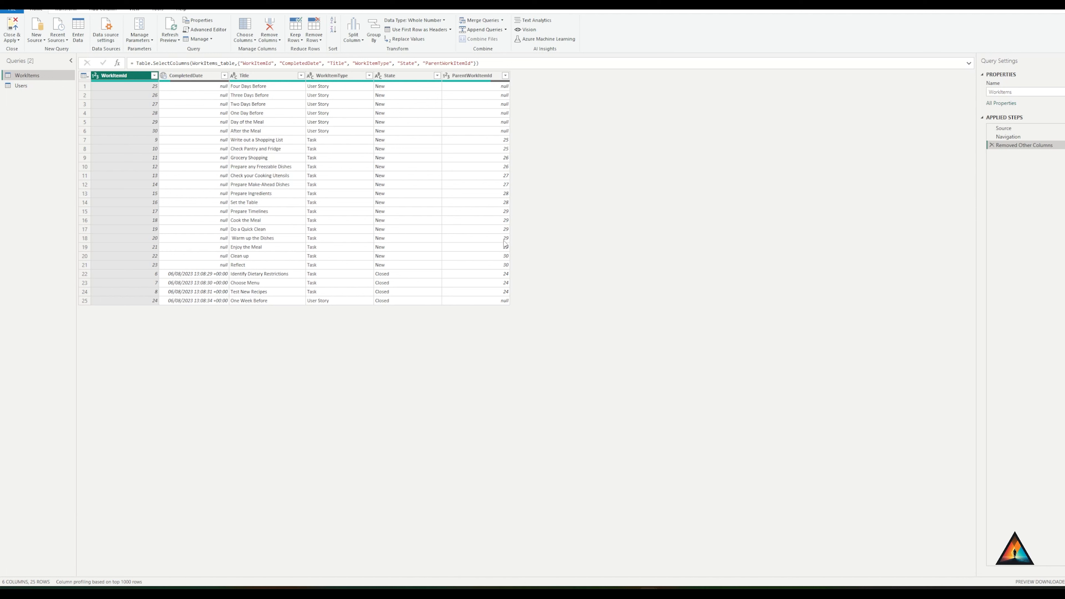
{"action": "mouse_move", "coordinate": [415, 235]}
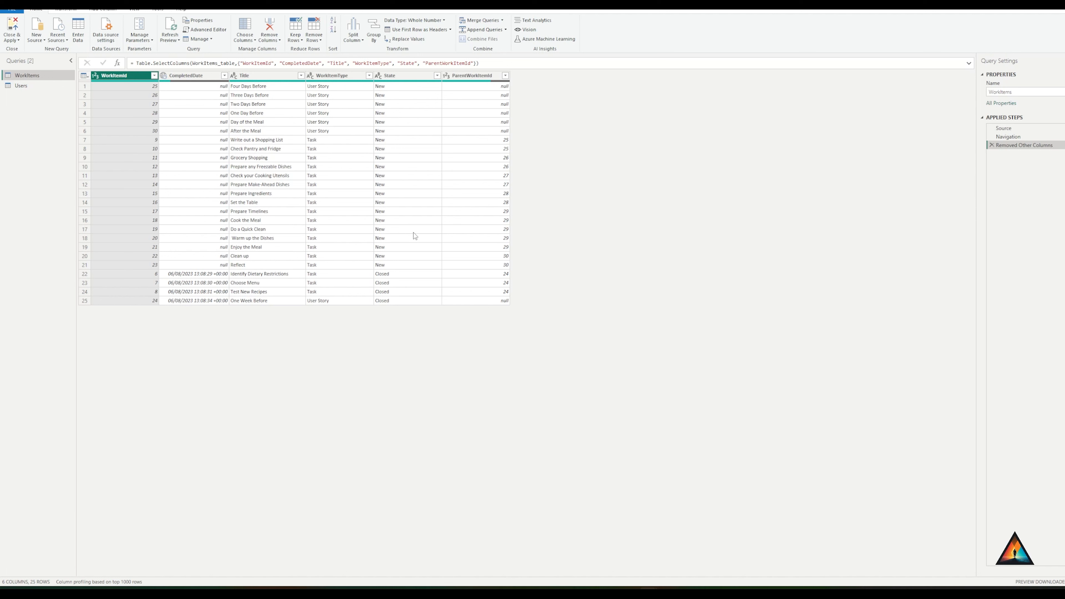
{"action": "mouse_move", "coordinate": [232, 210]}
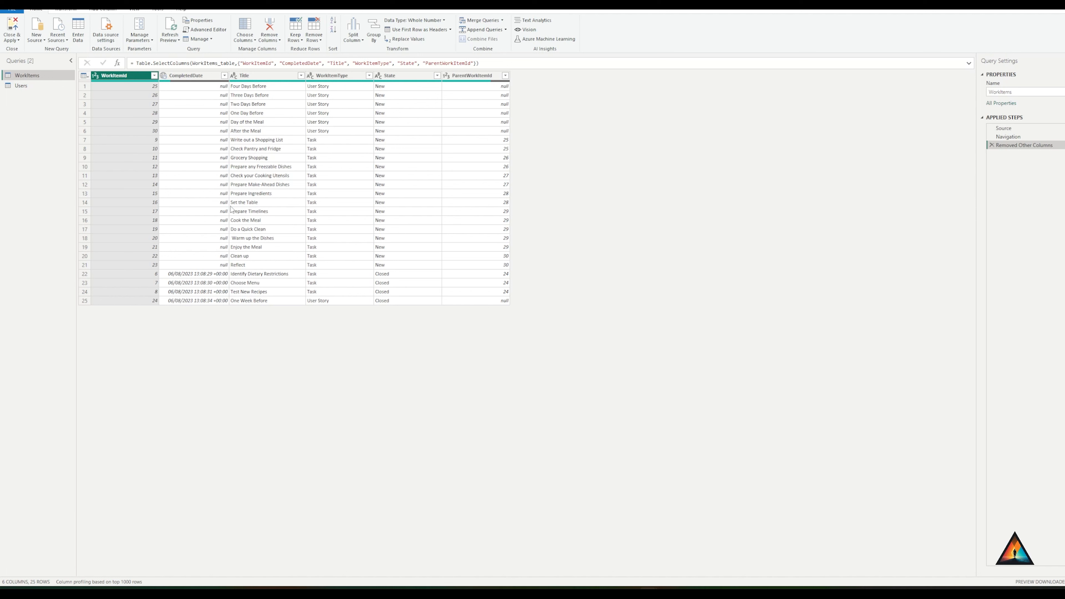
{"action": "mouse_move", "coordinate": [300, 147]}
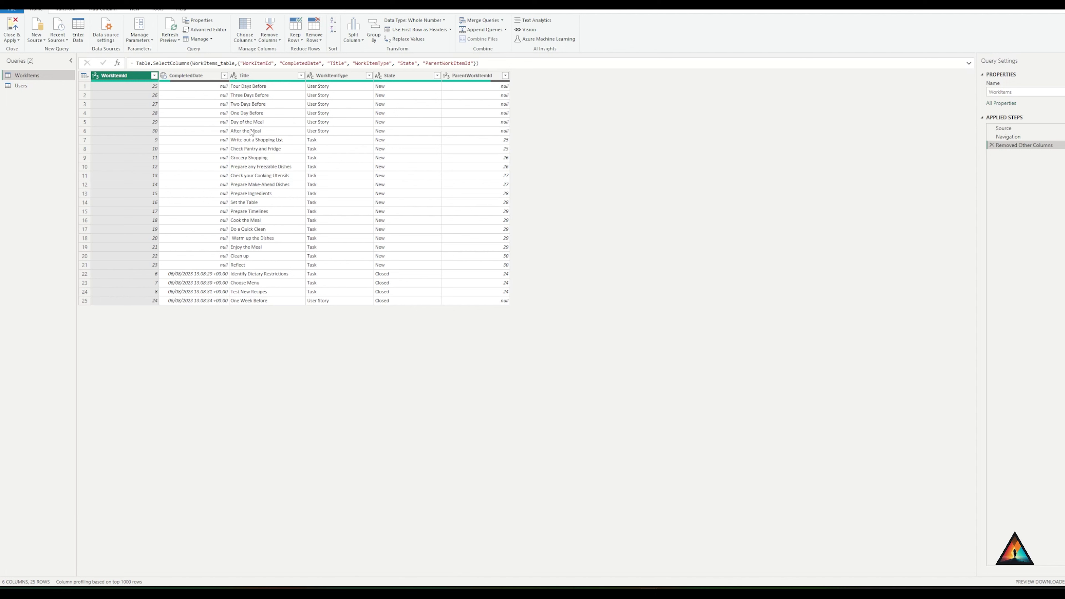
{"action": "mouse_move", "coordinate": [185, 121]}
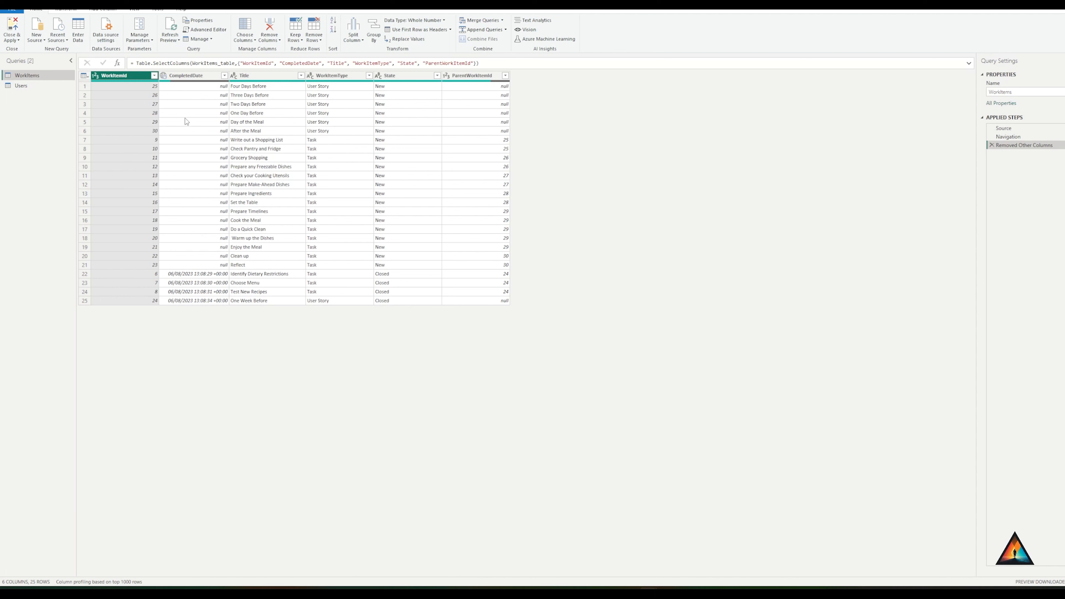
{"action": "mouse_move", "coordinate": [298, 142]}
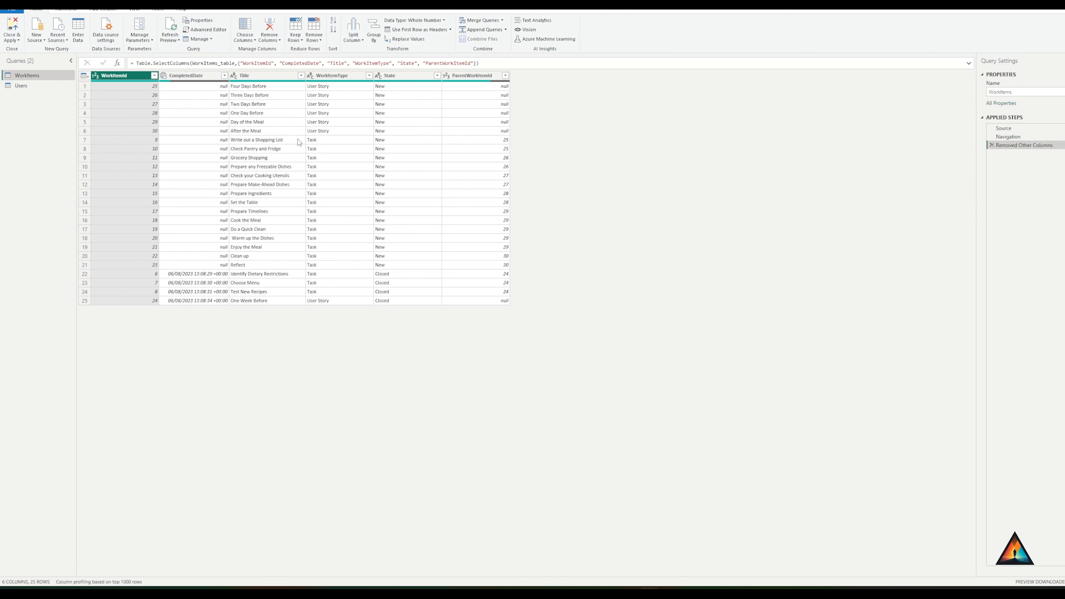
{"action": "mouse_move", "coordinate": [52, 75]}
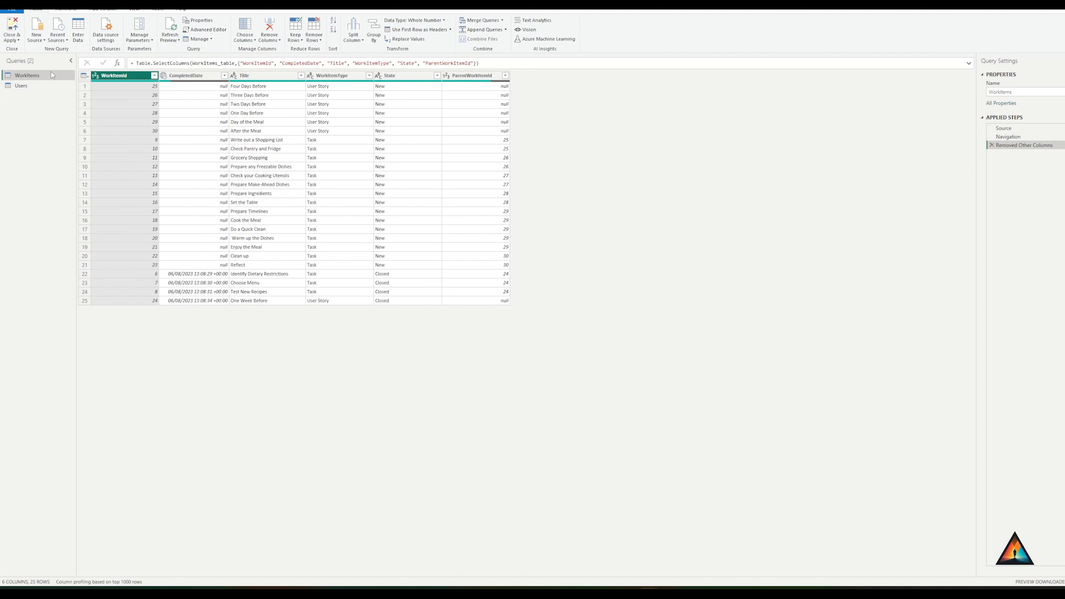
{"action": "right_click", "coordinate": [27, 76]}
{"action": "type", "text": "User Stories"}
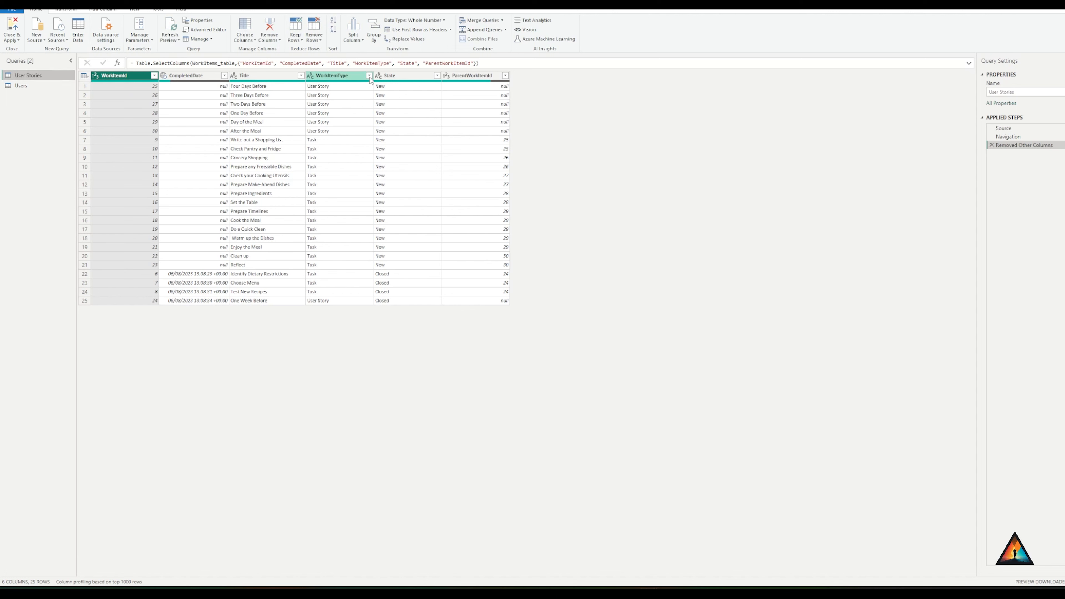
Filter WorkItemType in User Stories to User Story rows only
{"action": "left_click", "coordinate": [369, 75]}
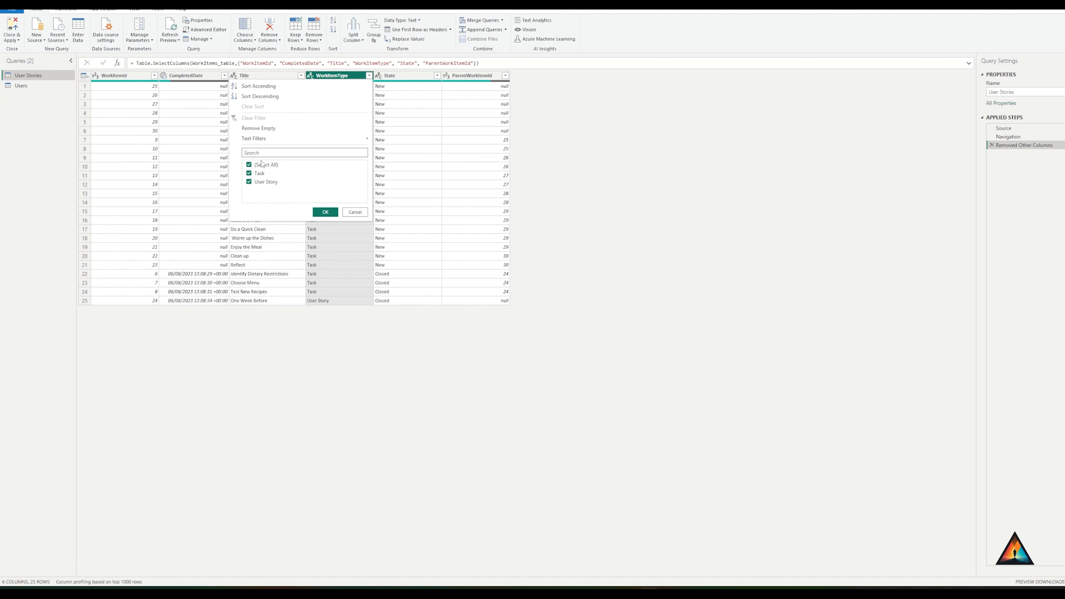
{"action": "left_click", "coordinate": [325, 211]}
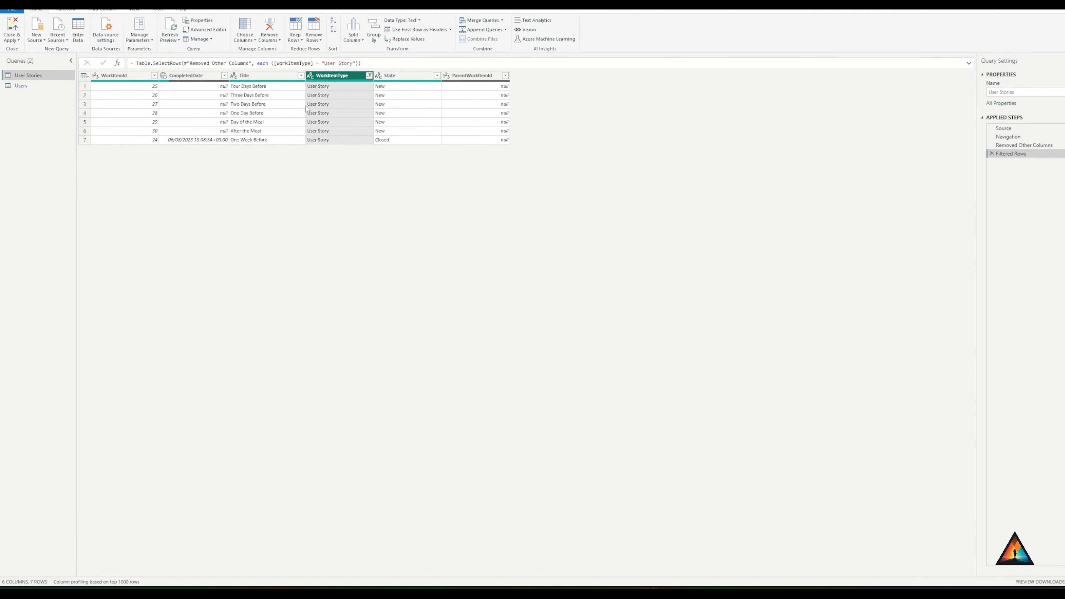
Duplicate User Stories as Tasks and filter its WorkItemType to Task rows only
{"action": "right_click", "coordinate": [27, 75]}
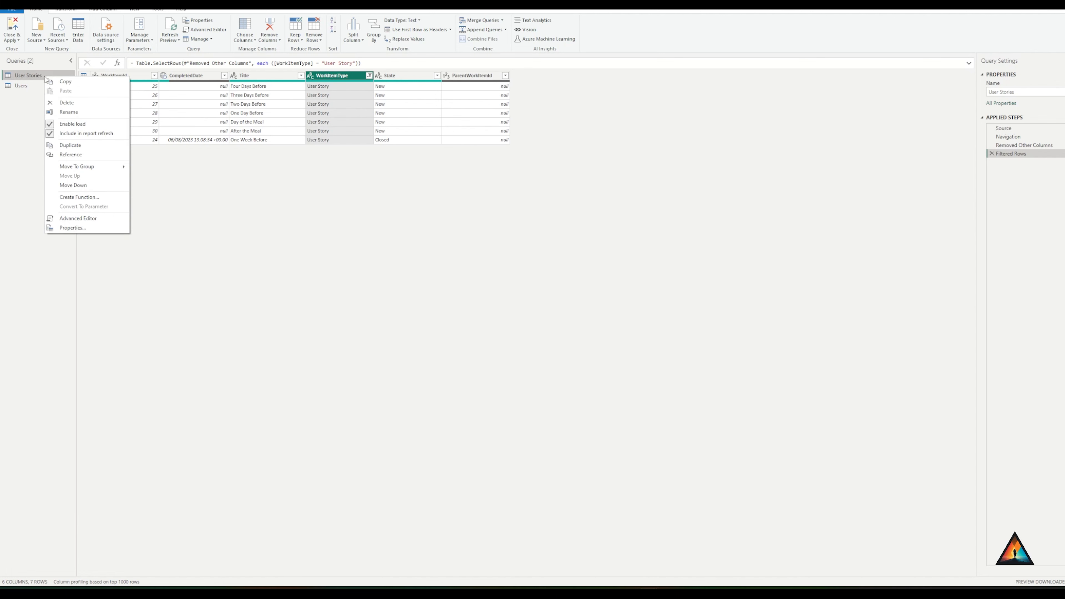
{"action": "left_click", "coordinate": [70, 144]}
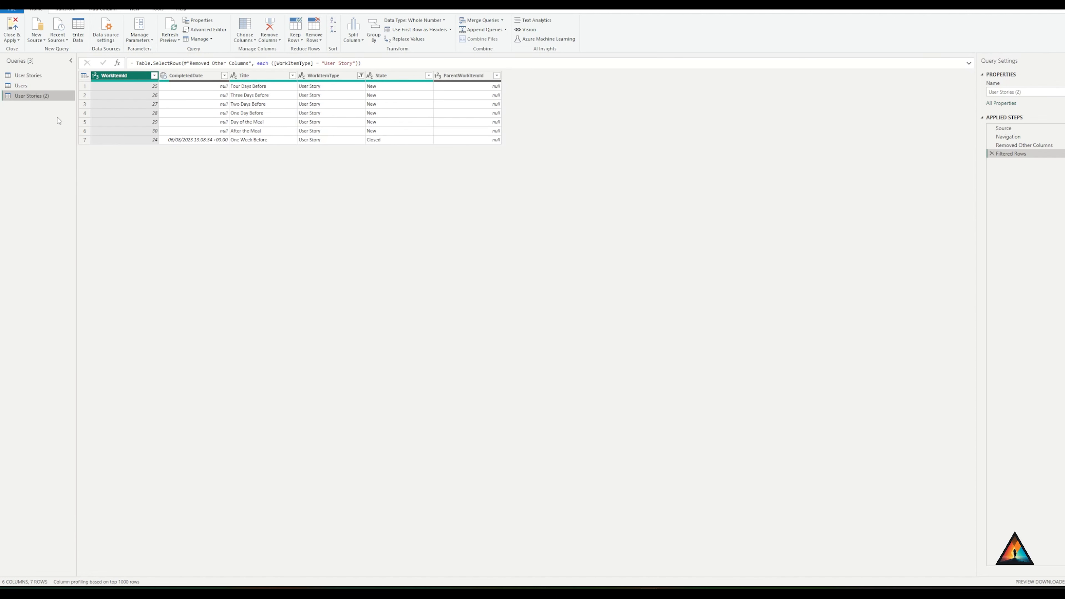
{"action": "right_click", "coordinate": [31, 96]}
{"action": "type", "text": "Tasks"}
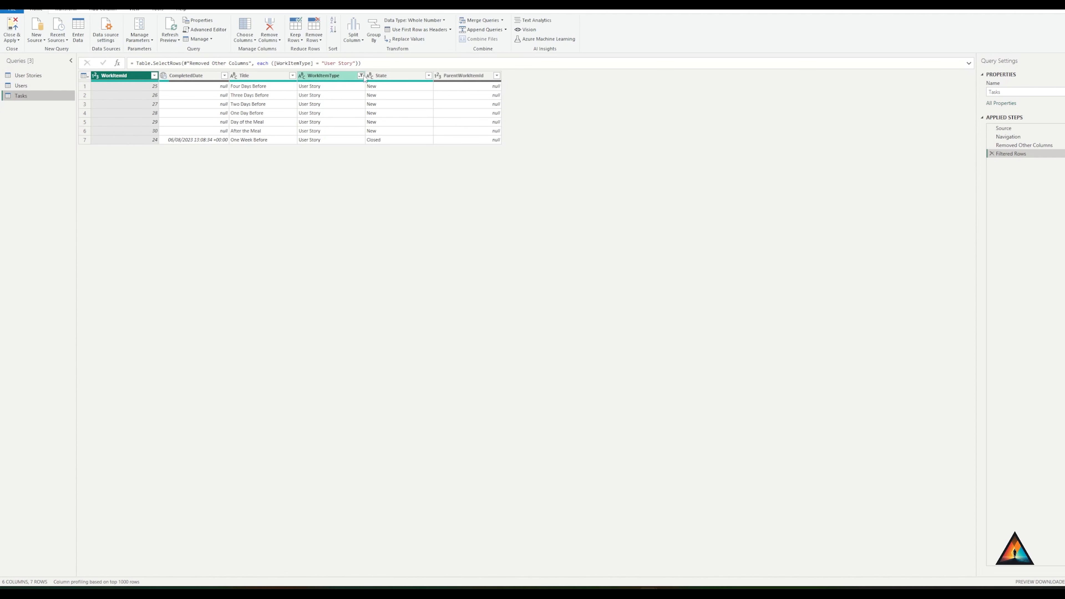
{"action": "left_click", "coordinate": [360, 75]}
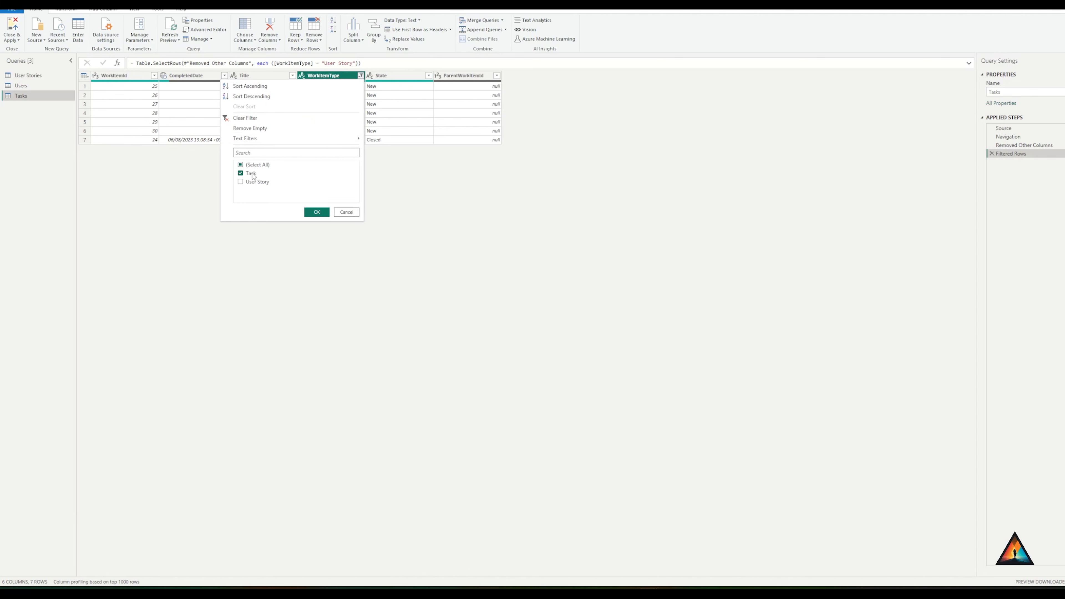
{"action": "left_click", "coordinate": [315, 212]}
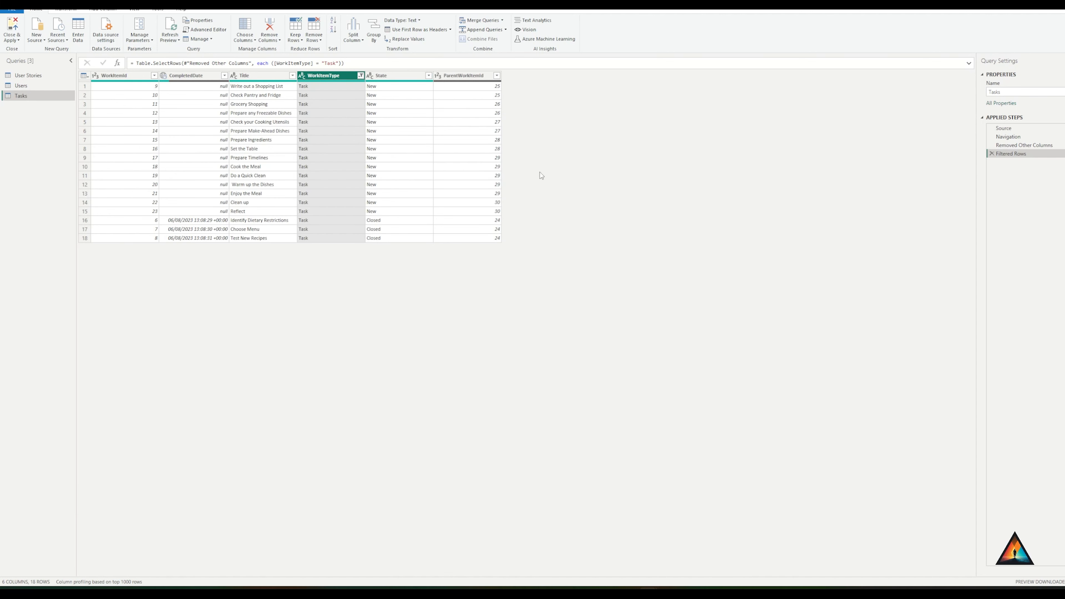
{"action": "mouse_move", "coordinate": [354, 236]}
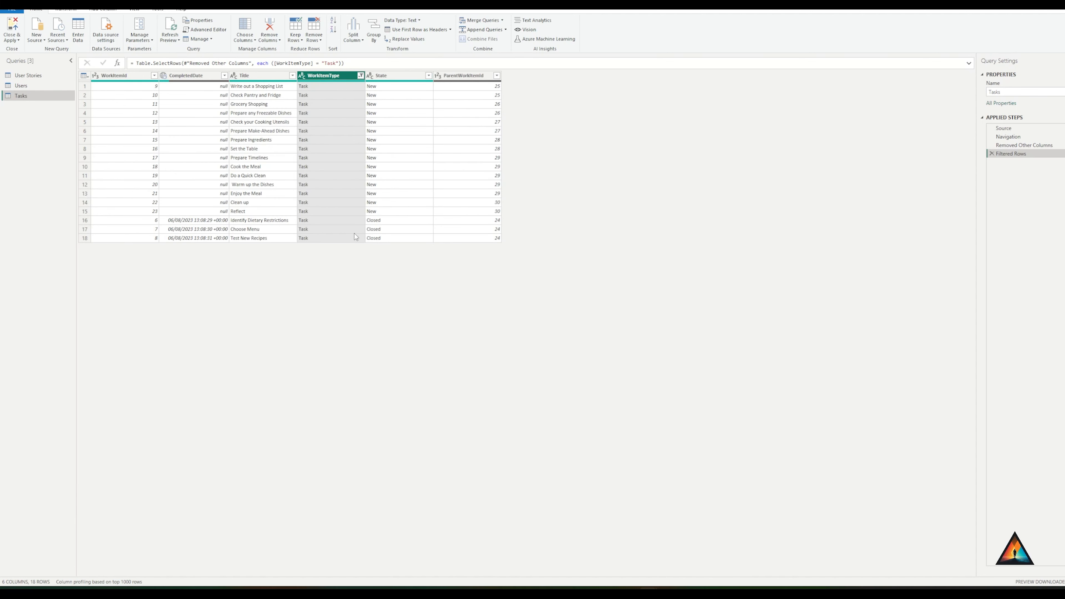
{"action": "mouse_move", "coordinate": [140, 200]}
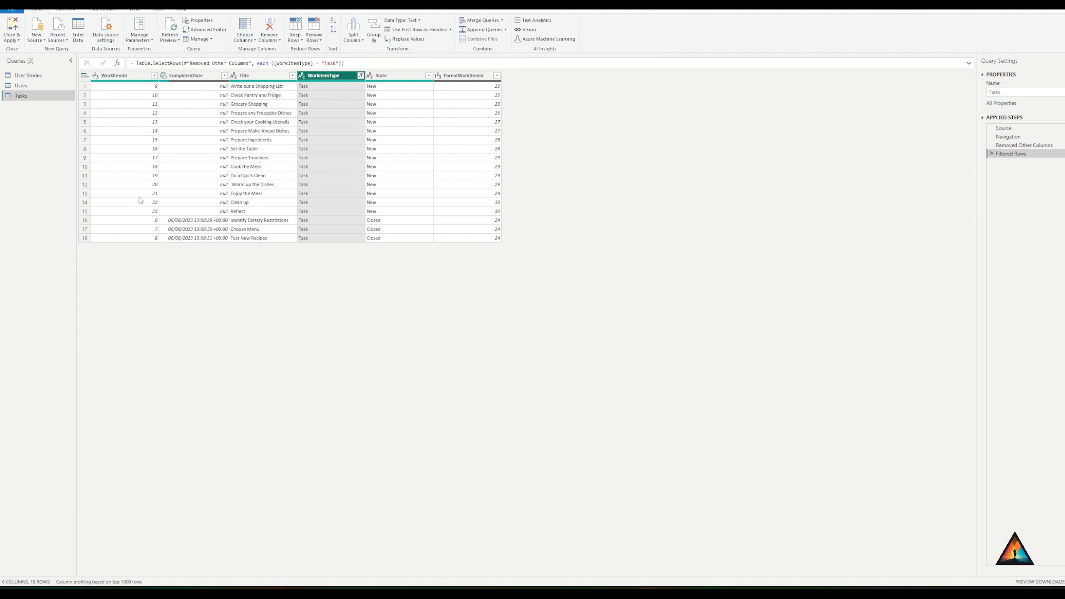
{"action": "mouse_move", "coordinate": [12, 30]}
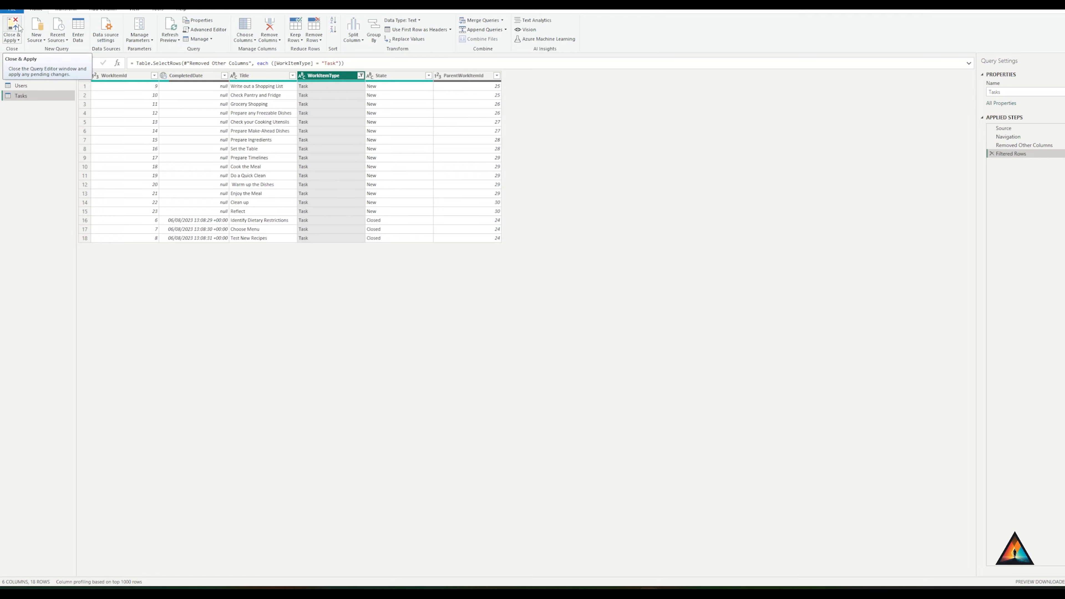
Close & Apply the queries and put User Stories Title into a new slicer
{"action": "left_click", "coordinate": [11, 30]}
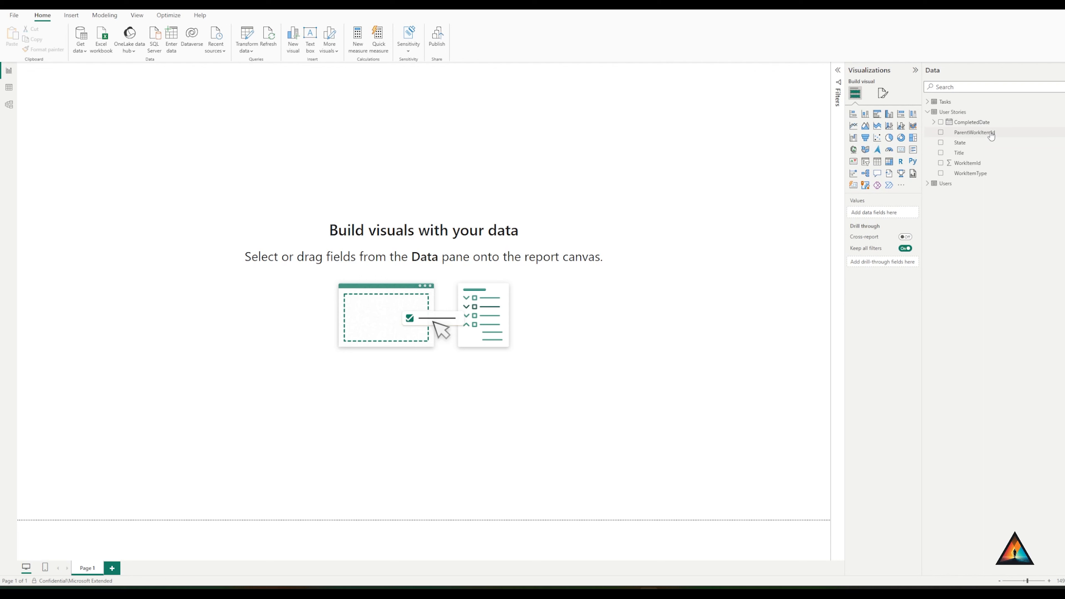
{"action": "mouse_move", "coordinate": [867, 161]}
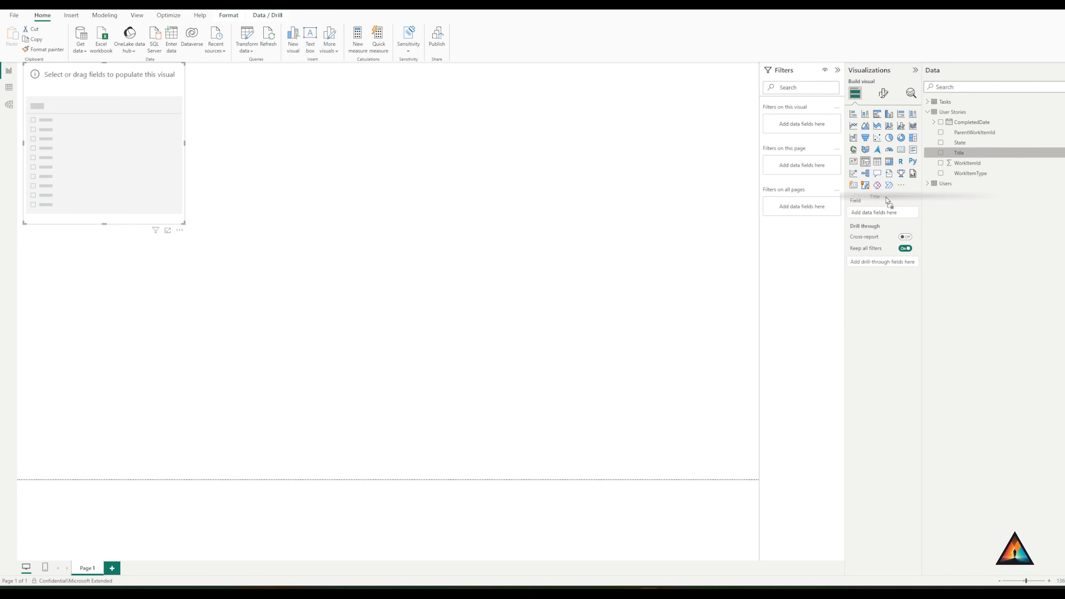
{"action": "left_click", "coordinate": [941, 152]}
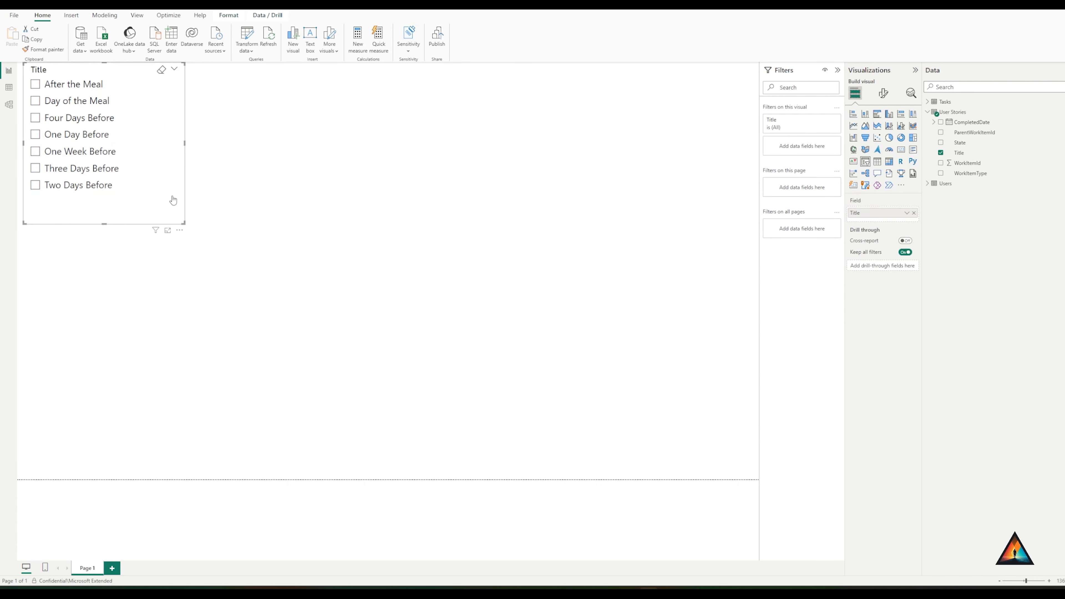
{"action": "mouse_move", "coordinate": [84, 124]}
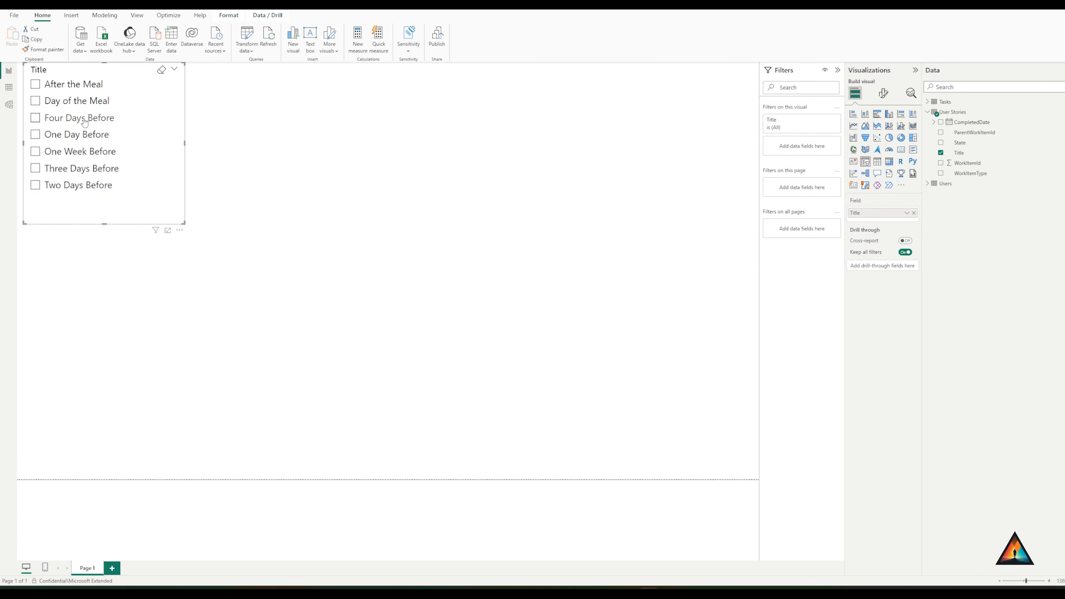
{"action": "mouse_move", "coordinate": [85, 102]}
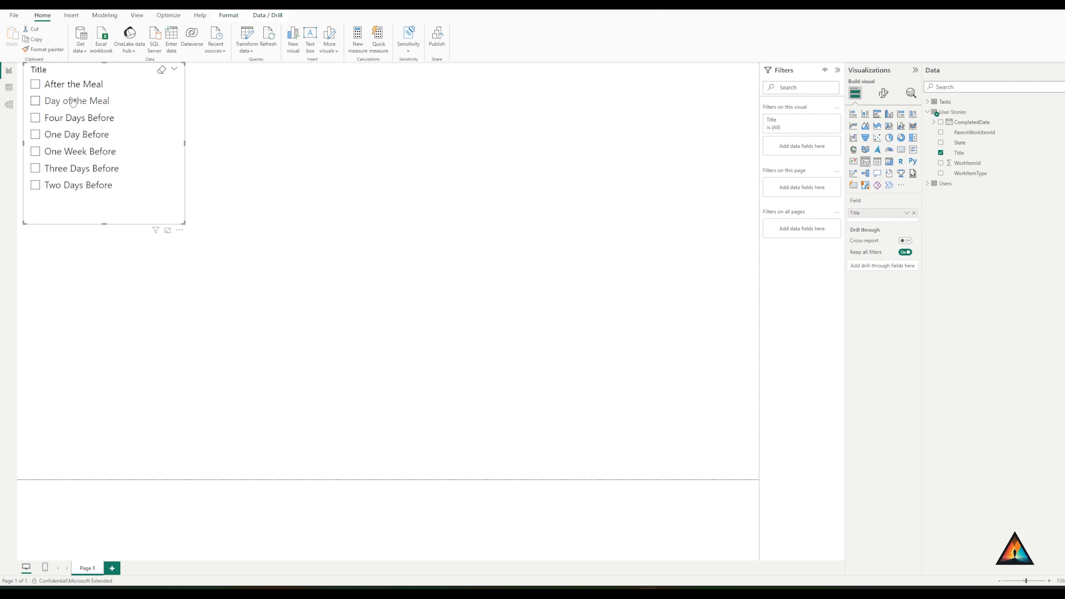
{"action": "mouse_move", "coordinate": [73, 203]}
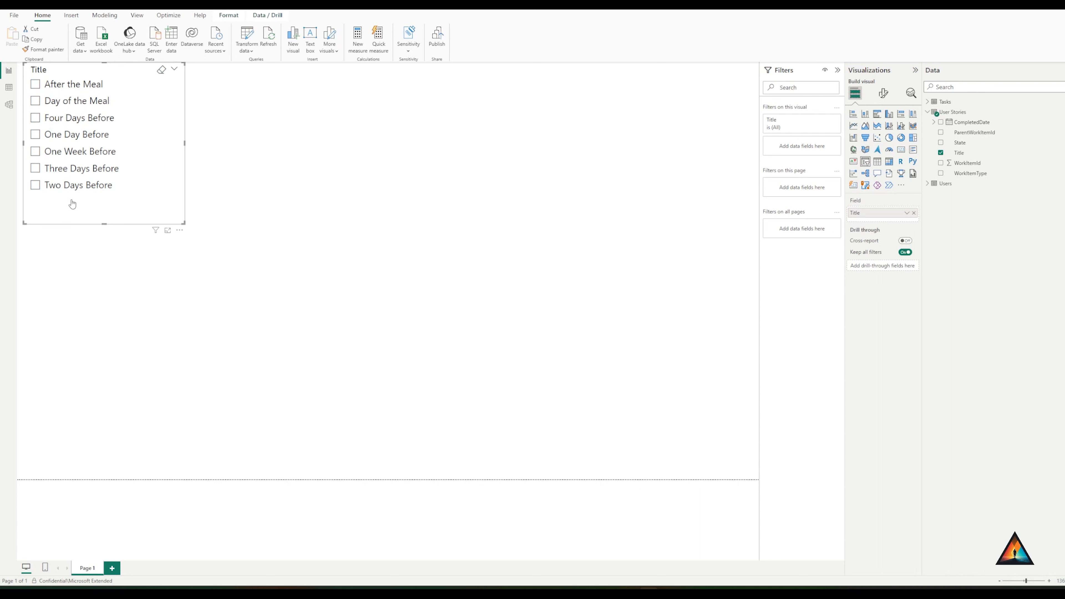
{"action": "mouse_move", "coordinate": [66, 149]}
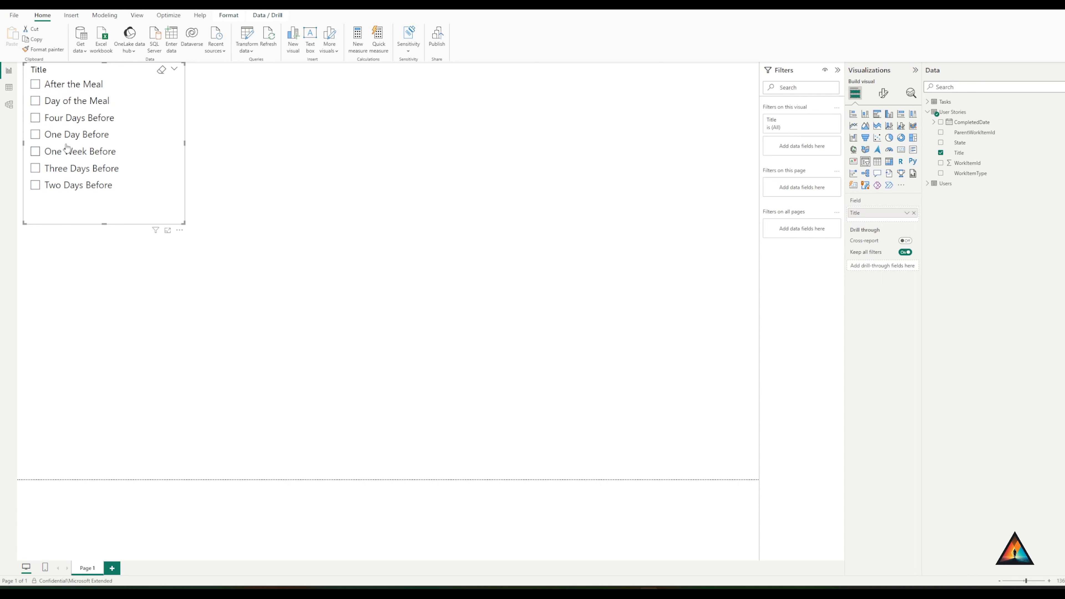
{"action": "mouse_move", "coordinate": [91, 218]}
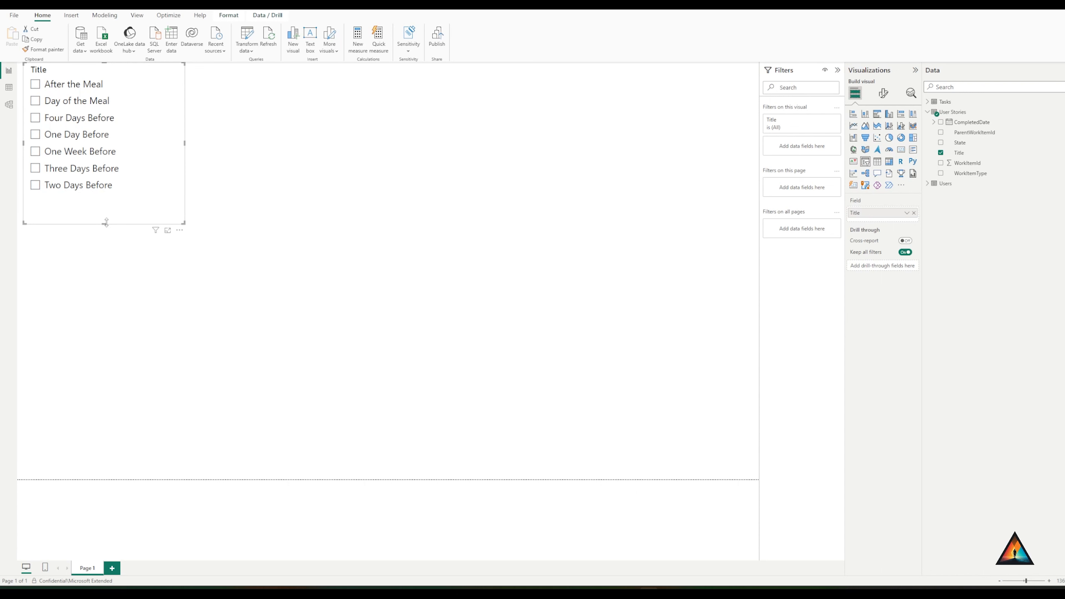
{"action": "mouse_move", "coordinate": [68, 124]}
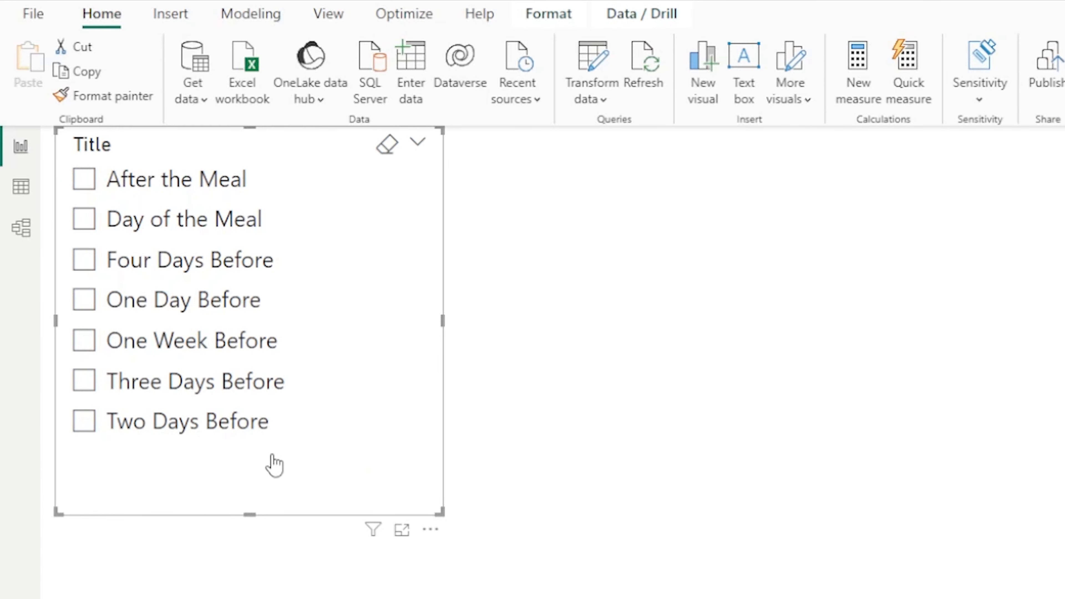
{"action": "mouse_move", "coordinate": [179, 490]}
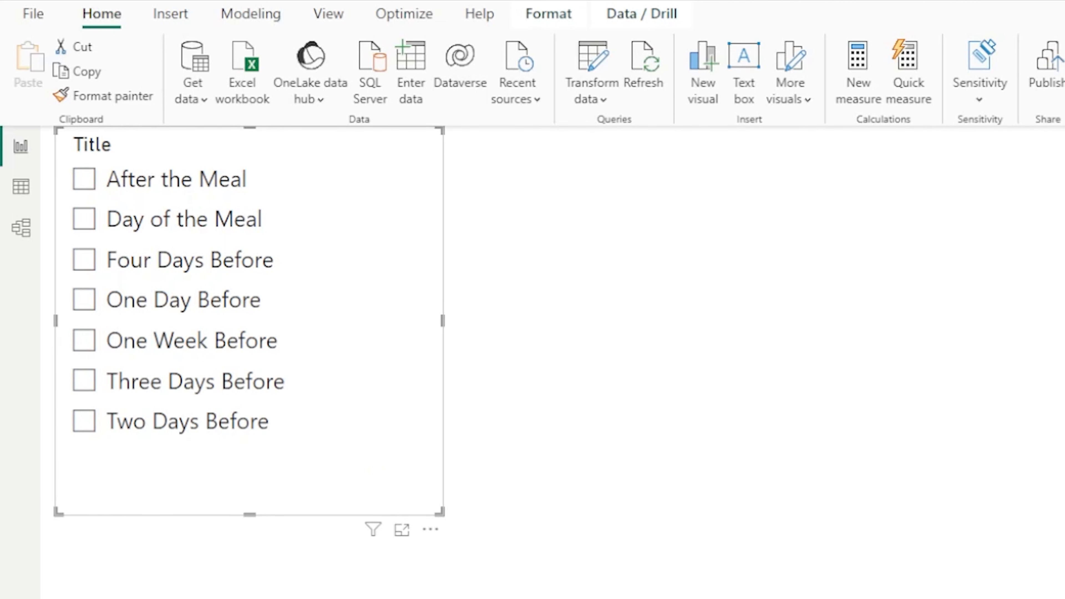
Set the Title slicer style to Dropdown with Single select On
{"action": "left_click", "coordinate": [645, 190]}
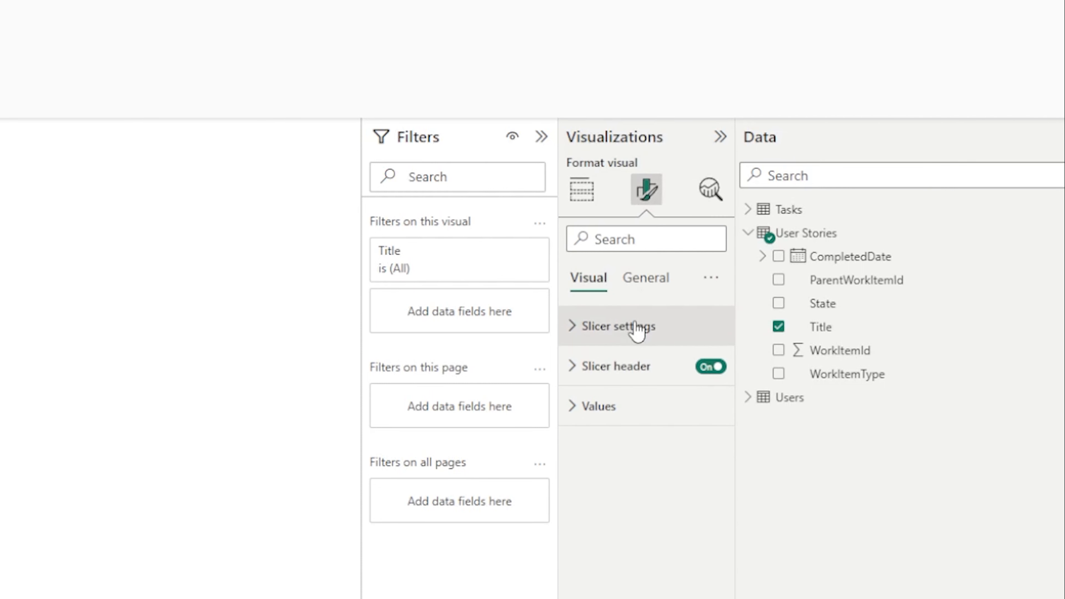
{"action": "left_click", "coordinate": [615, 326]}
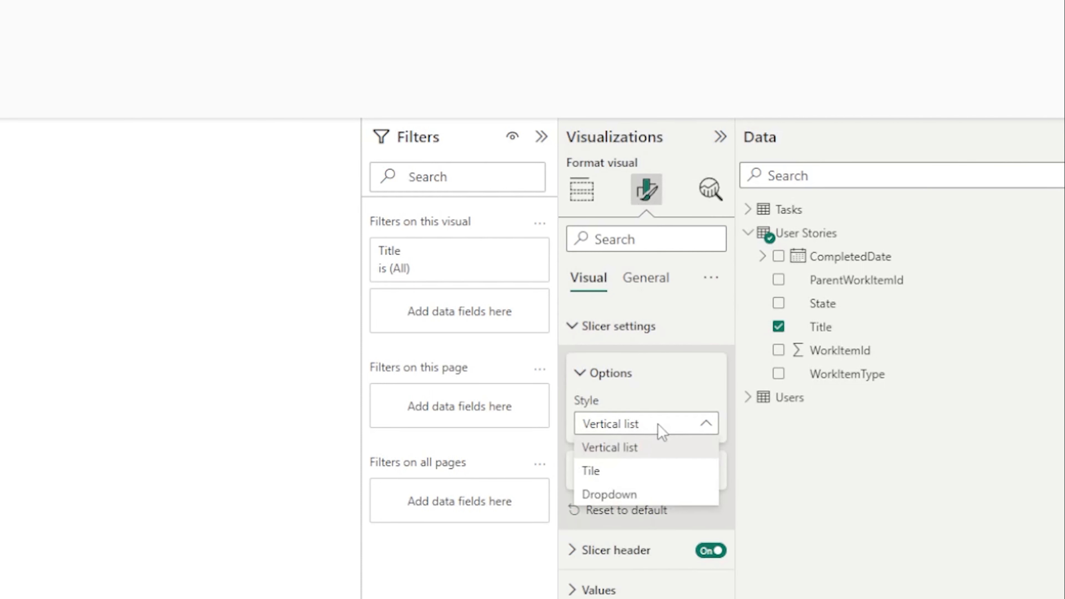
{"action": "left_click", "coordinate": [609, 497]}
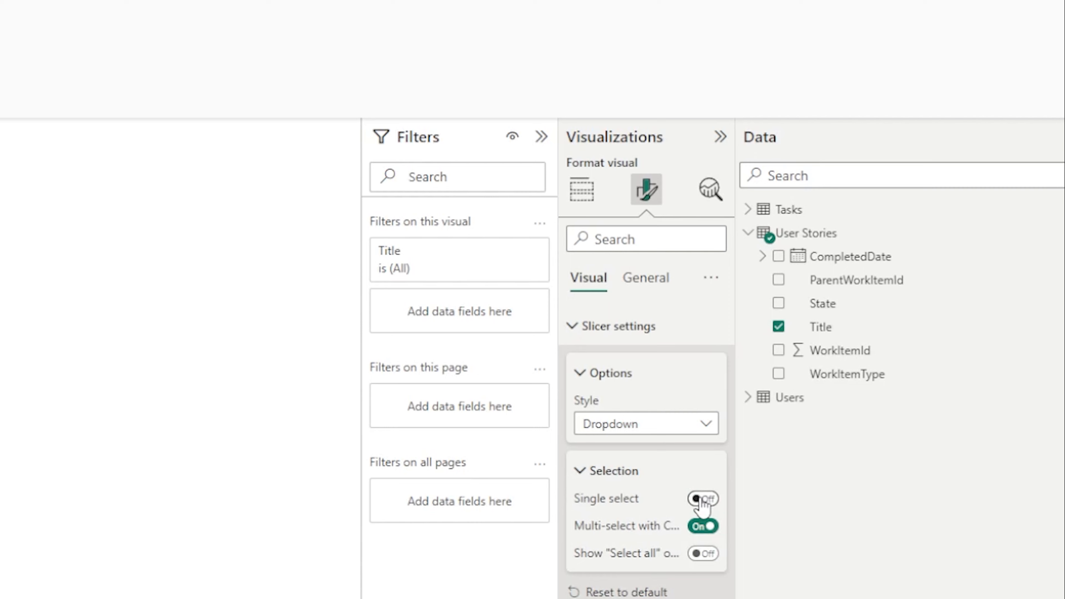
{"action": "left_click", "coordinate": [702, 499]}
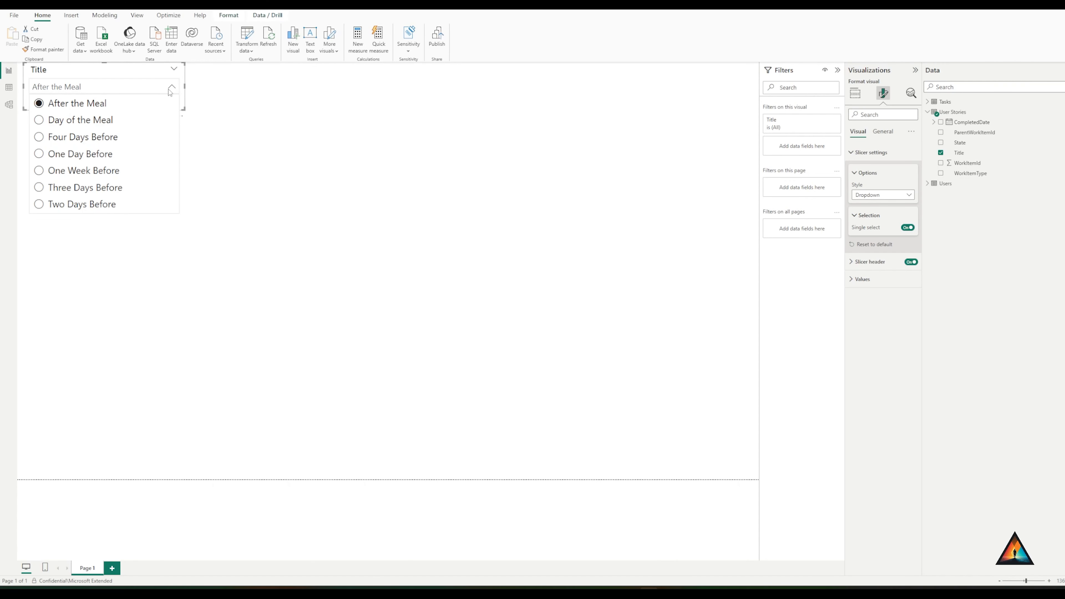
{"action": "left_click", "coordinate": [854, 94]}
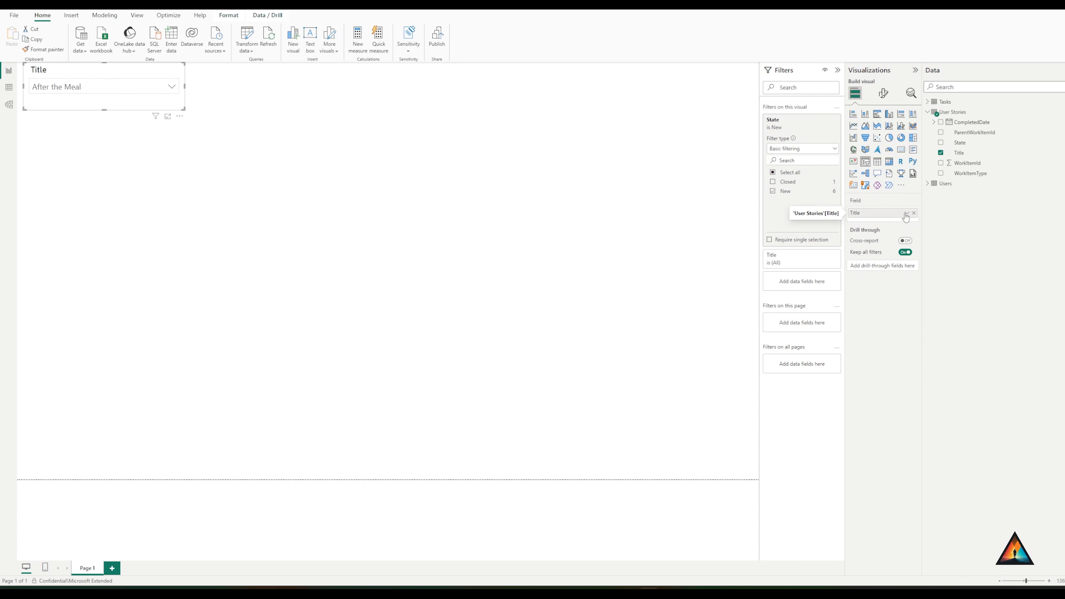
Rename the slicer's Title field to 'Meal Planning Period' for this visual only
{"action": "left_click", "coordinate": [908, 212]}
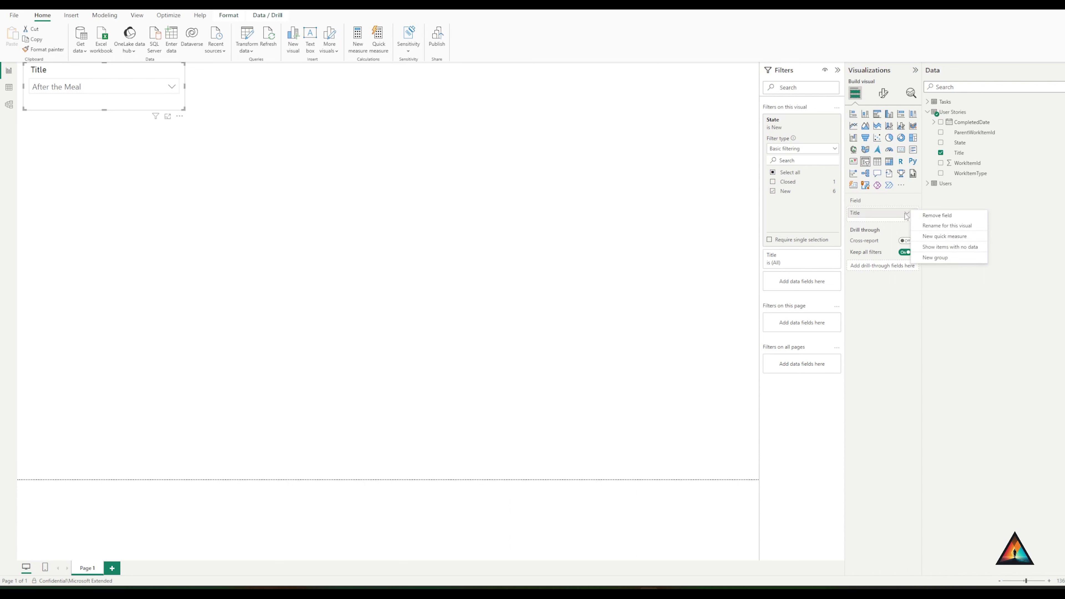
{"action": "mouse_move", "coordinate": [947, 226]}
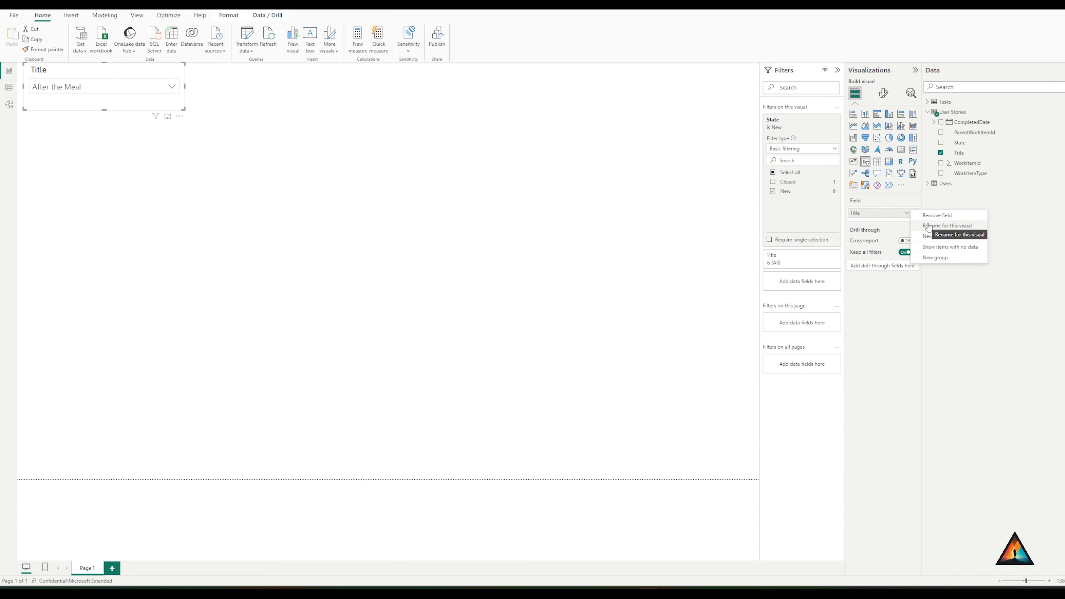
{"action": "left_click", "coordinate": [948, 226]}
{"action": "type", "text": "Meal Planning Period"}
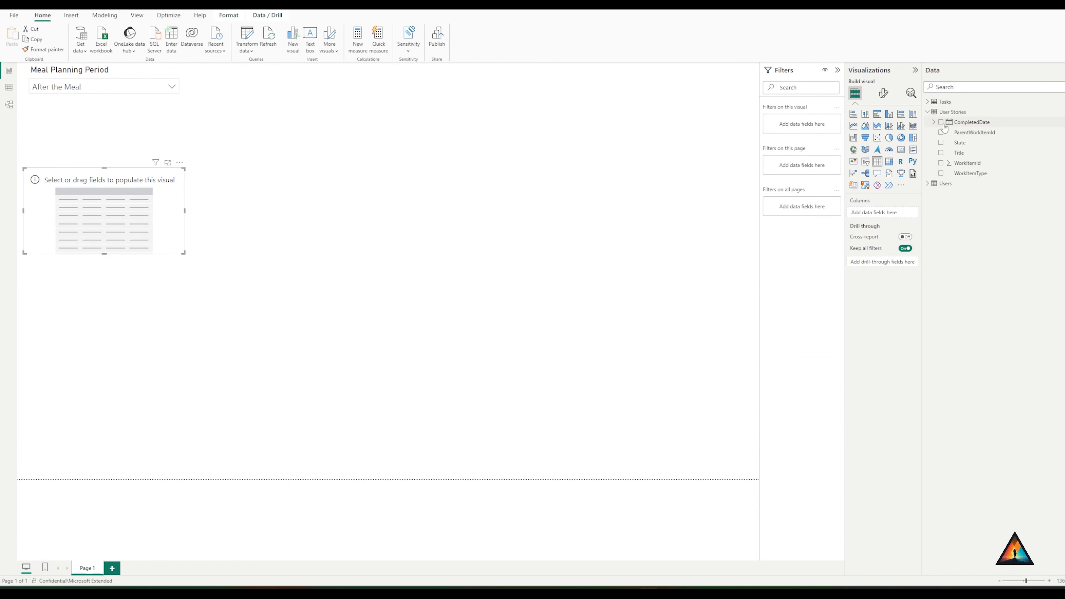
Add the Tasks table's Title and State fields as columns of the new table
{"action": "left_click", "coordinate": [928, 111]}
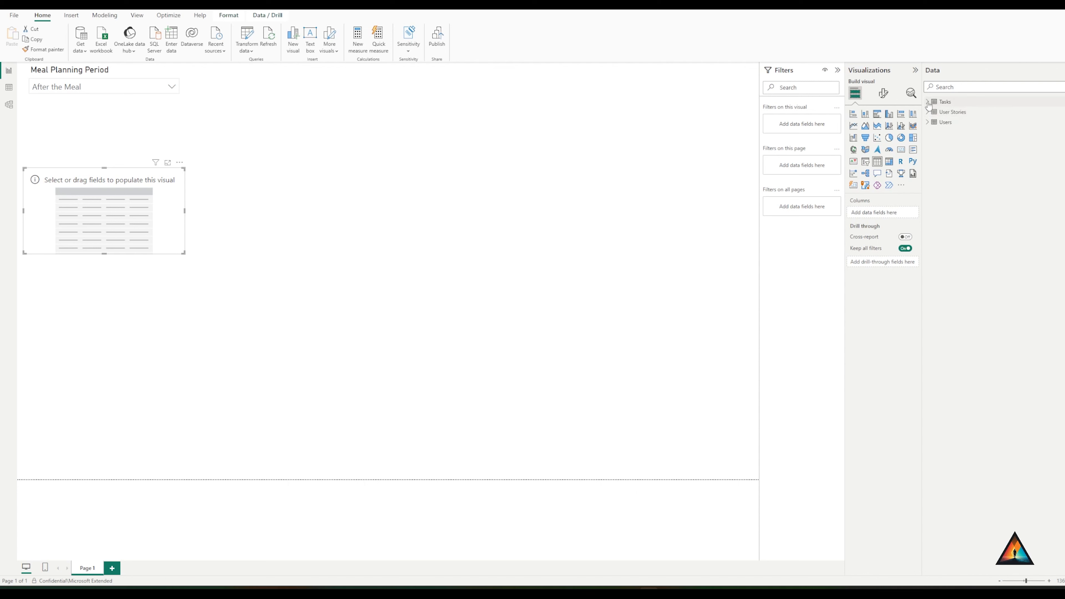
{"action": "left_click", "coordinate": [934, 101]}
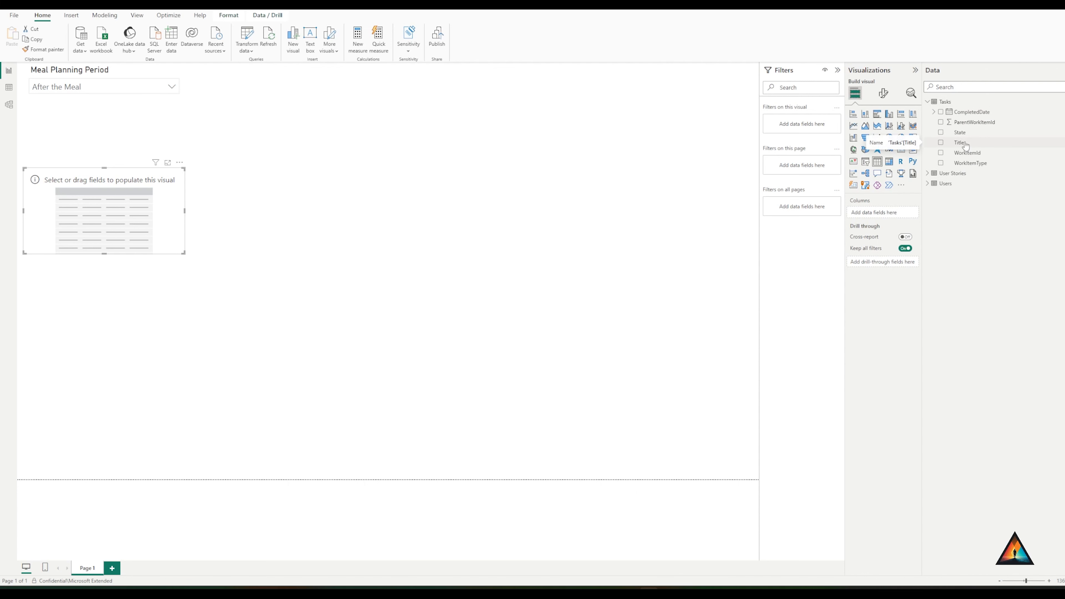
{"action": "left_click", "coordinate": [960, 142]}
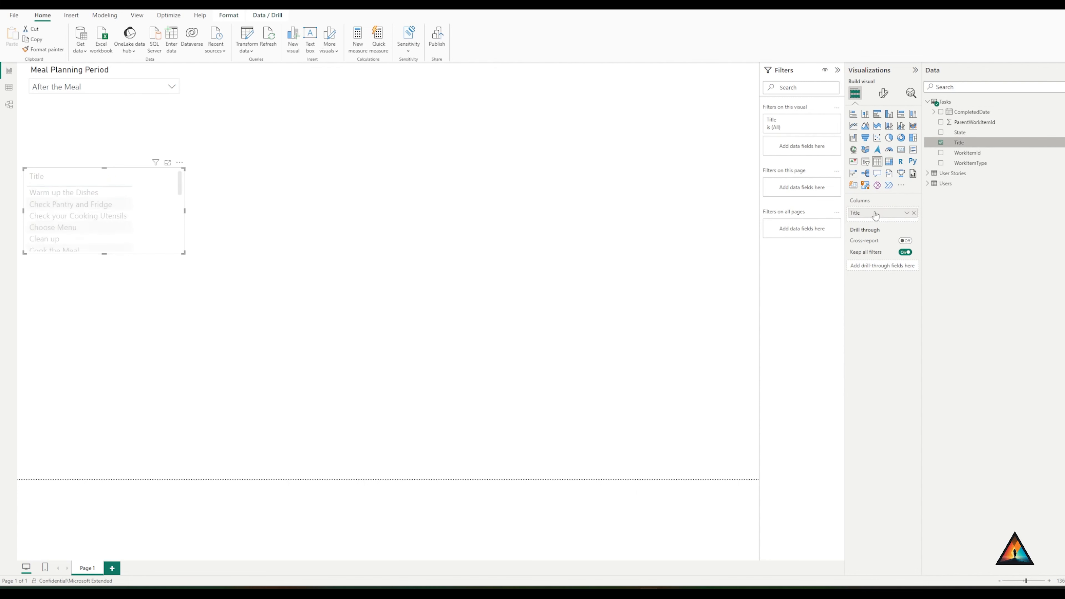
{"action": "left_click", "coordinate": [941, 133]}
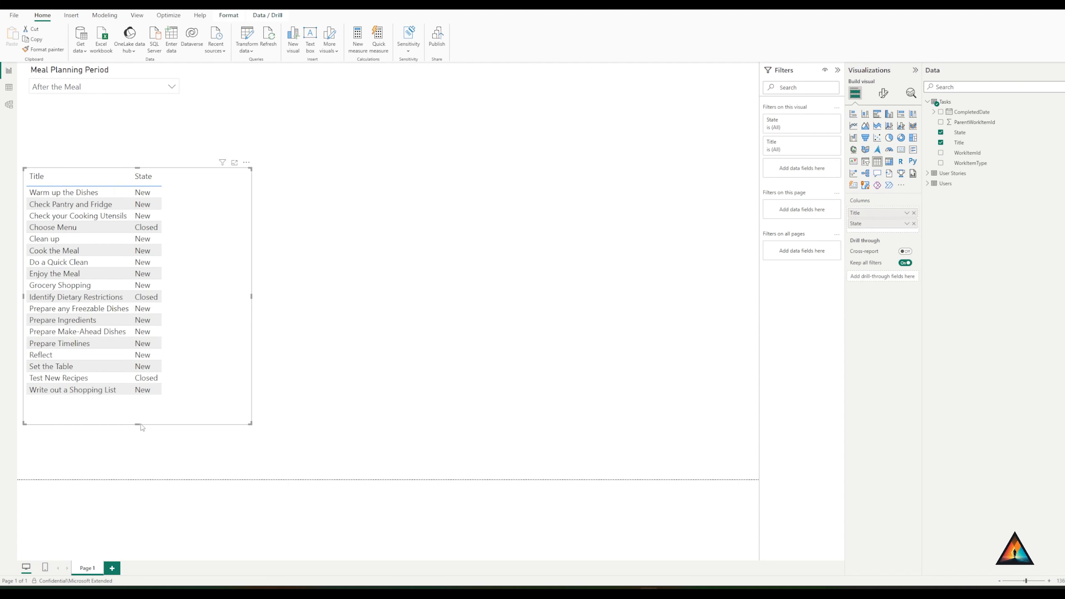
{"action": "mouse_move", "coordinate": [194, 338]}
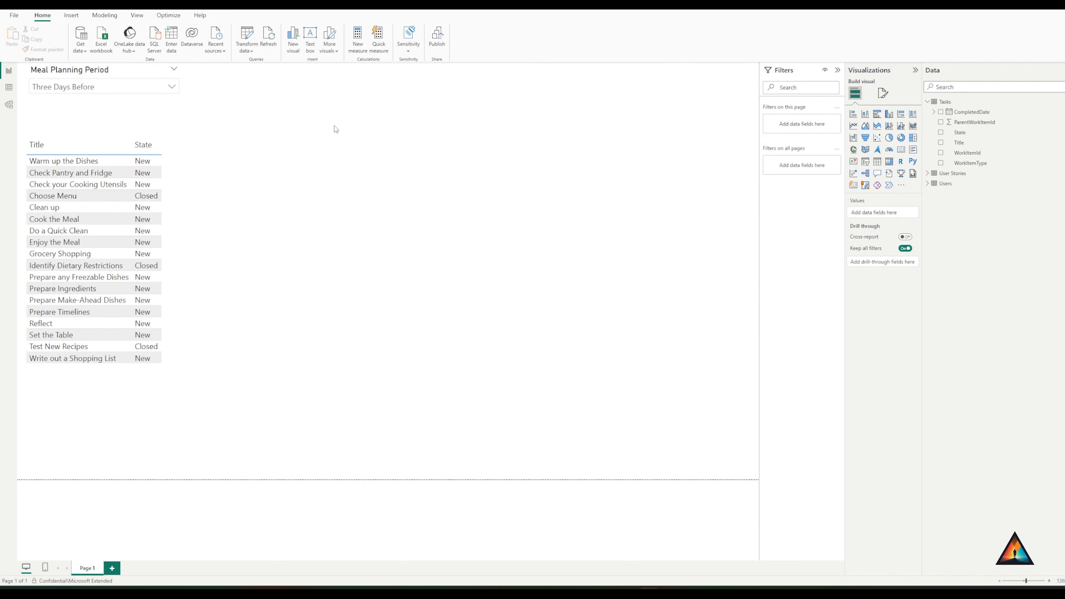
{"action": "mouse_move", "coordinate": [266, 154]}
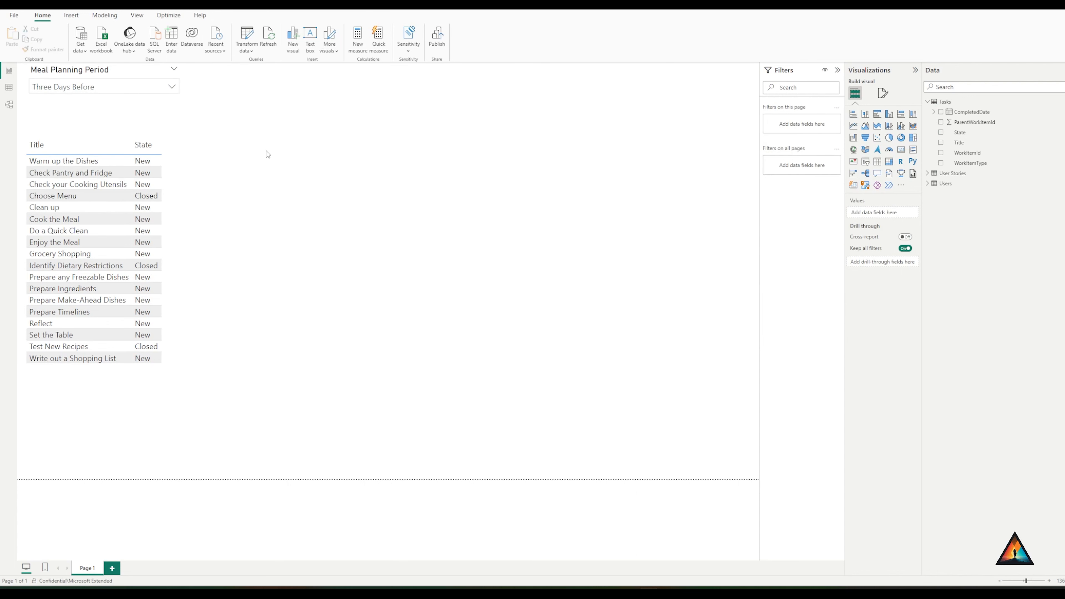
{"action": "mouse_move", "coordinate": [282, 172]}
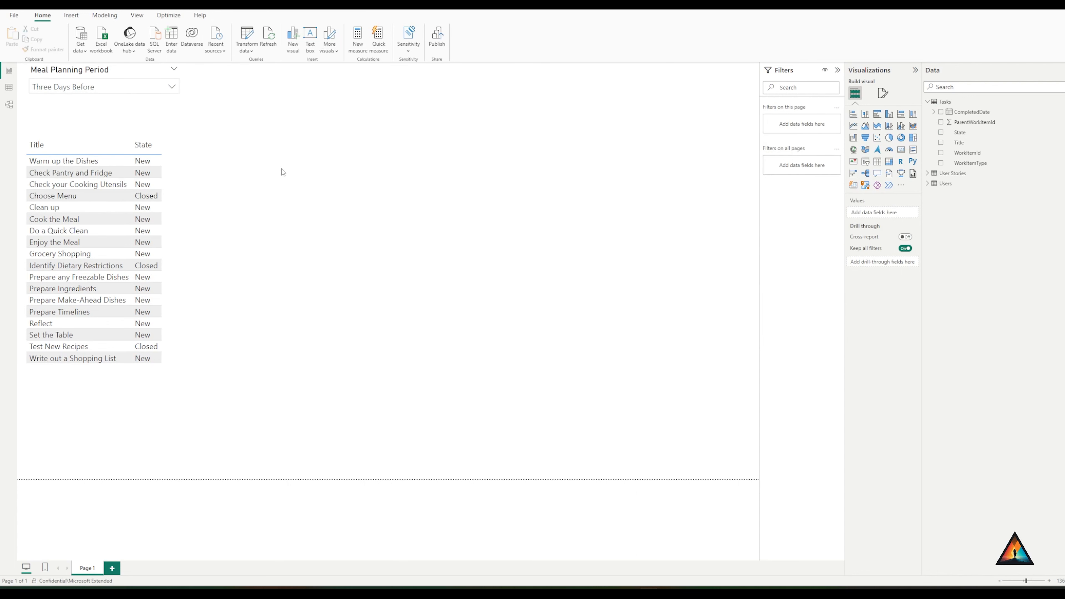
{"action": "mouse_move", "coordinate": [296, 192]}
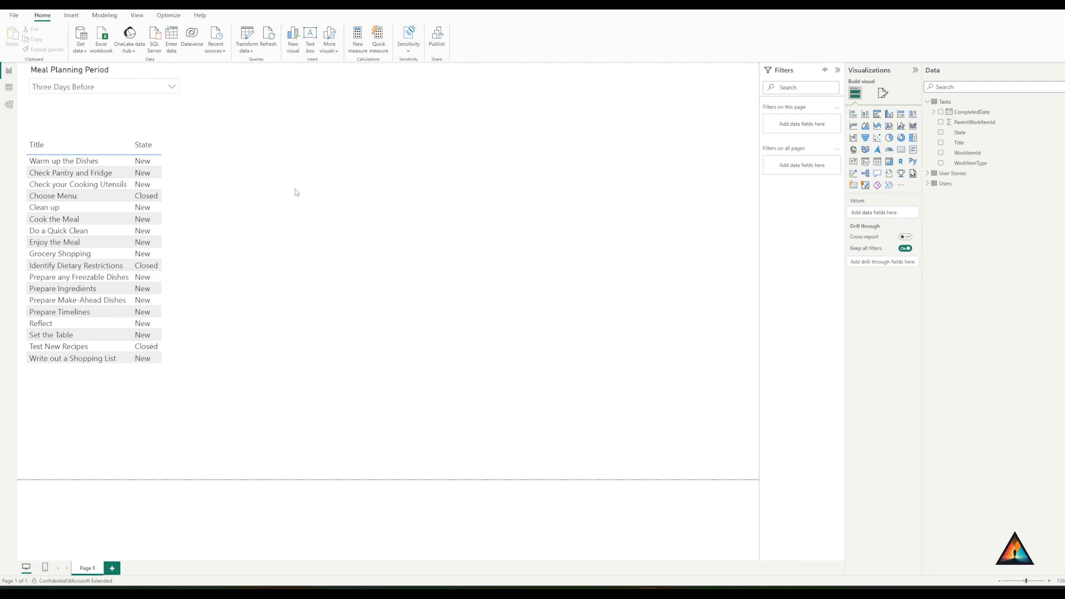
{"action": "mouse_move", "coordinate": [9, 107]}
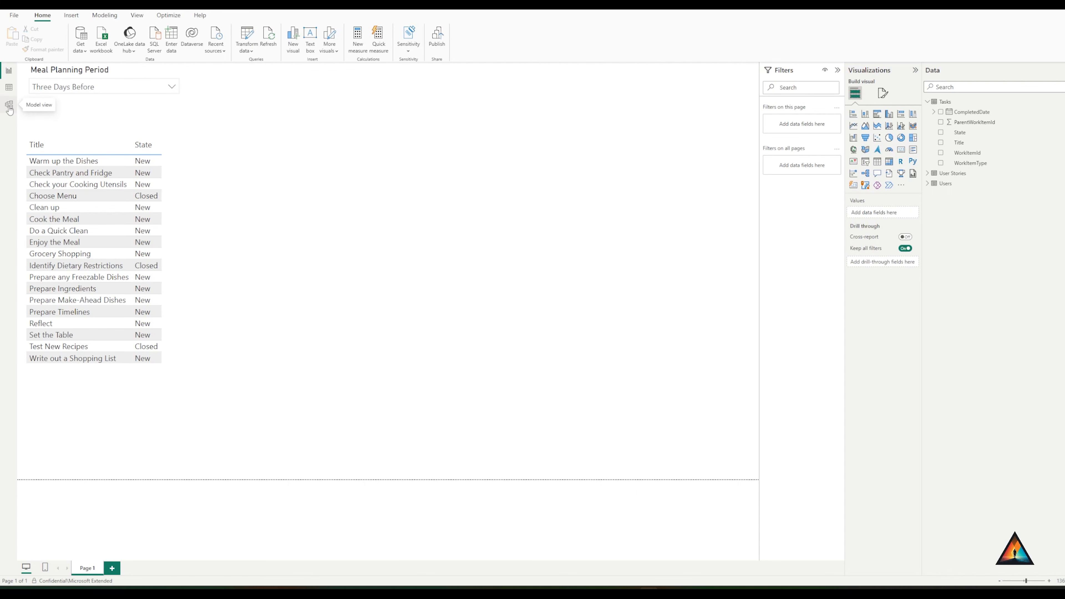
{"action": "left_click", "coordinate": [10, 106]}
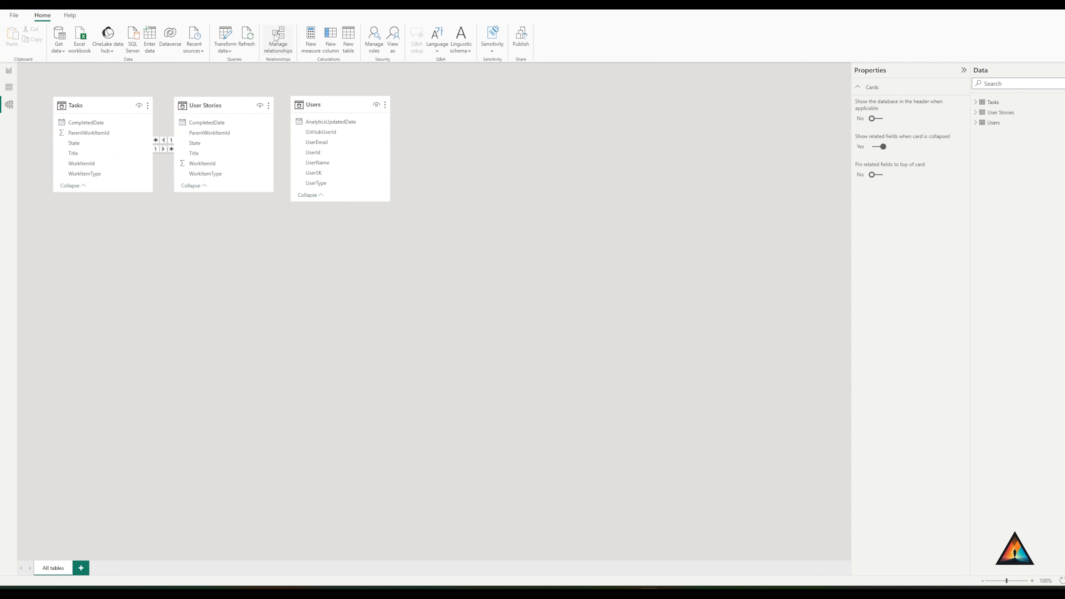
{"action": "left_click", "coordinate": [278, 41]}
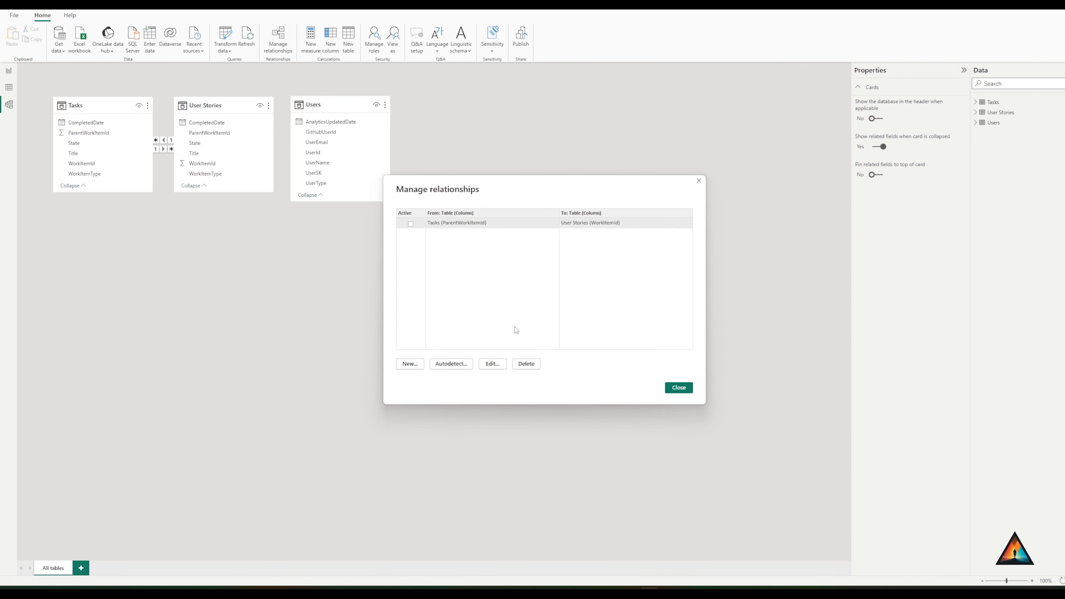
{"action": "mouse_move", "coordinate": [435, 233]}
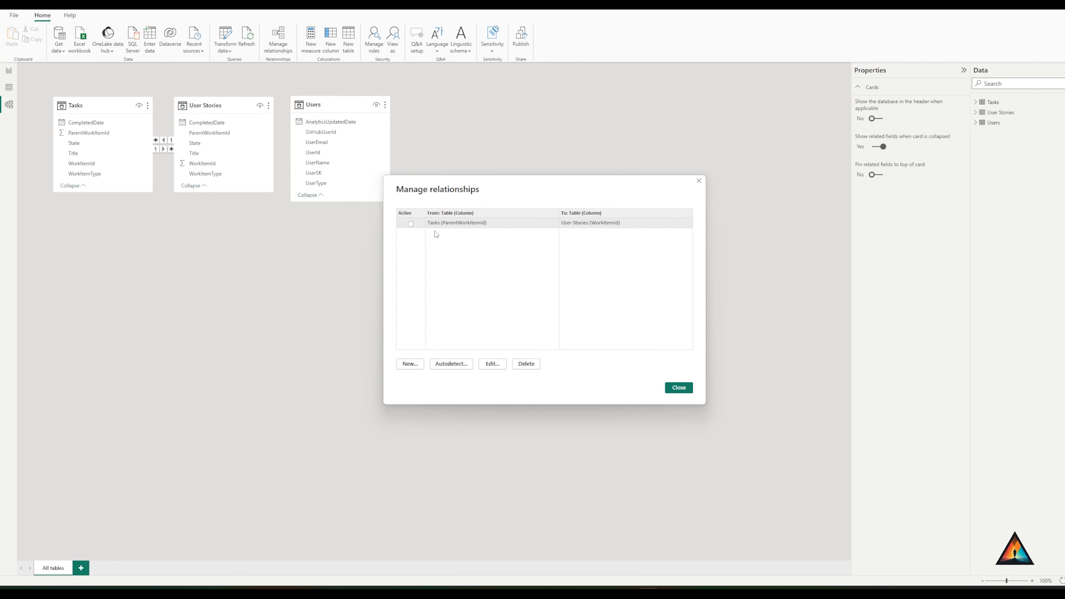
{"action": "mouse_move", "coordinate": [416, 228]}
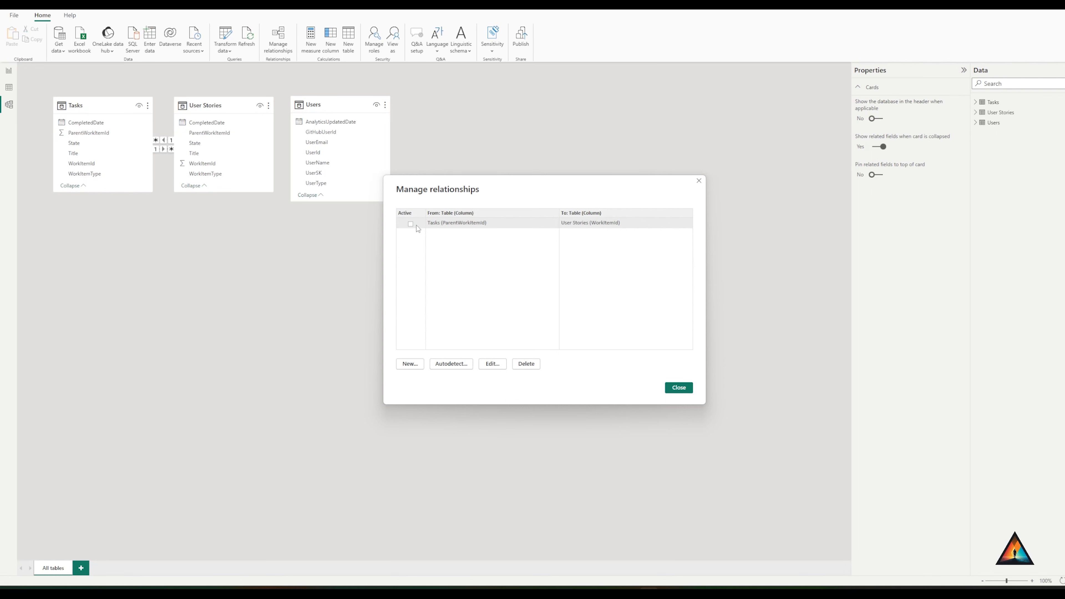
{"action": "mouse_move", "coordinate": [421, 229]}
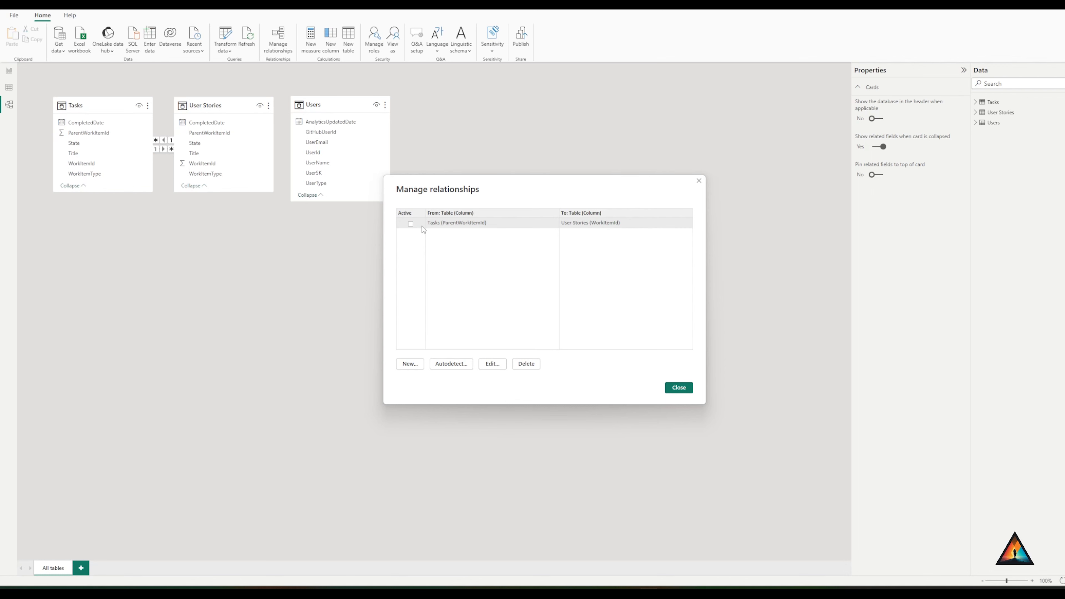
{"action": "mouse_move", "coordinate": [430, 233]}
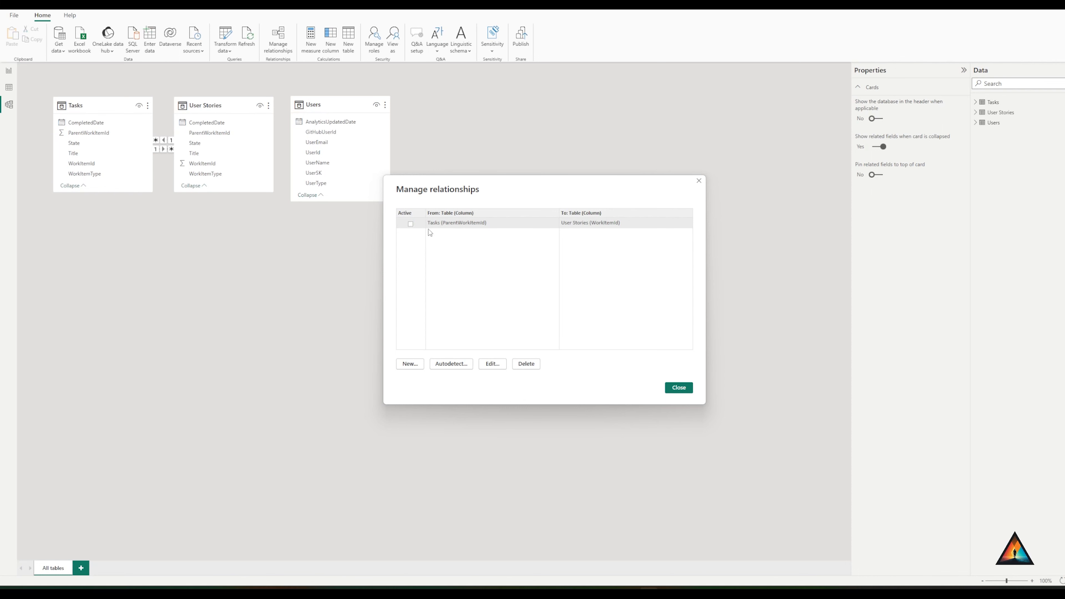
{"action": "mouse_move", "coordinate": [438, 230]}
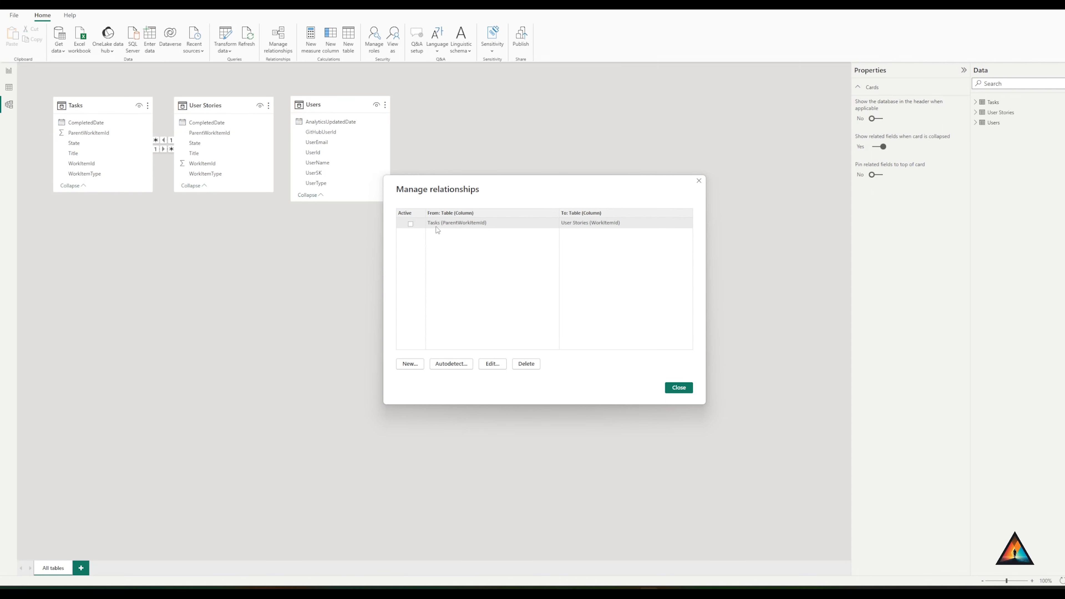
{"action": "mouse_move", "coordinate": [492, 354]}
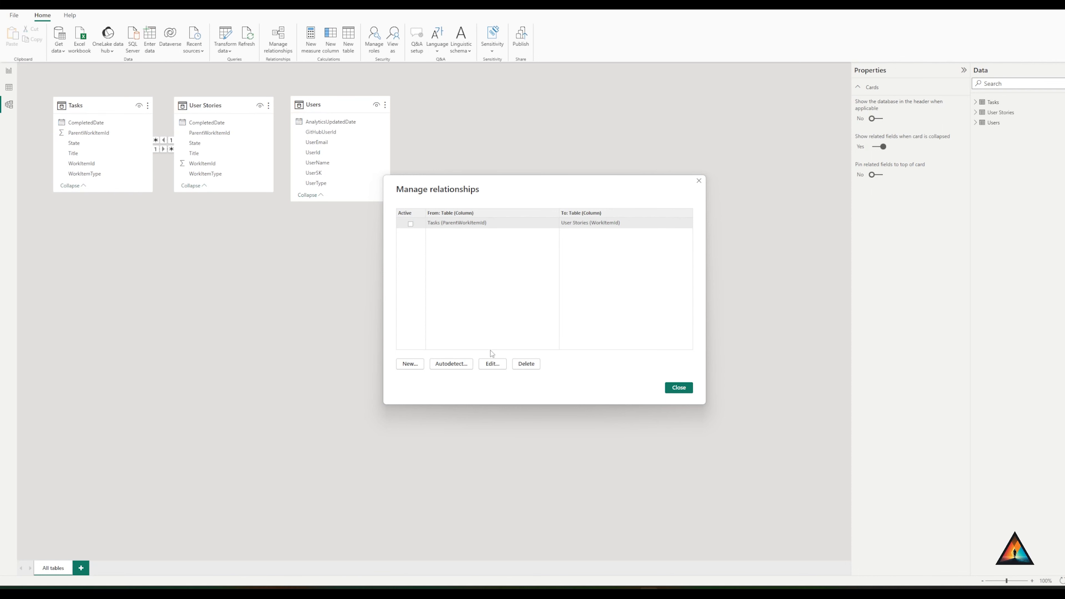
Edit the Tasks to User Stories relationship to be active and close Manage relationships
{"action": "left_click", "coordinate": [492, 364]}
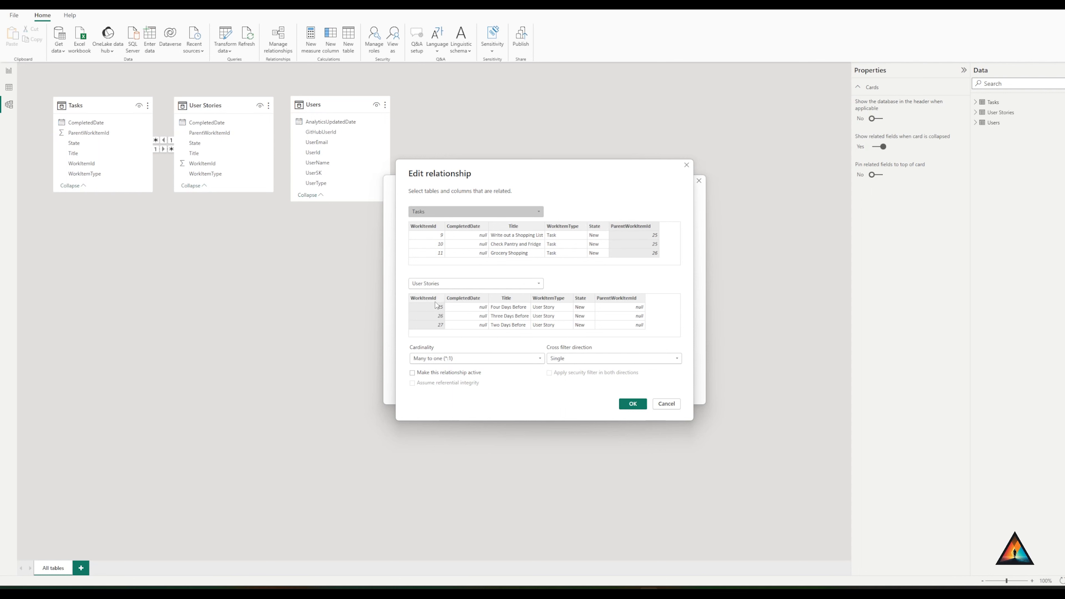
{"action": "mouse_move", "coordinate": [569, 379]}
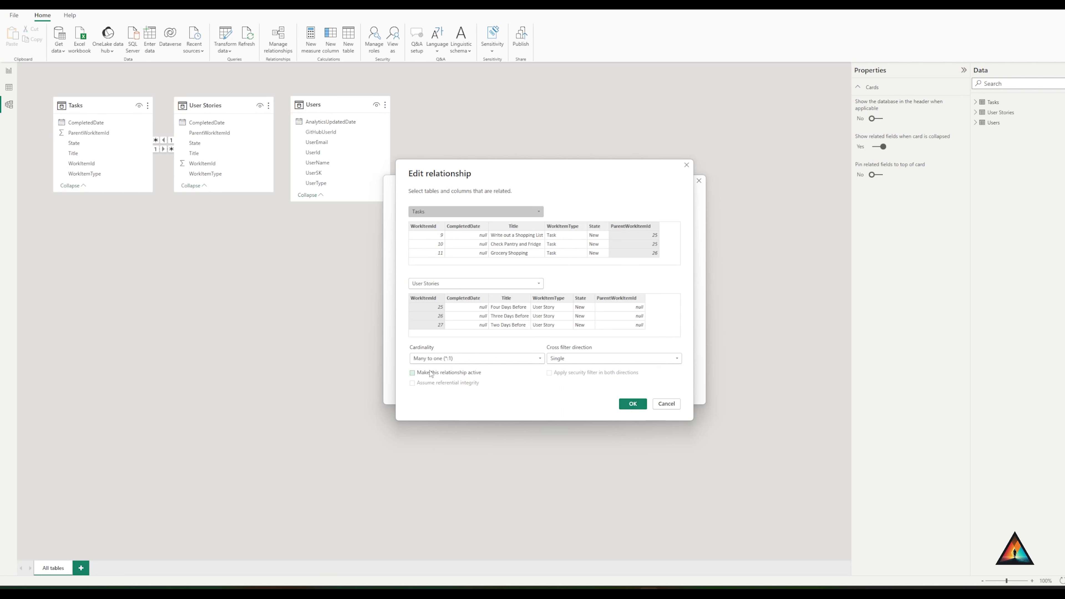
{"action": "left_click", "coordinate": [631, 404]}
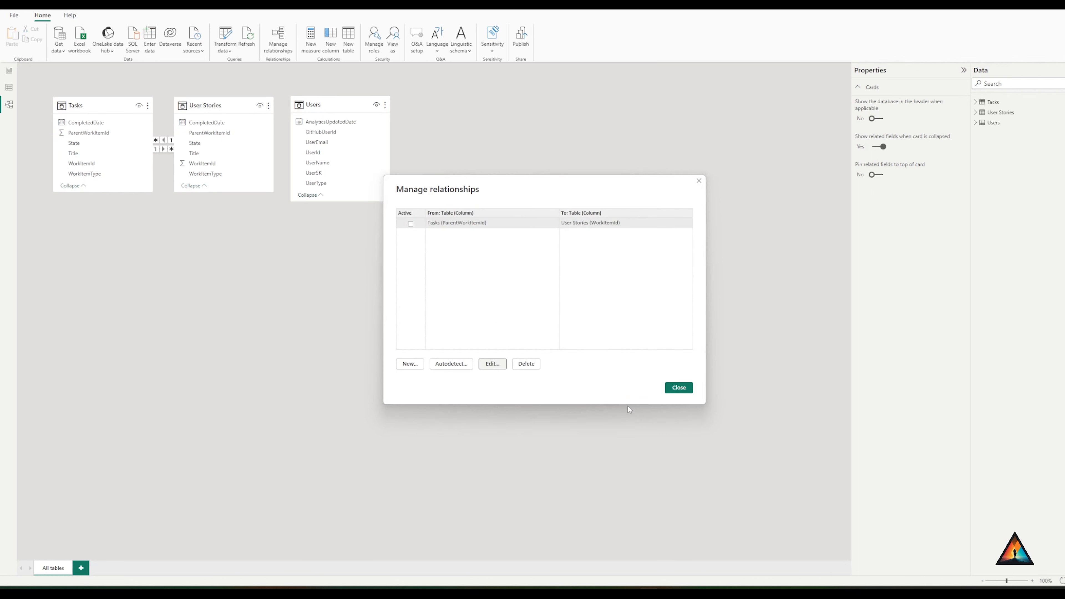
{"action": "left_click", "coordinate": [678, 387]}
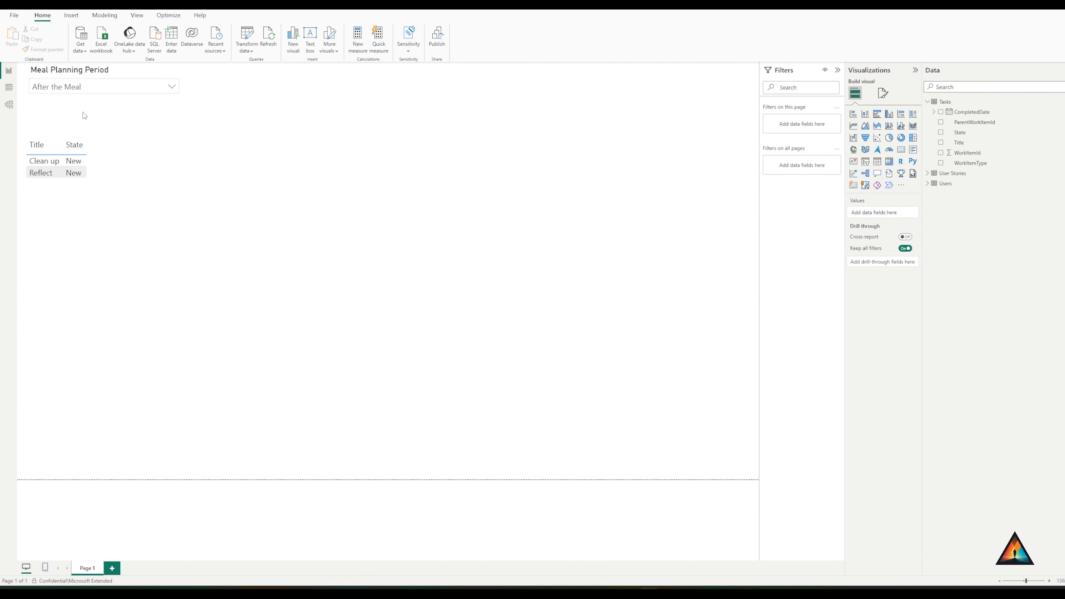
Choose One Day Before in the Meal Planning Period slicer
{"action": "left_click", "coordinate": [102, 86]}
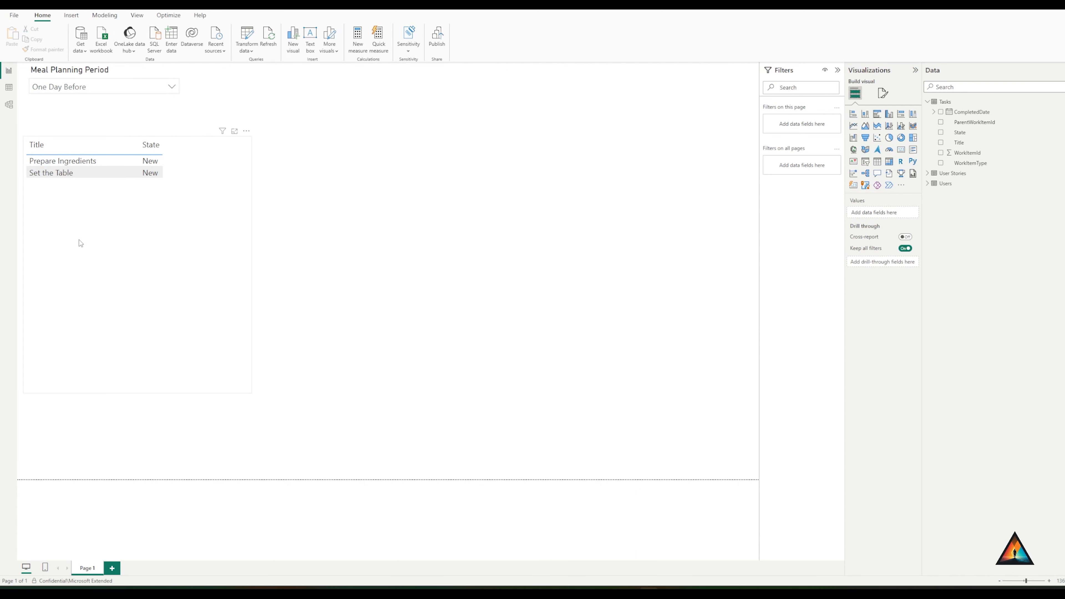
{"action": "mouse_move", "coordinate": [148, 344]}
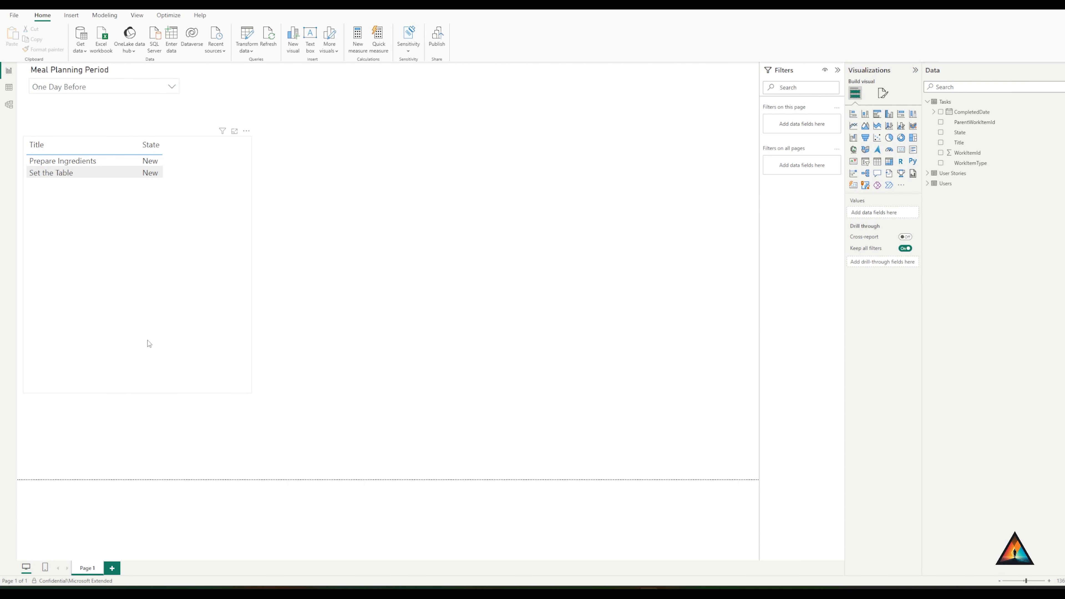
{"action": "mouse_move", "coordinate": [143, 354]}
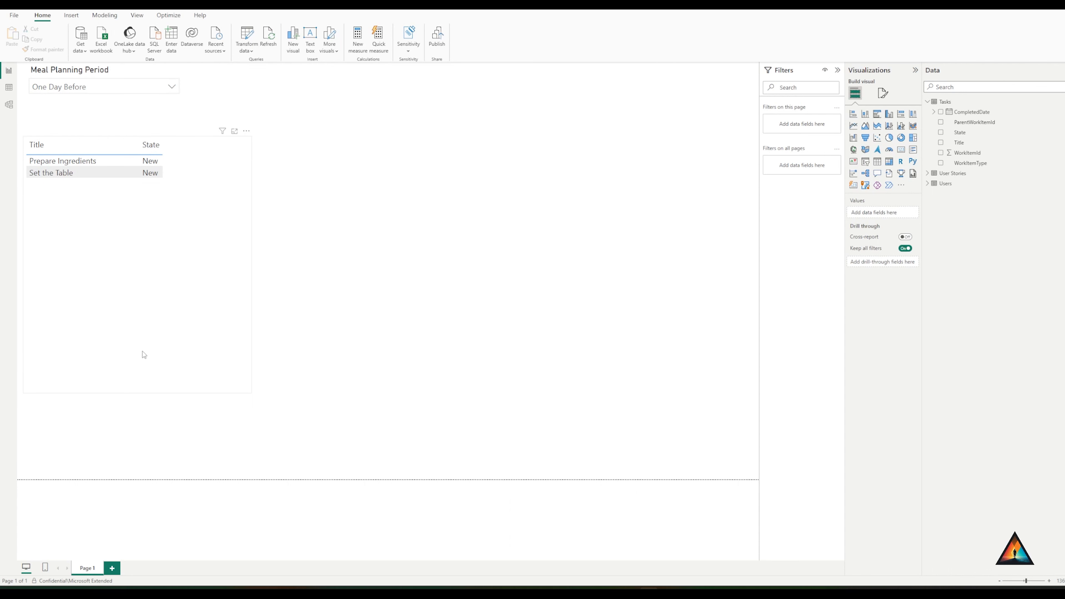
{"action": "mouse_move", "coordinate": [133, 210]}
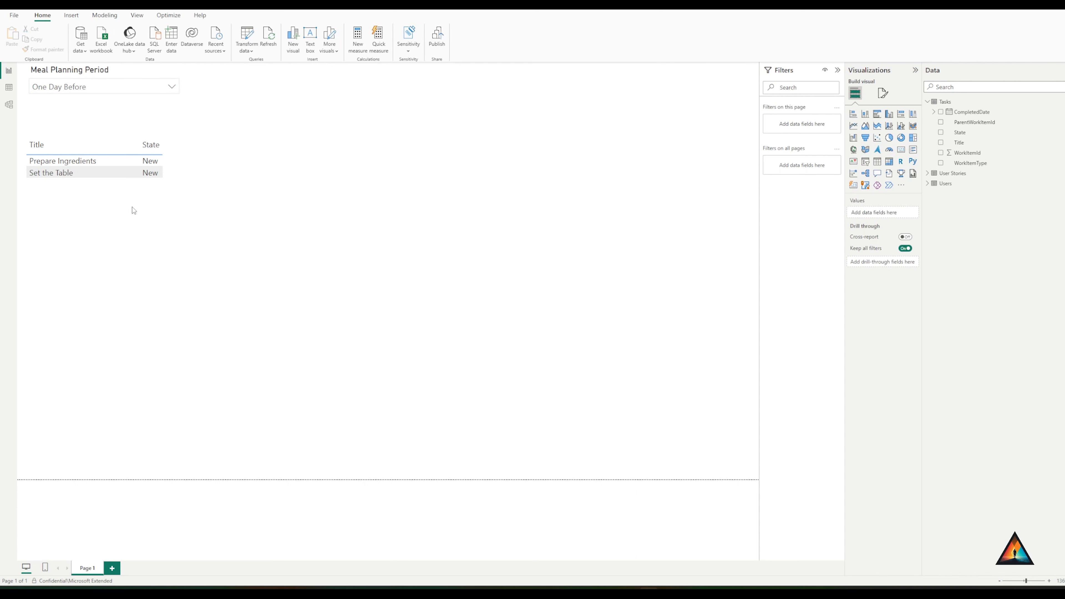
{"action": "mouse_move", "coordinate": [890, 137]}
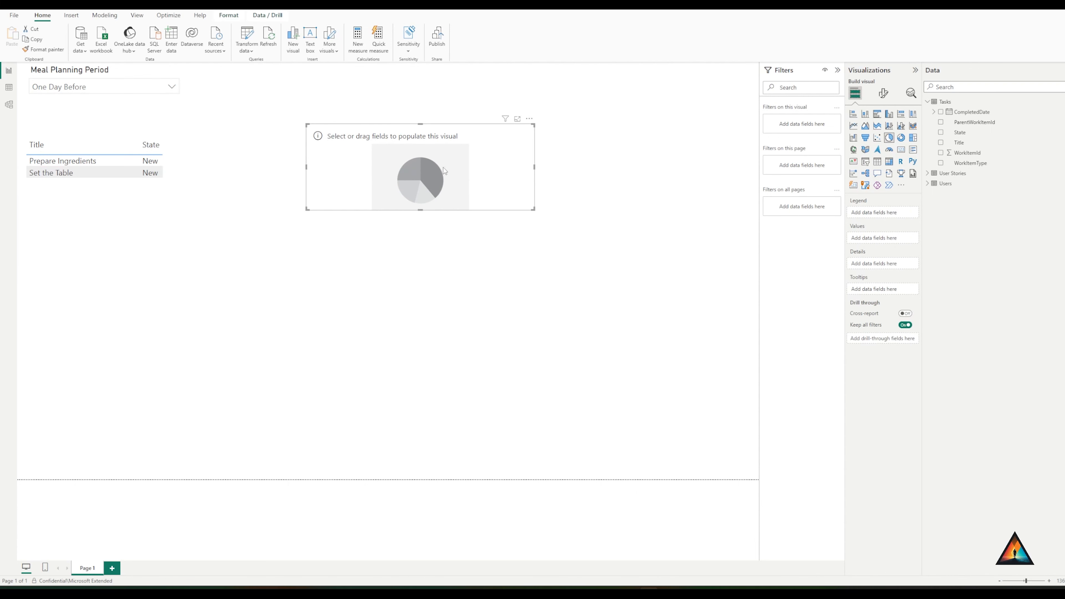
{"action": "mouse_move", "coordinate": [399, 180]}
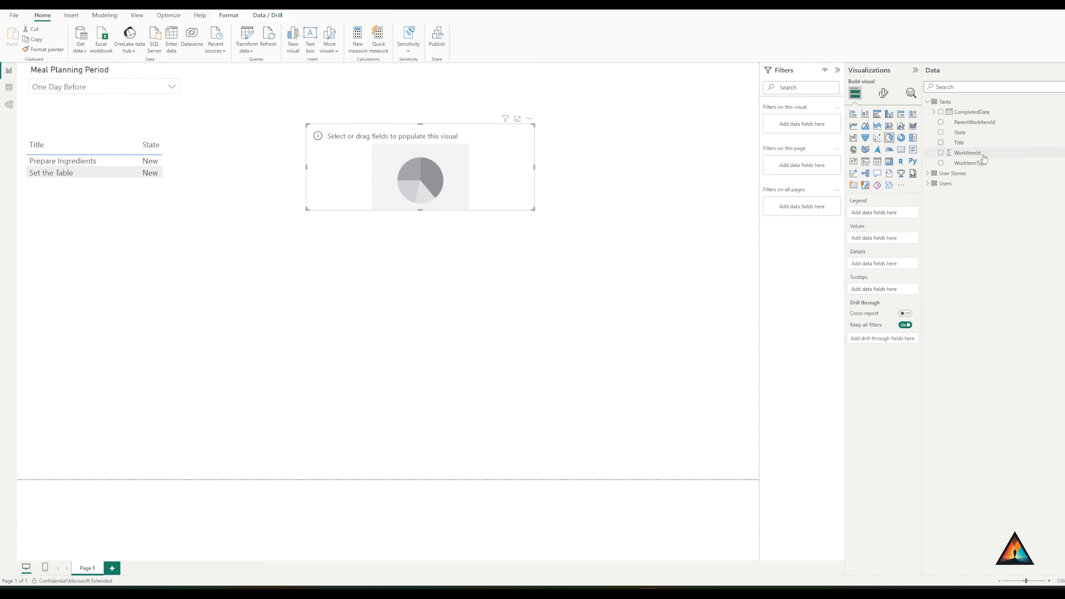
Add State to the pie chart and rename its count to 'Tasks by state'
{"action": "left_click", "coordinate": [908, 242]}
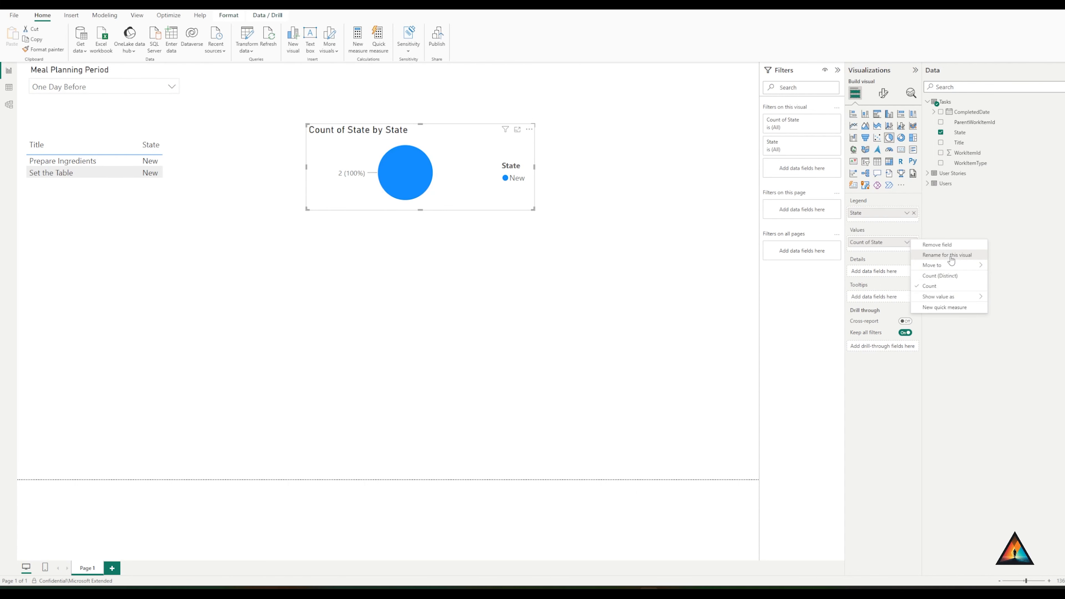
{"action": "left_click", "coordinate": [947, 255]}
{"action": "type", "text": "Tasks by state"}
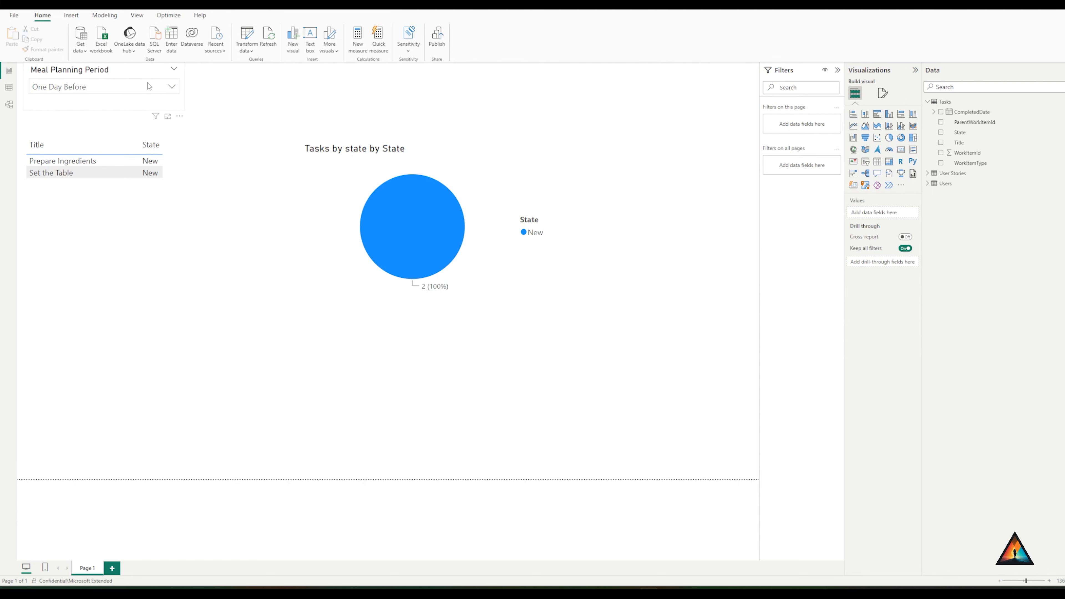
Choose Day of the Meal in the slicer, then reopen the queries via Transform data
{"action": "left_click", "coordinate": [103, 87]}
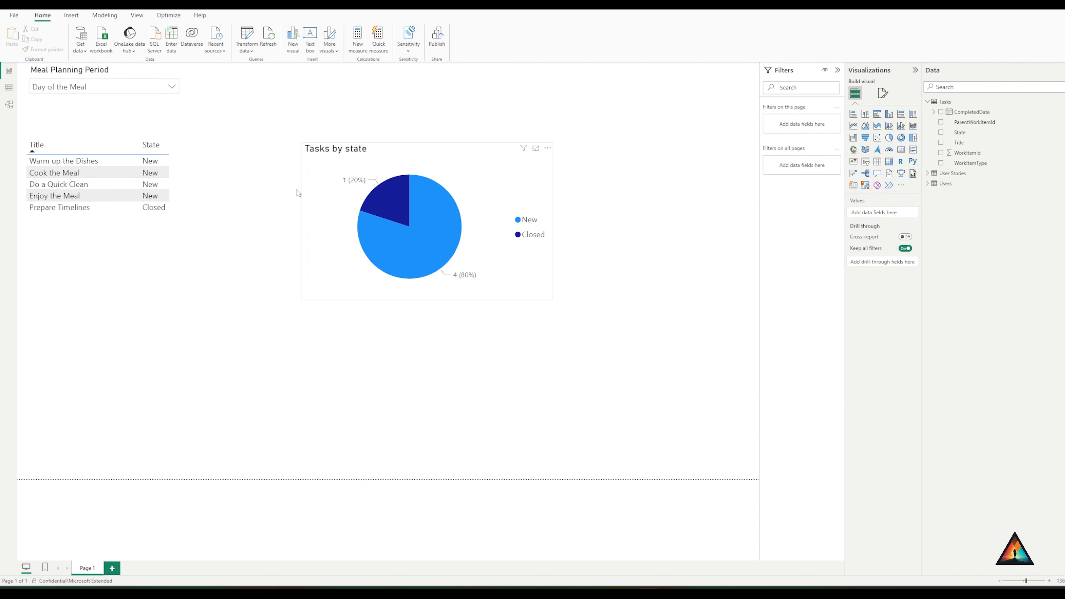
{"action": "left_click", "coordinate": [148, 216]}
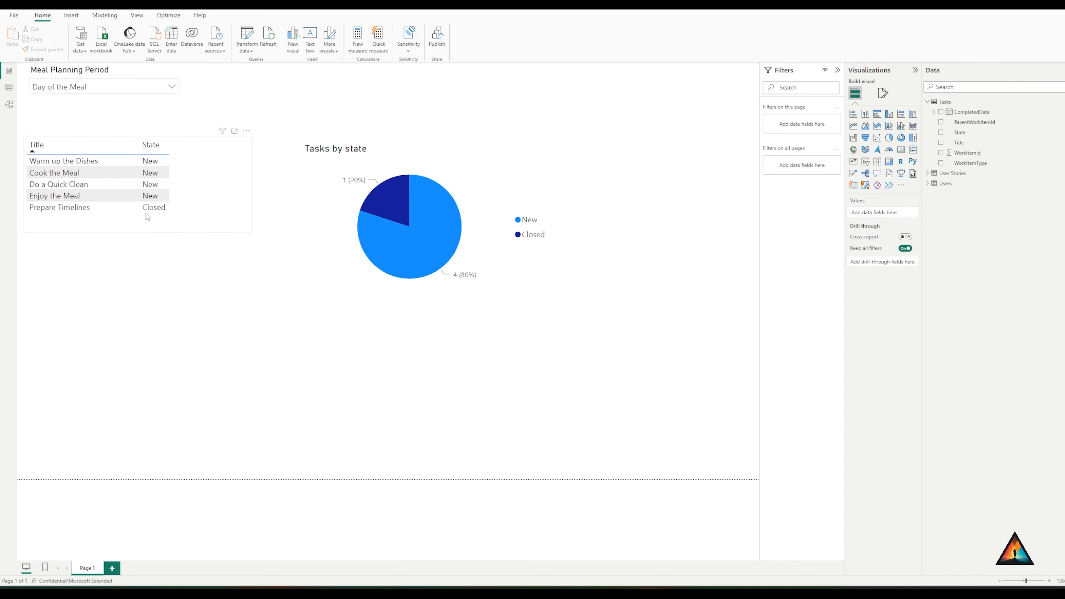
{"action": "left_click", "coordinate": [290, 193]}
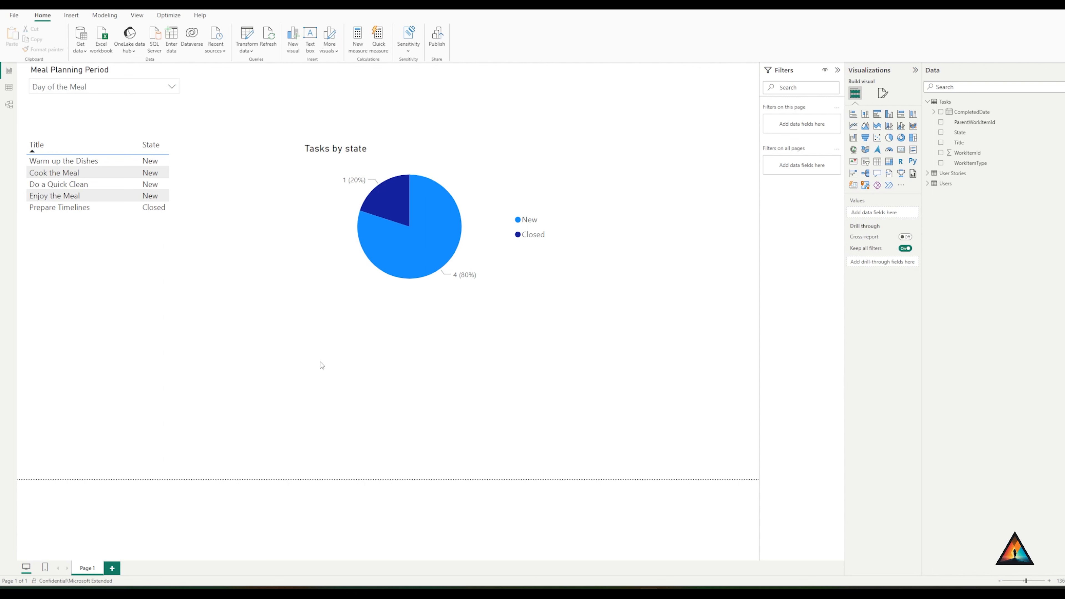
{"action": "mouse_move", "coordinate": [315, 359]}
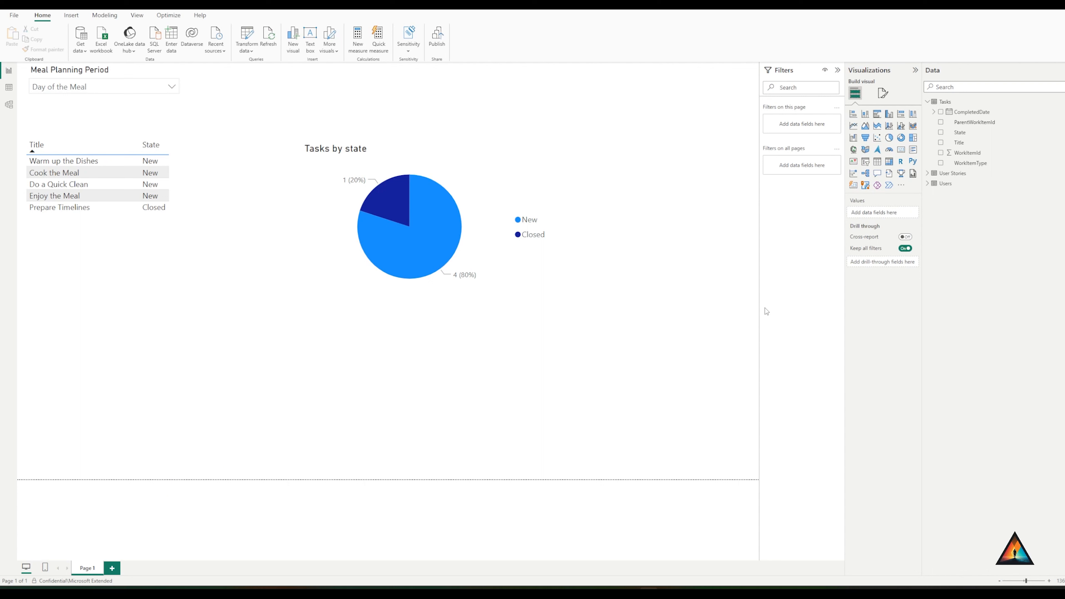
{"action": "mouse_move", "coordinate": [479, 338]}
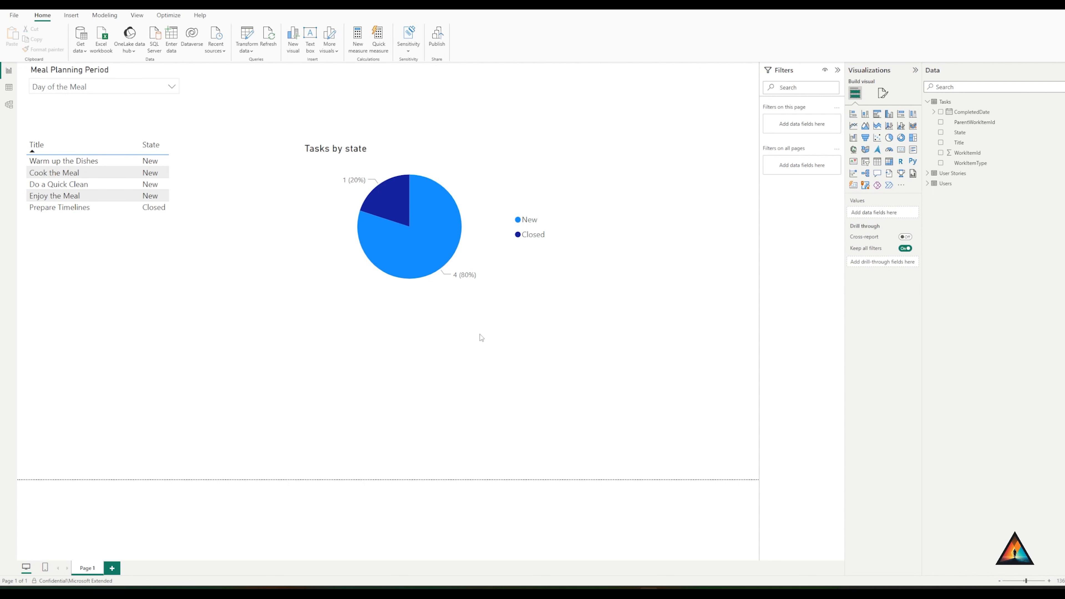
{"action": "mouse_move", "coordinate": [247, 272]}
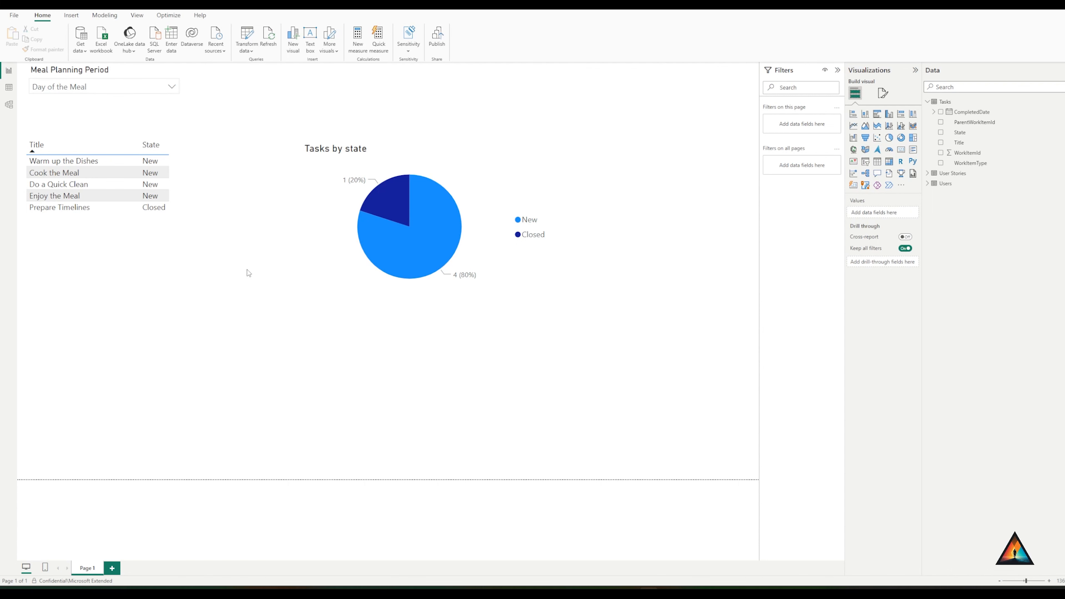
{"action": "mouse_move", "coordinate": [266, 97]}
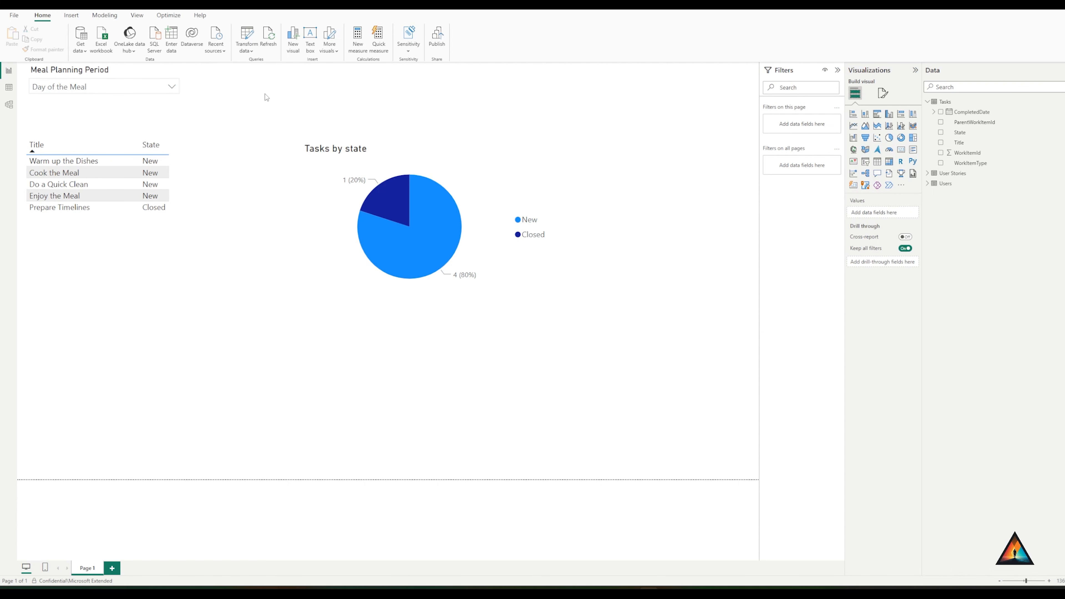
{"action": "left_click", "coordinate": [246, 40]}
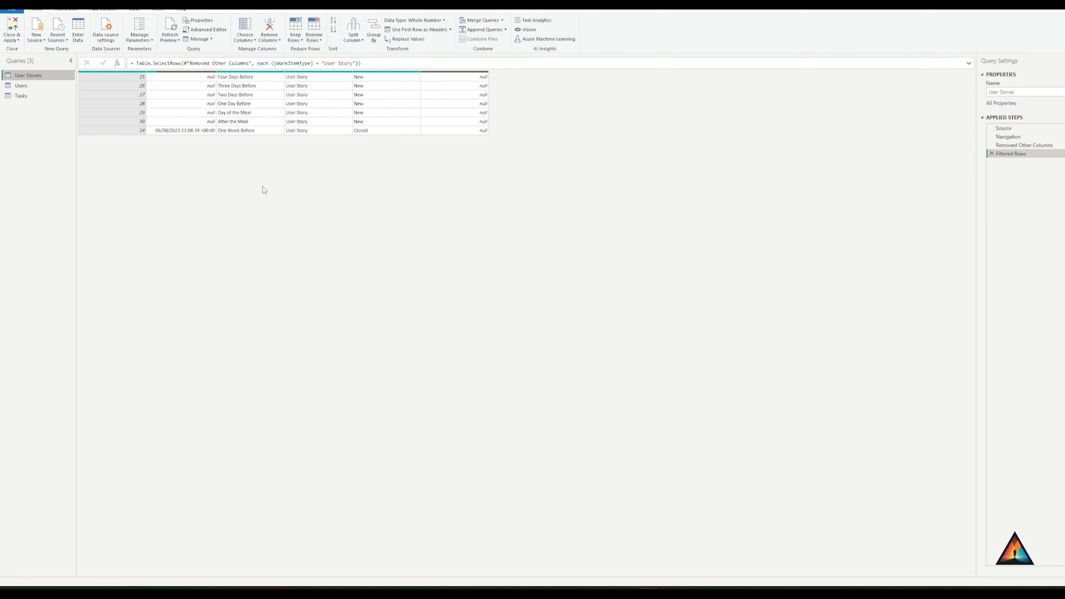
{"action": "mouse_move", "coordinate": [399, 179]}
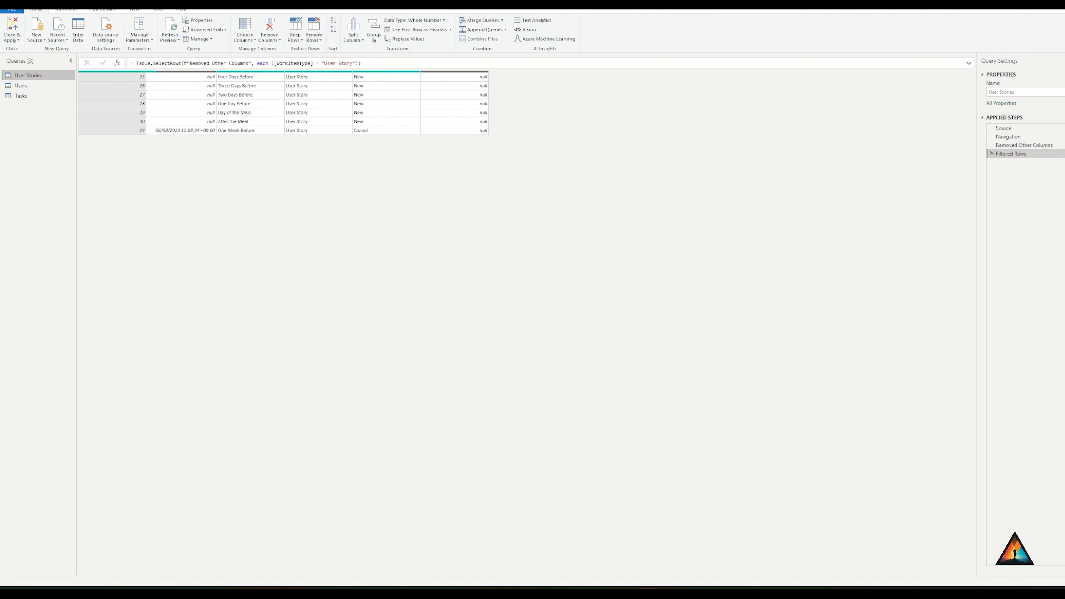
Close & Apply the Power Query Editor to reload the latest data into the report
{"action": "left_click", "coordinate": [11, 30]}
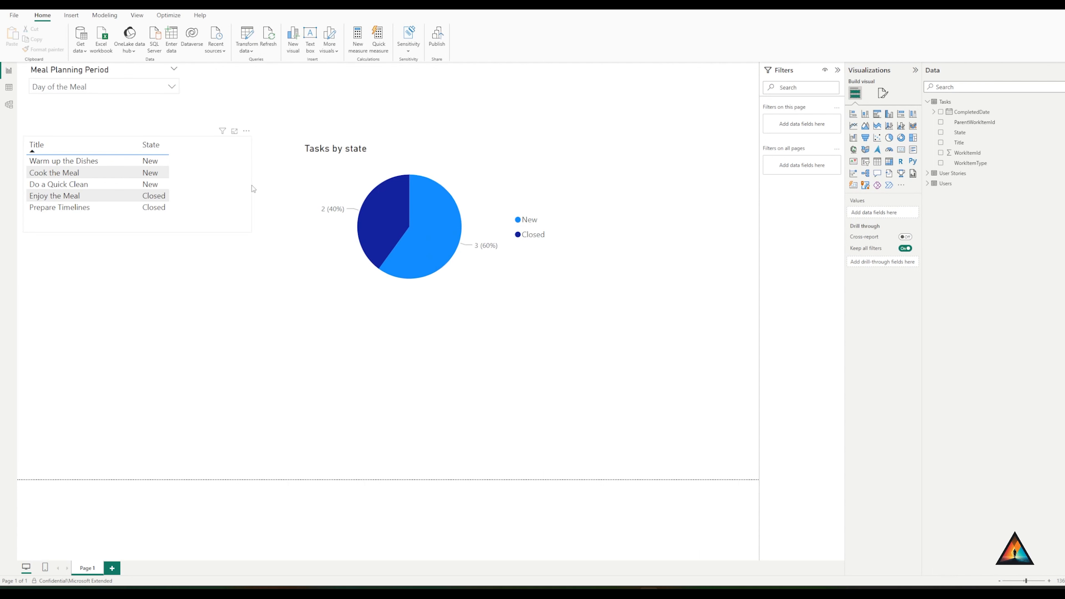
Select the Tasks by state pie chart and bring up the Get data sources list
{"action": "left_click", "coordinate": [430, 420]}
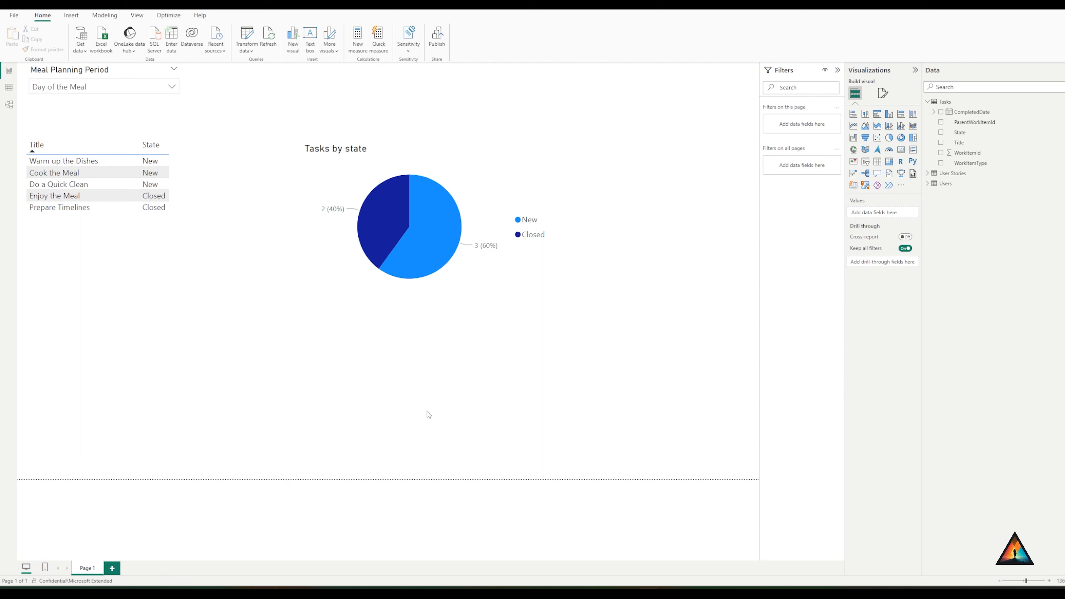
{"action": "mouse_move", "coordinate": [389, 411]}
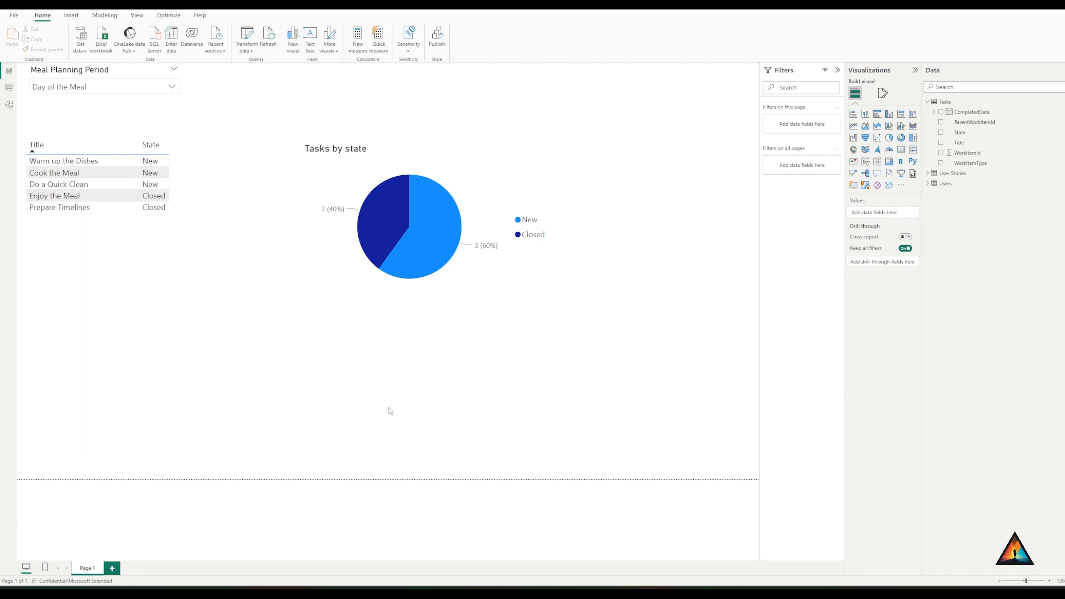
{"action": "mouse_move", "coordinate": [340, 358]}
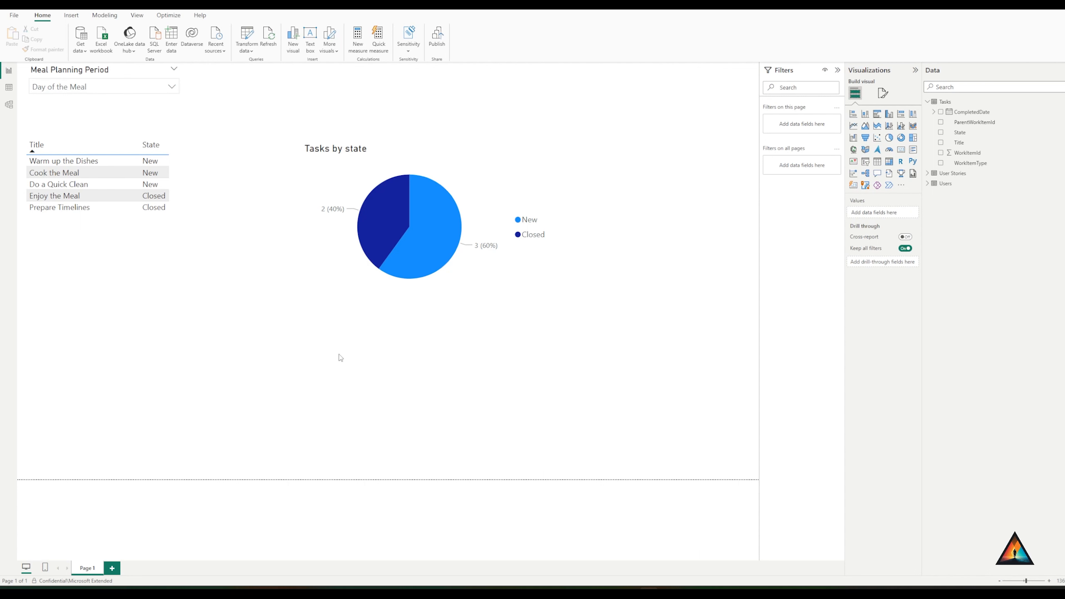
{"action": "mouse_move", "coordinate": [438, 38]}
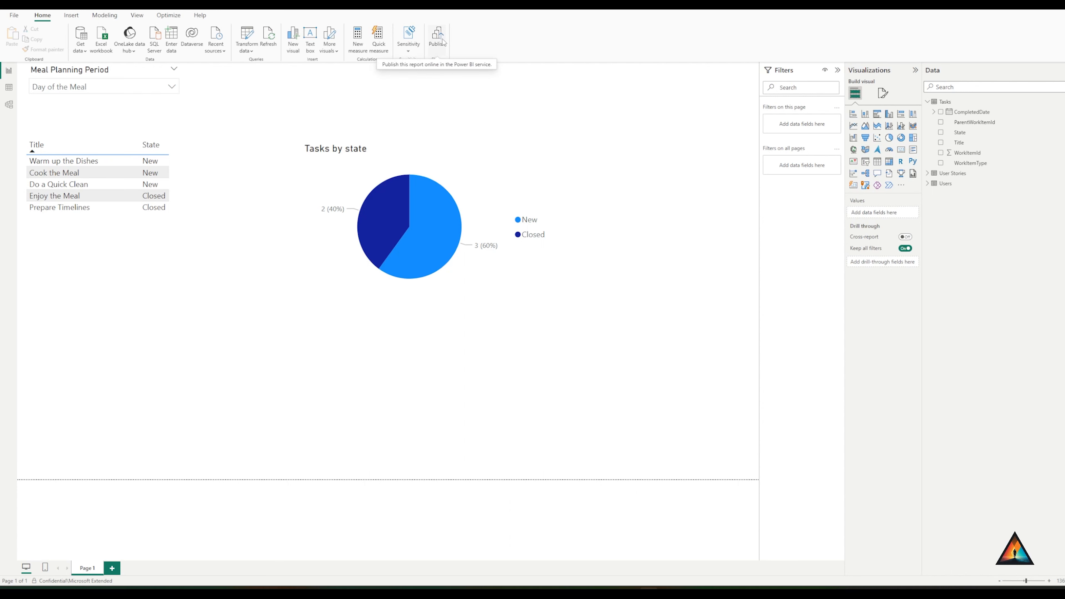
{"action": "mouse_move", "coordinate": [478, 39]}
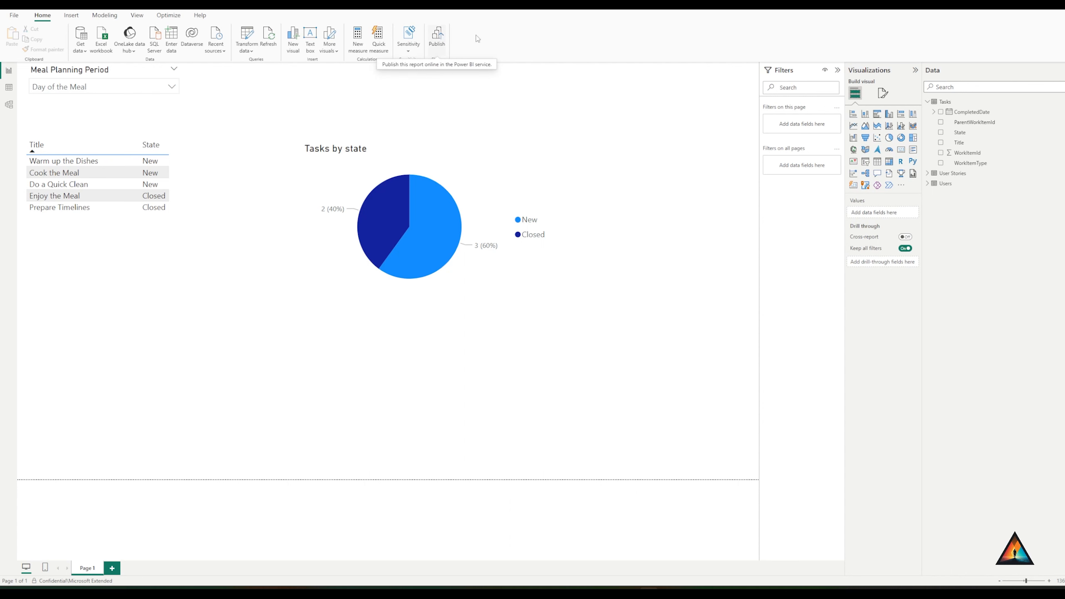
{"action": "mouse_move", "coordinate": [586, 149]}
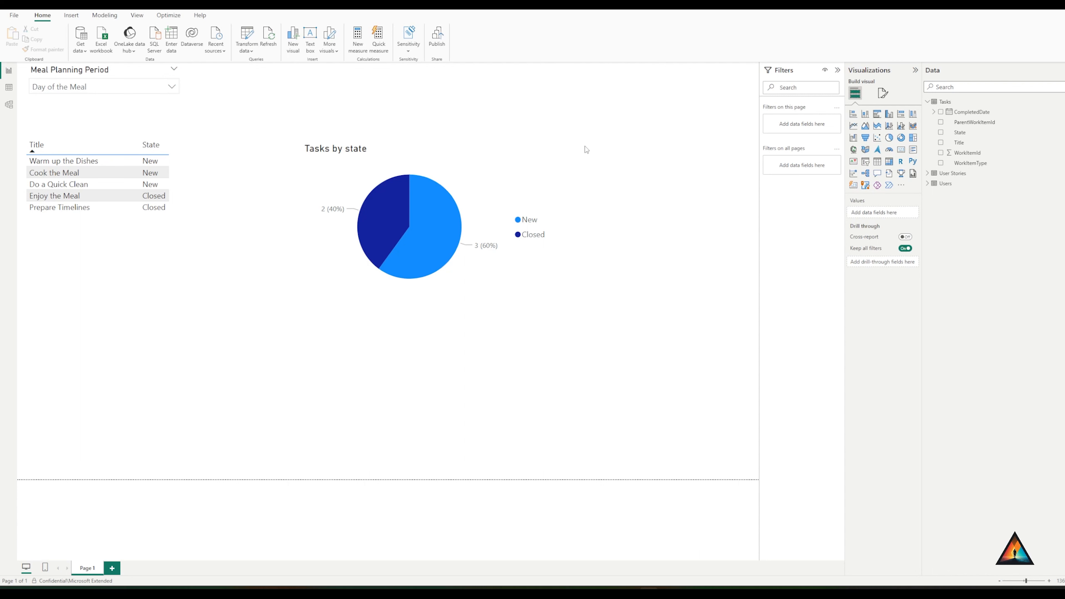
{"action": "mouse_move", "coordinate": [877, 151]}
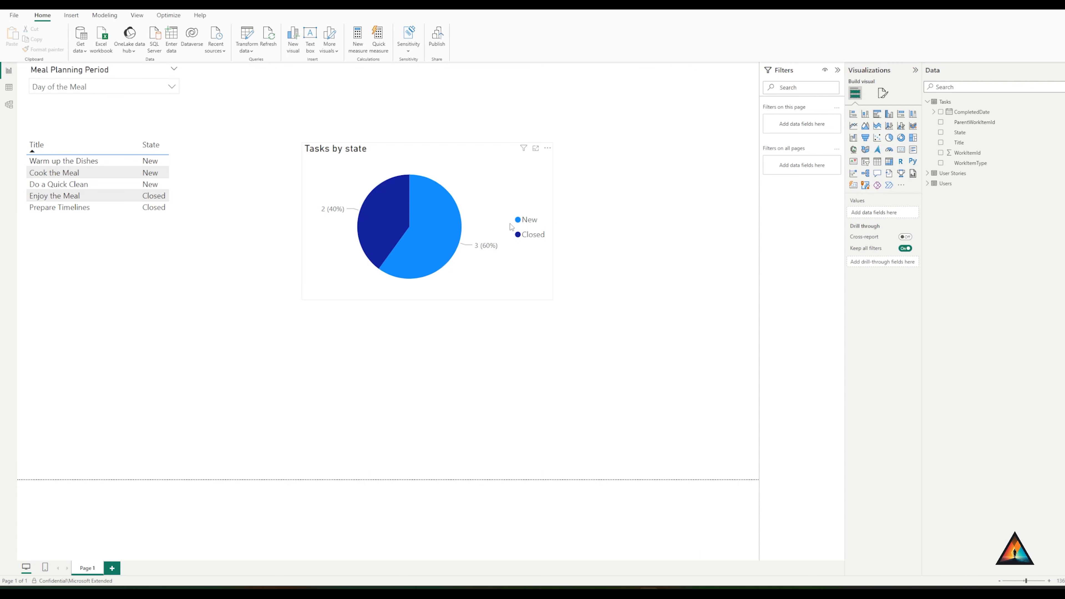
{"action": "left_click", "coordinate": [524, 332]}
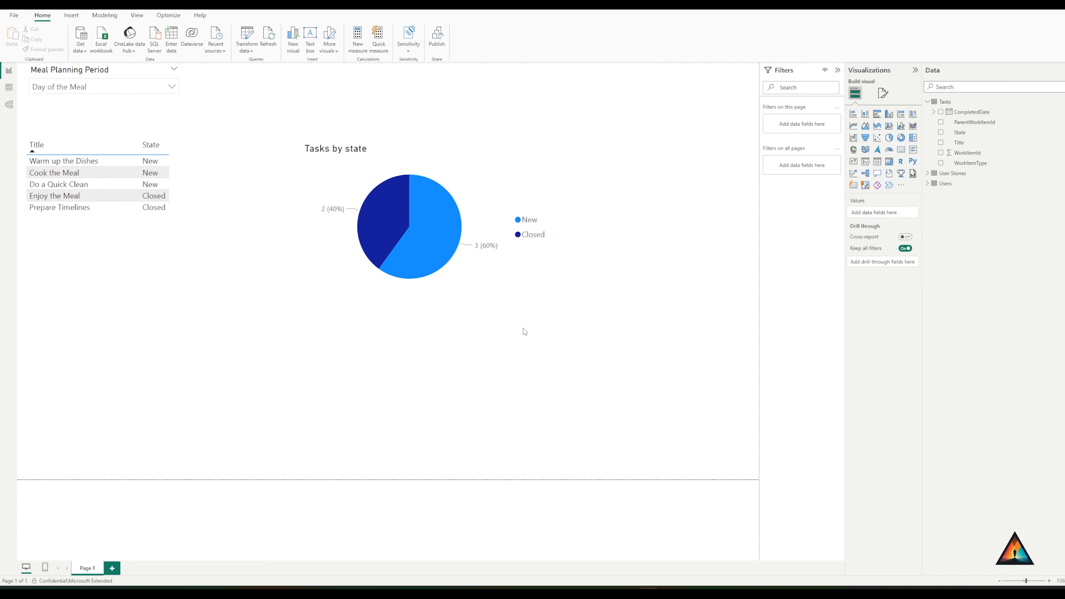
{"action": "mouse_move", "coordinate": [524, 415]}
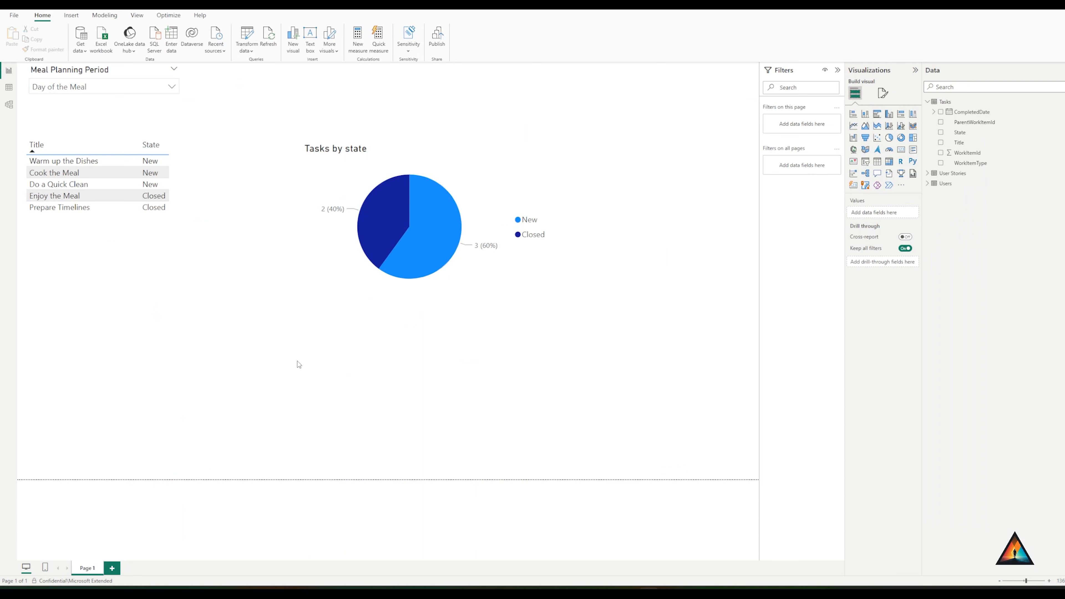
{"action": "mouse_move", "coordinate": [253, 332]}
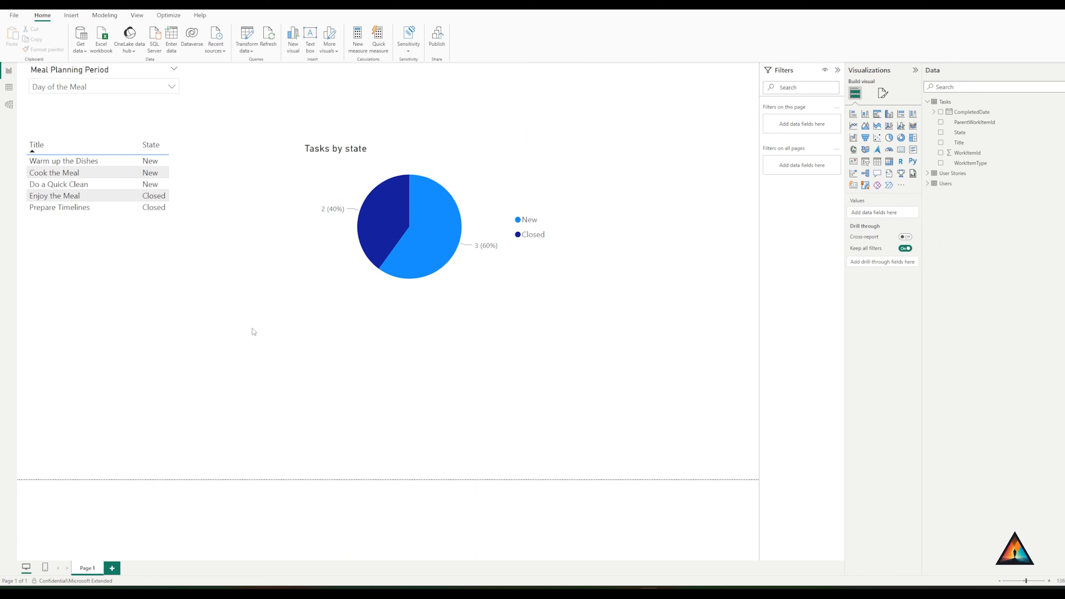
{"action": "left_click", "coordinate": [80, 39]}
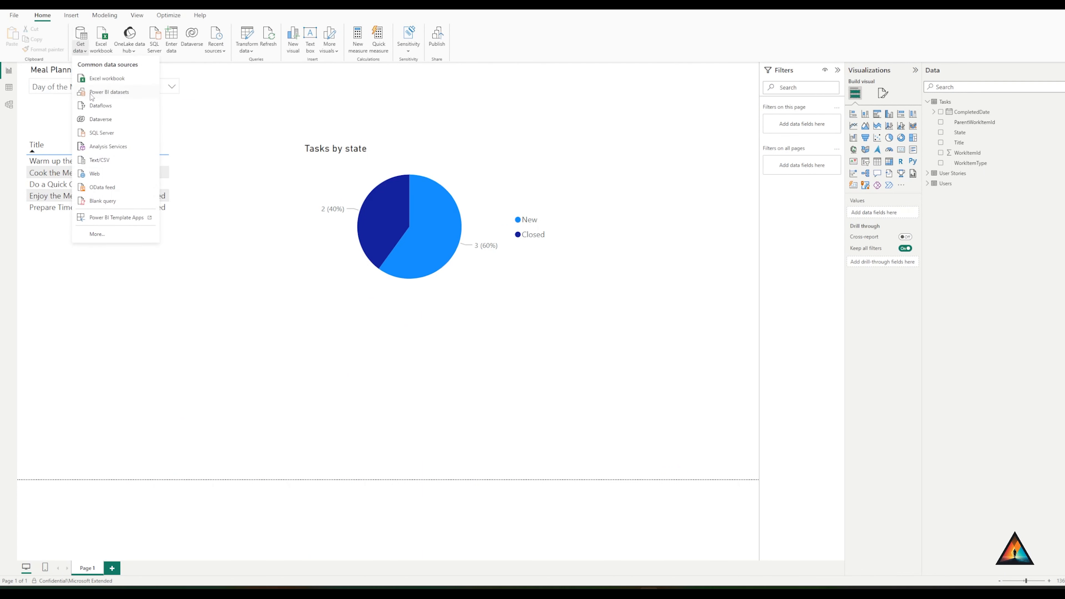
Start an OData feed connection and focus its empty URL field
{"action": "left_click", "coordinate": [103, 187]}
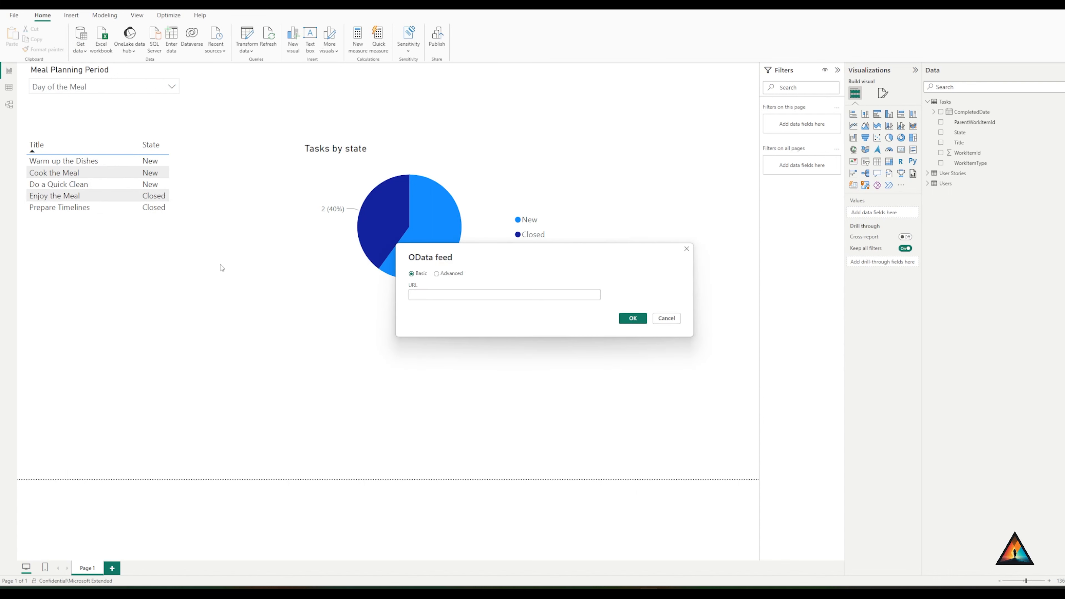
{"action": "left_click", "coordinate": [503, 295]}
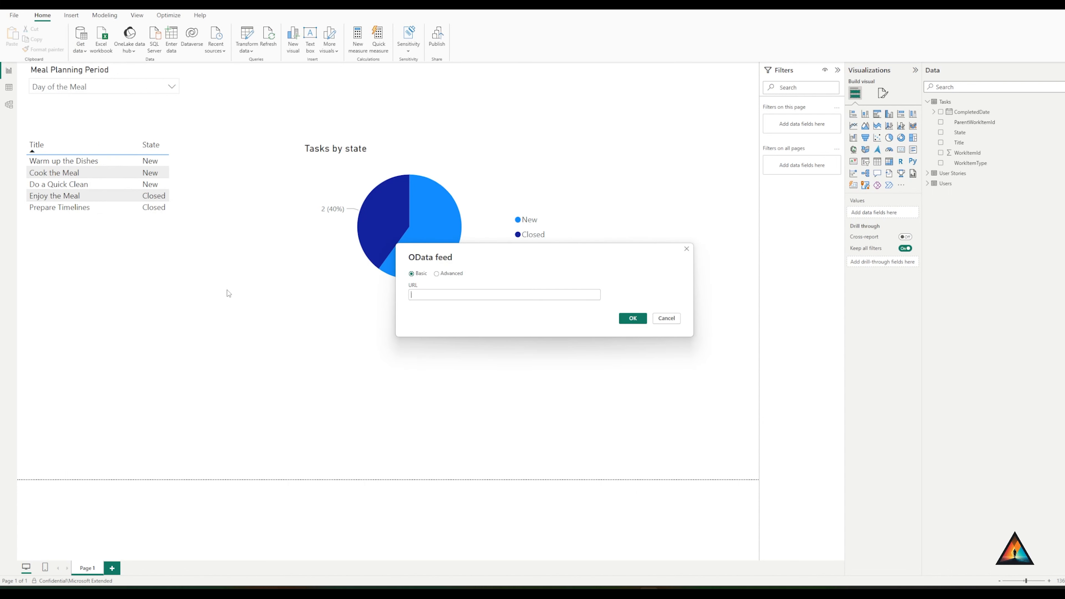
{"action": "mouse_move", "coordinate": [467, 311]}
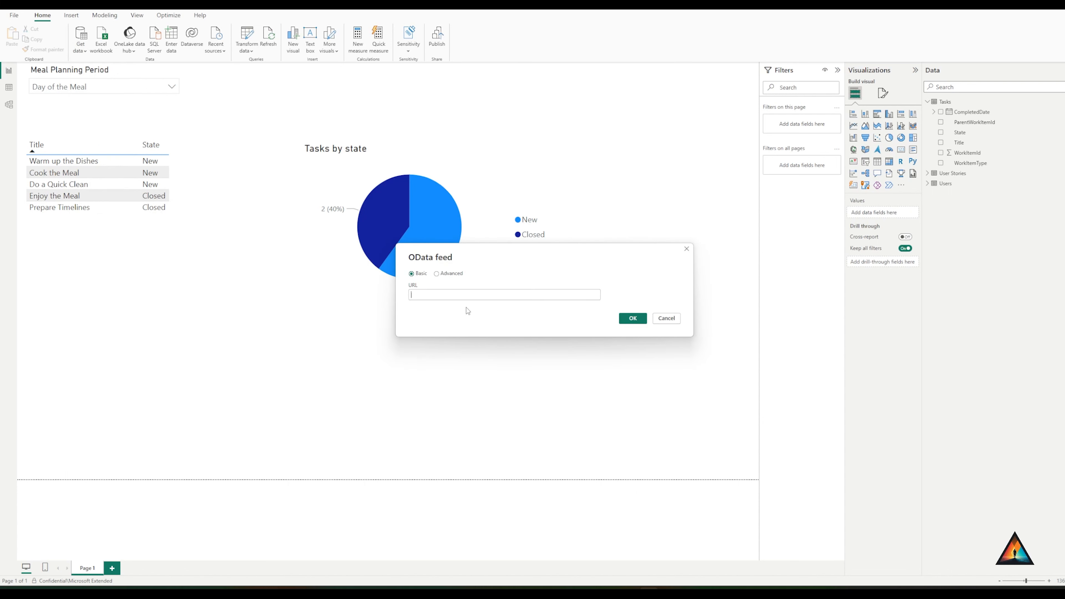
{"action": "mouse_move", "coordinate": [660, 328]}
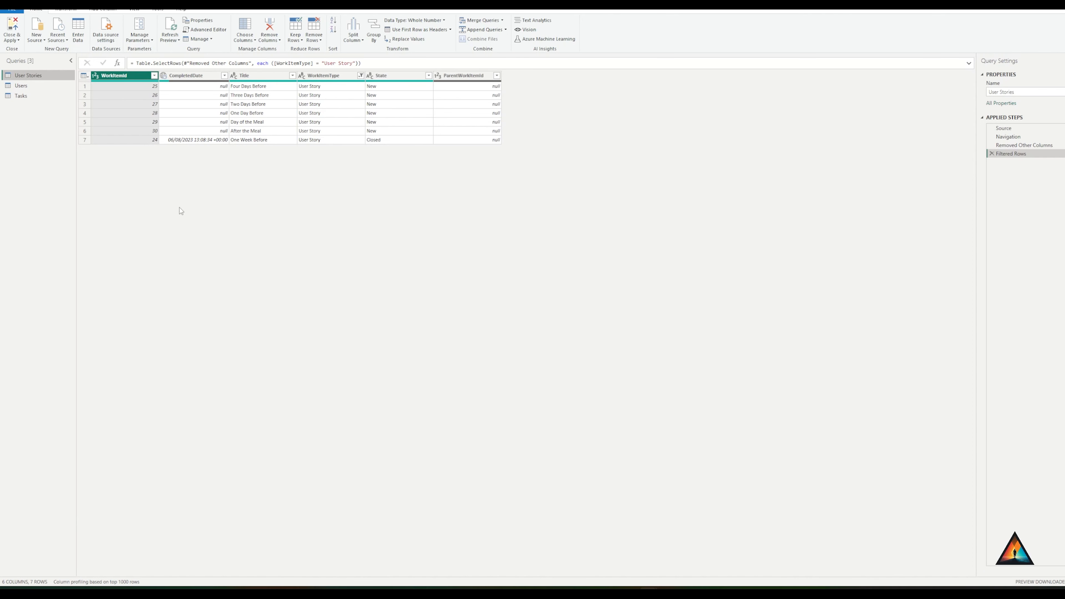
{"action": "mouse_move", "coordinate": [617, 152]}
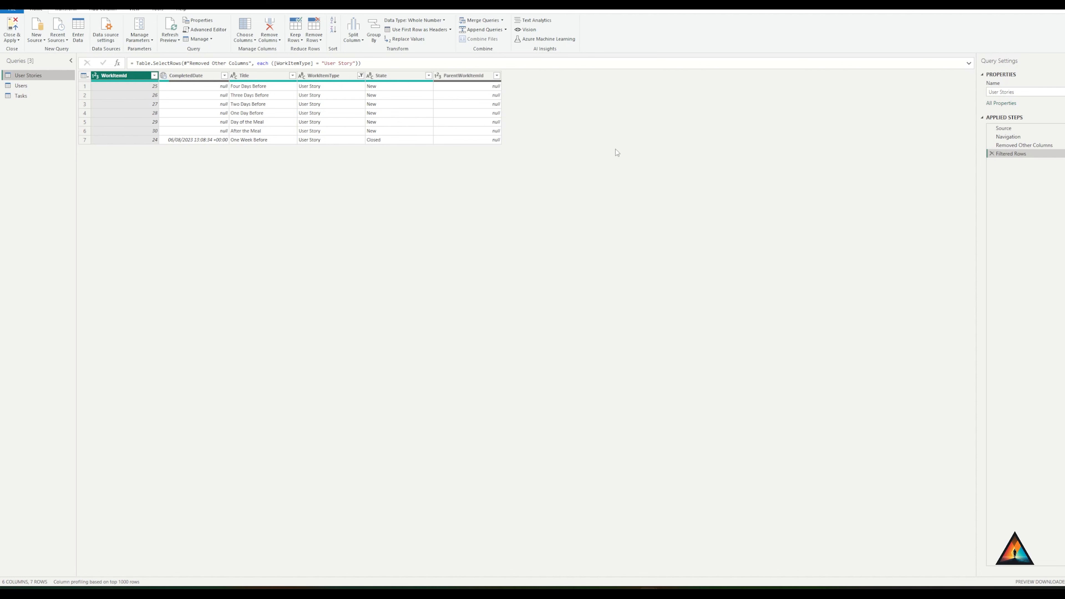
{"action": "mouse_move", "coordinate": [522, 181]}
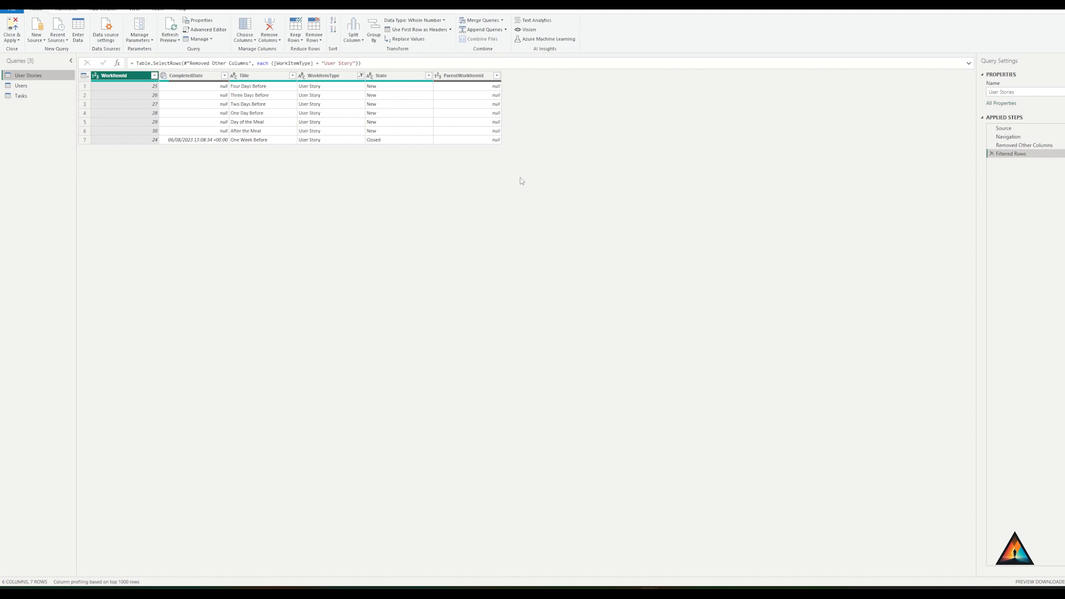
{"action": "mouse_move", "coordinate": [257, 212]}
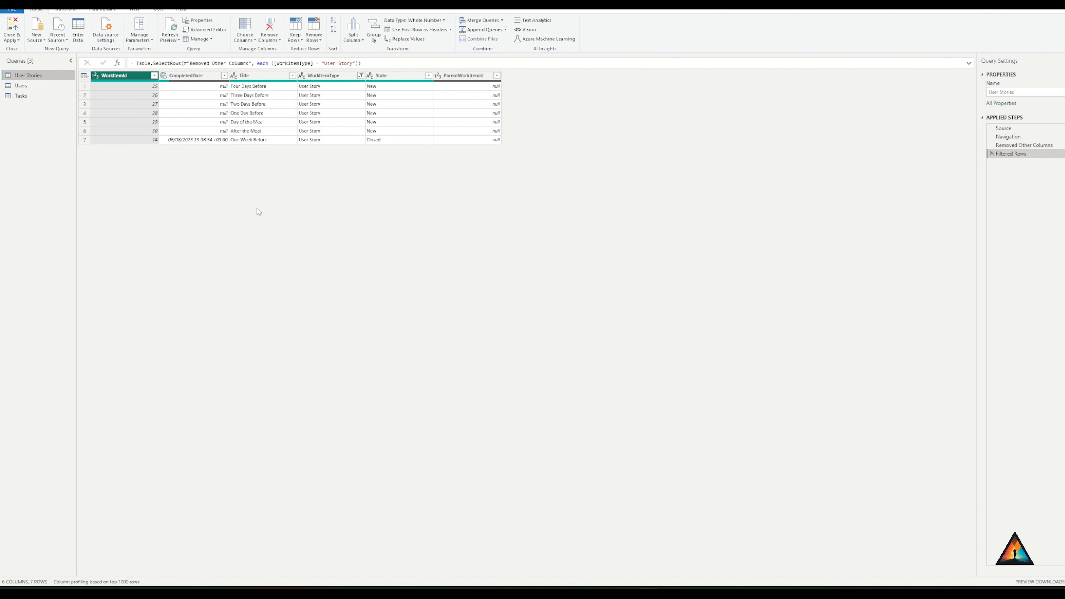
{"action": "mouse_move", "coordinate": [12, 28]}
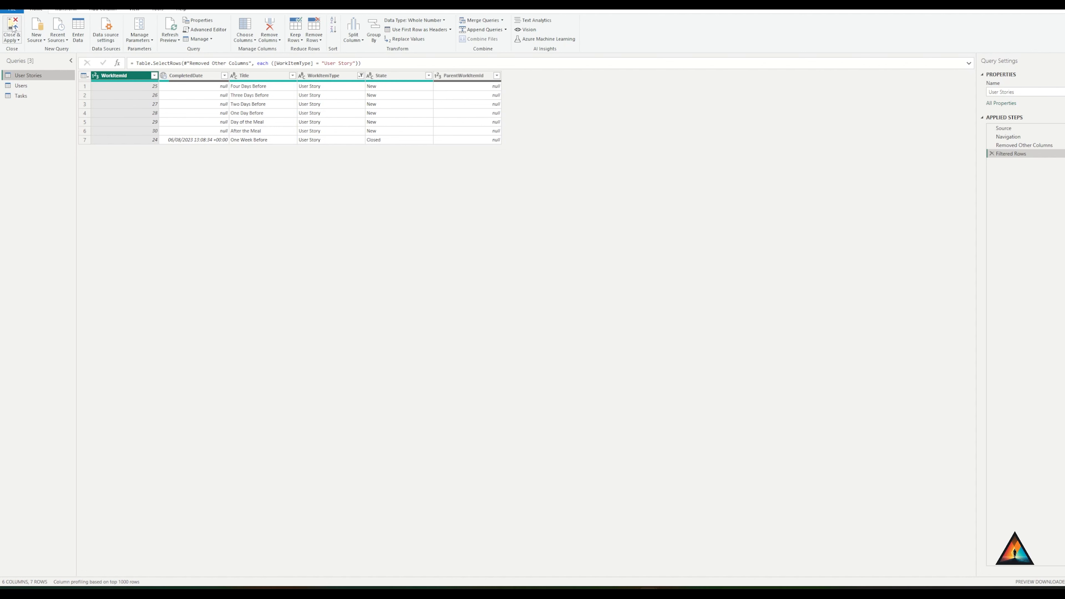
Close & Apply the queries to return to the report page
{"action": "left_click", "coordinate": [12, 32]}
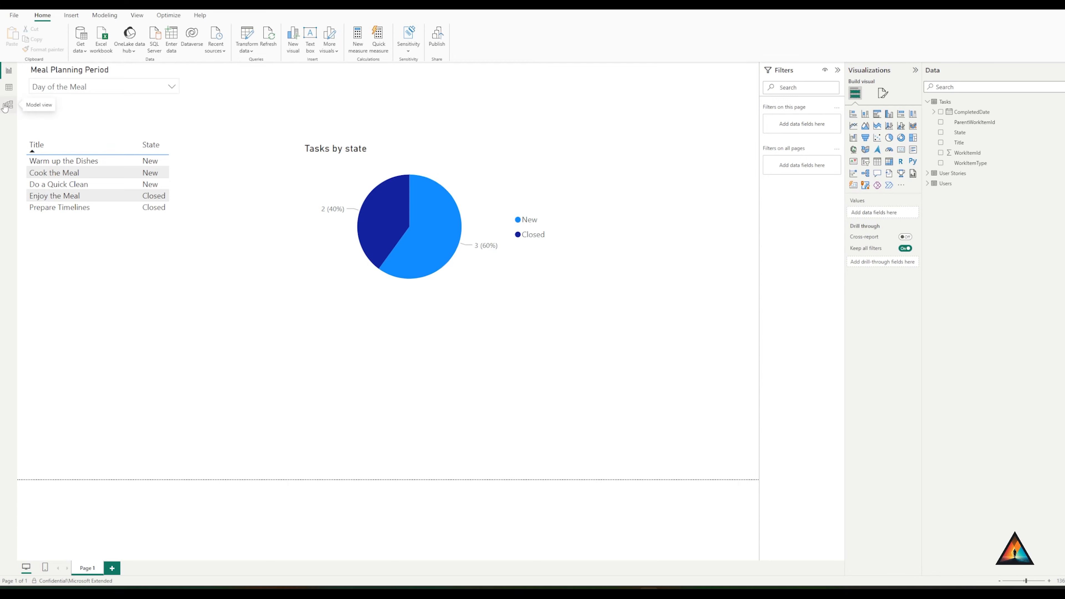
{"action": "left_click", "coordinate": [8, 105]}
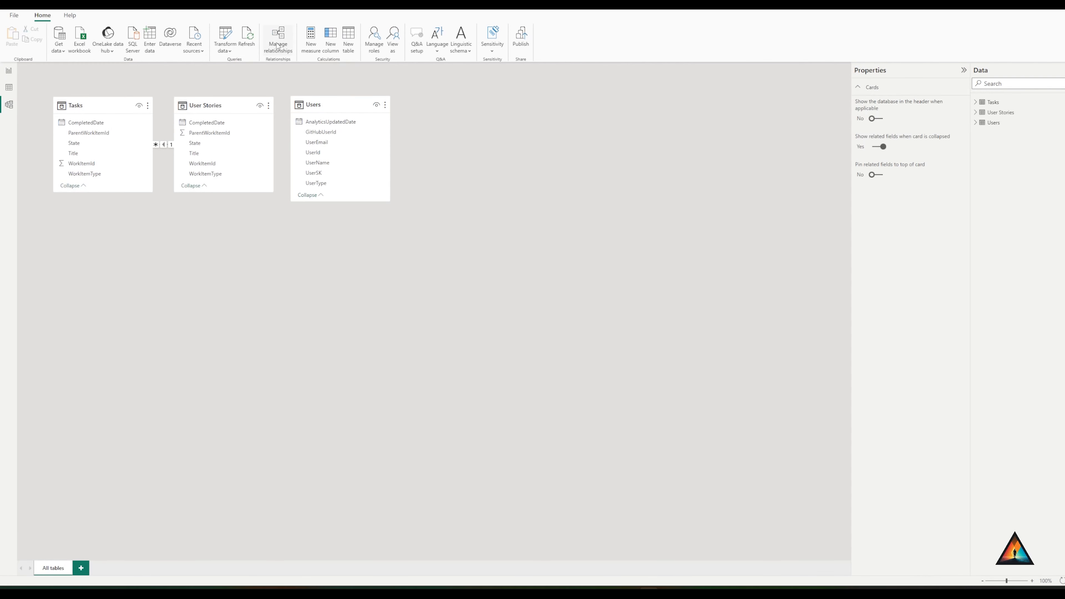
{"action": "left_click", "coordinate": [278, 40]}
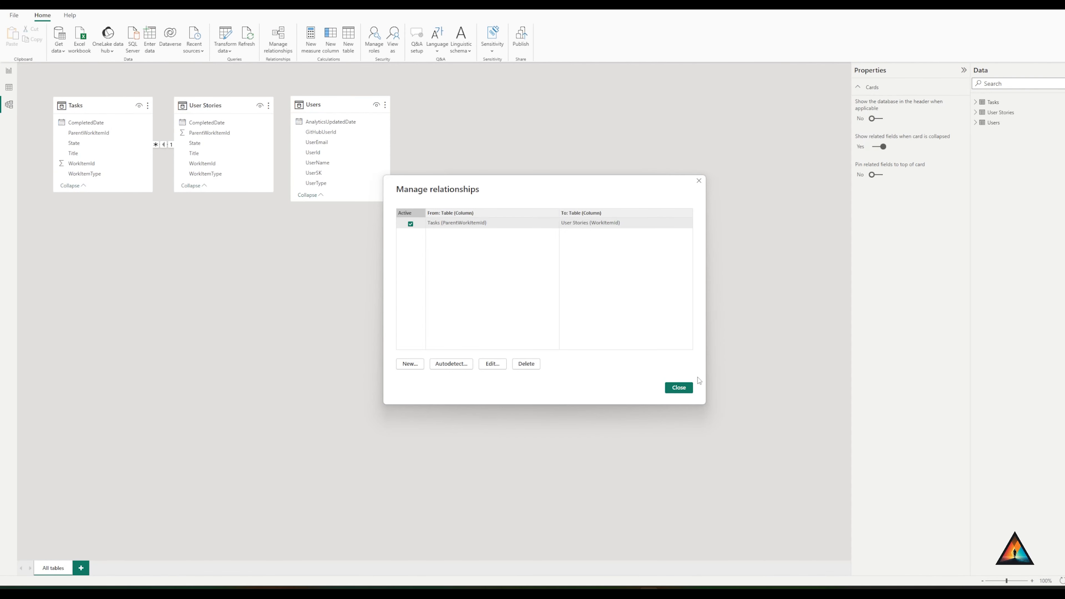
{"action": "left_click", "coordinate": [678, 387]}
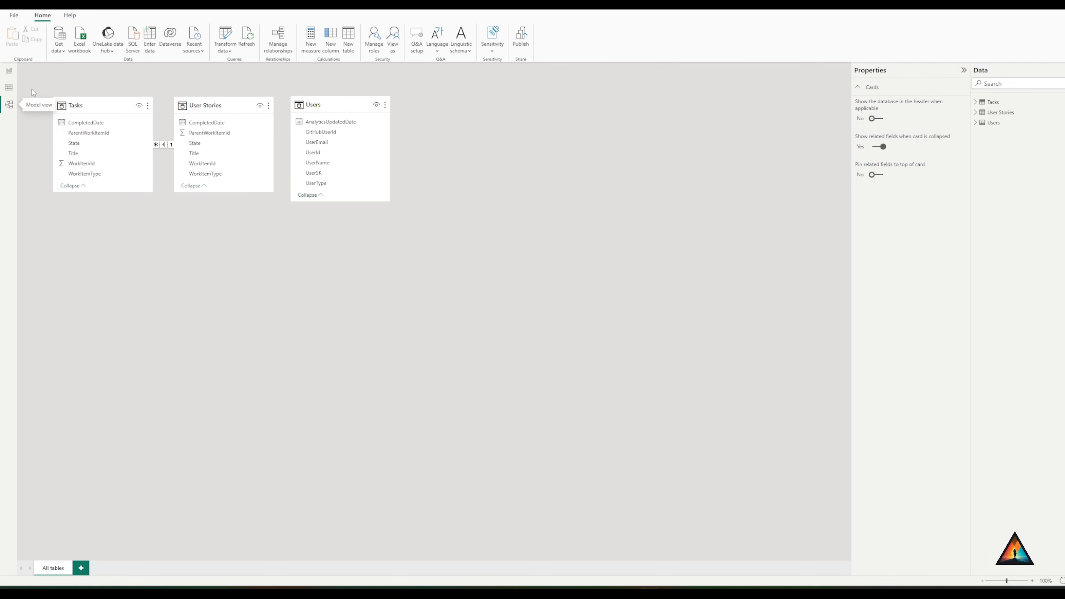
{"action": "mouse_move", "coordinate": [9, 70]}
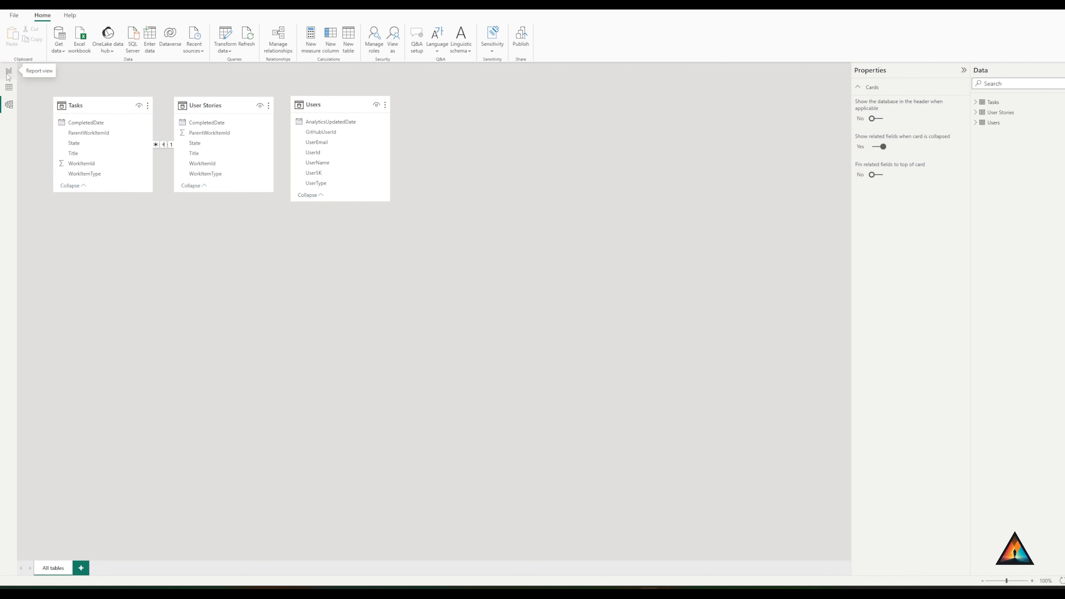
{"action": "left_click", "coordinate": [9, 71]}
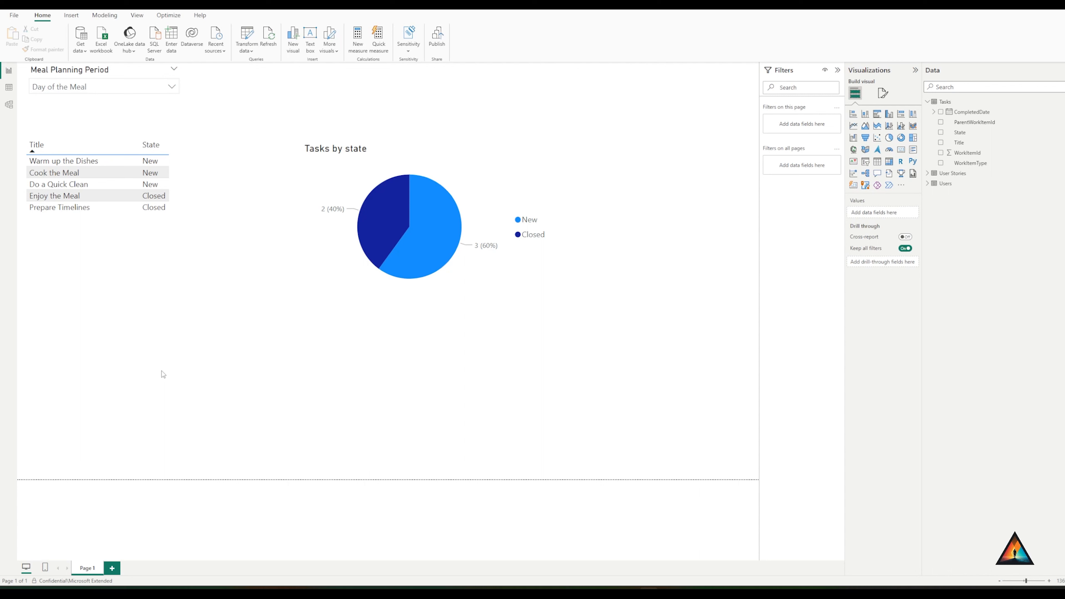
{"action": "mouse_move", "coordinate": [174, 288]}
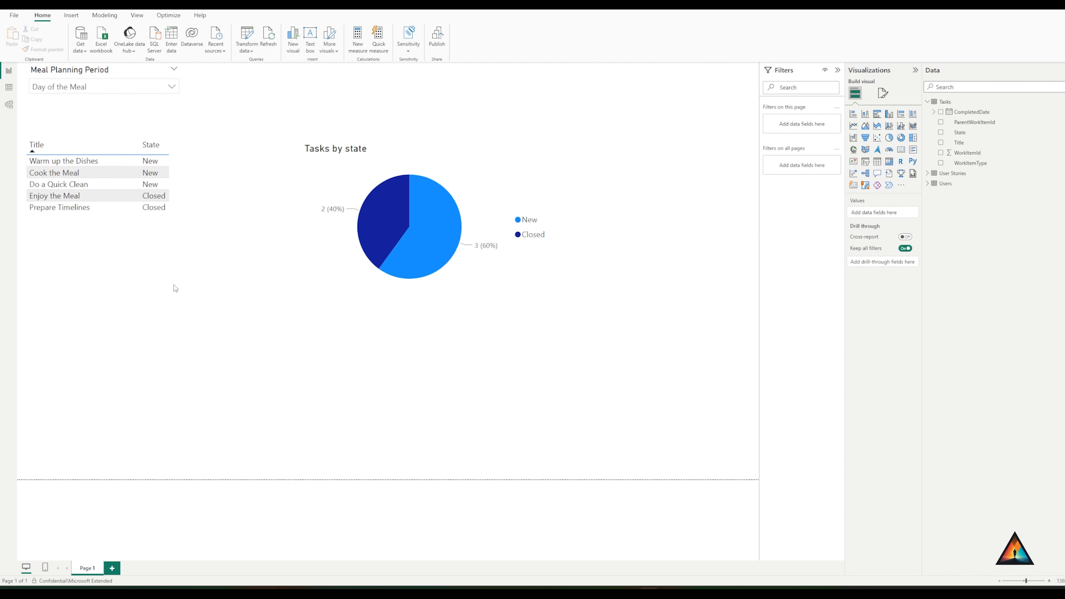